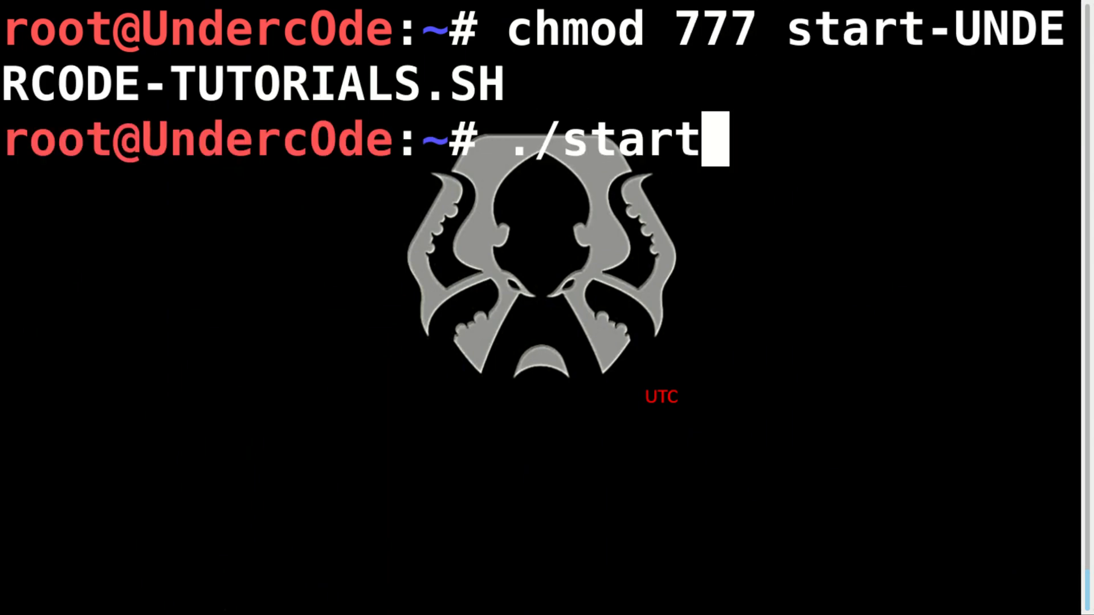
Run the ./start-UNDERCODE-TUTORIALS.SH script in Terminal.
{"action": "key", "text": "Return"}
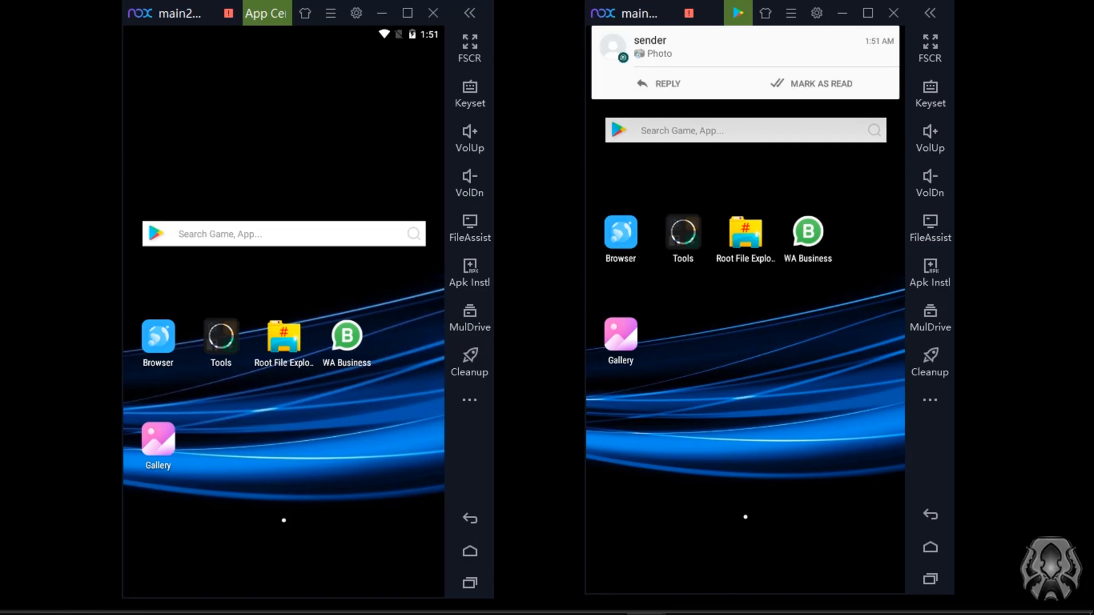
Download the received nail photo in the WhatsApp Business chat.
{"action": "left_click", "coordinate": [807, 232]}
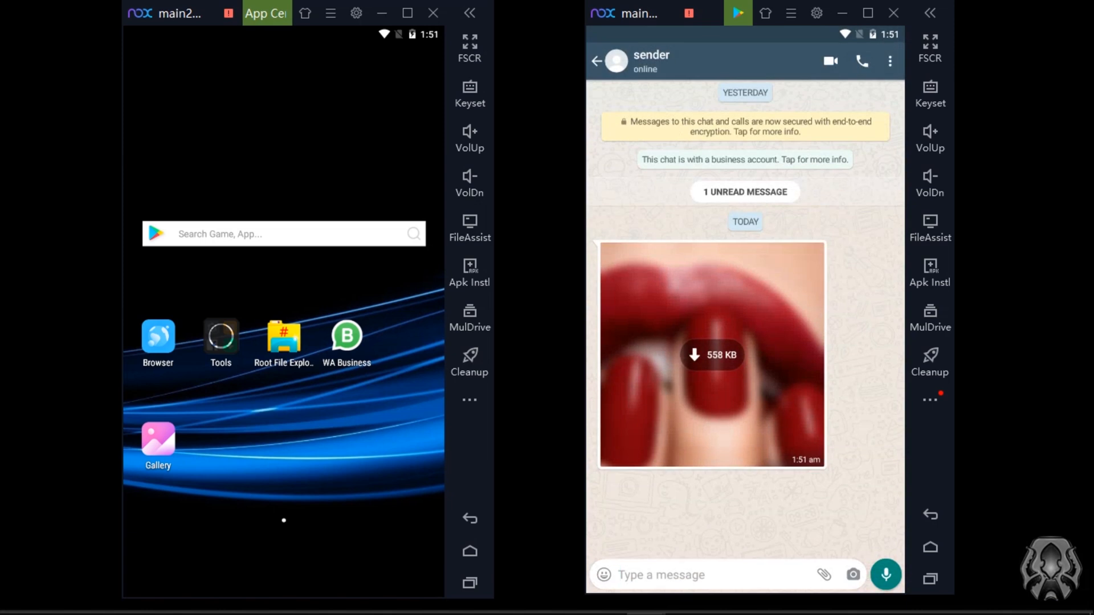
{"action": "left_click", "coordinate": [711, 354]}
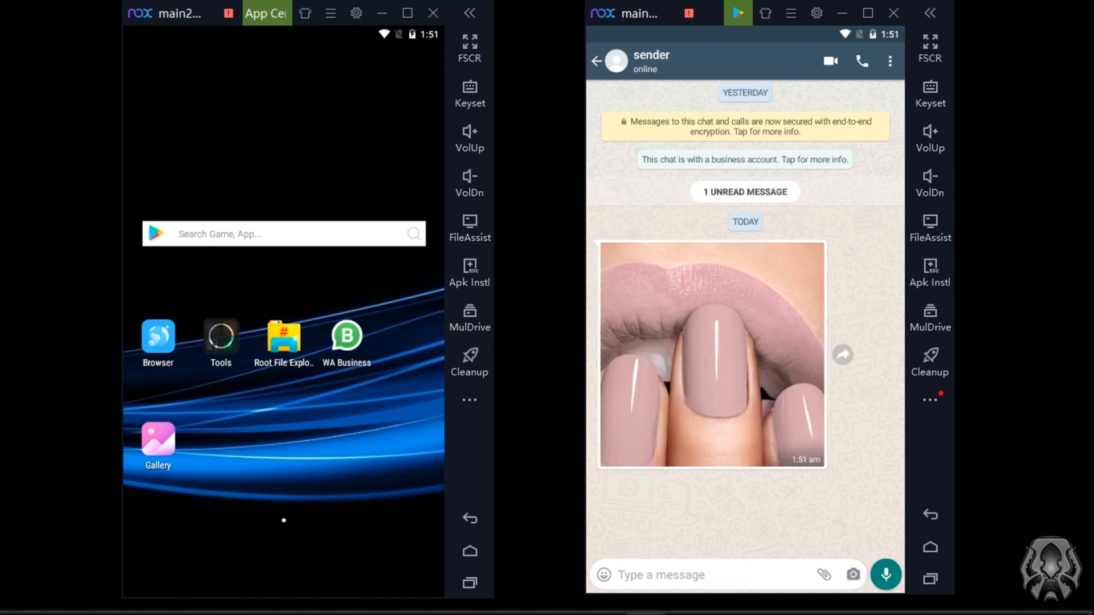
{"action": "left_click", "coordinate": [711, 355]}
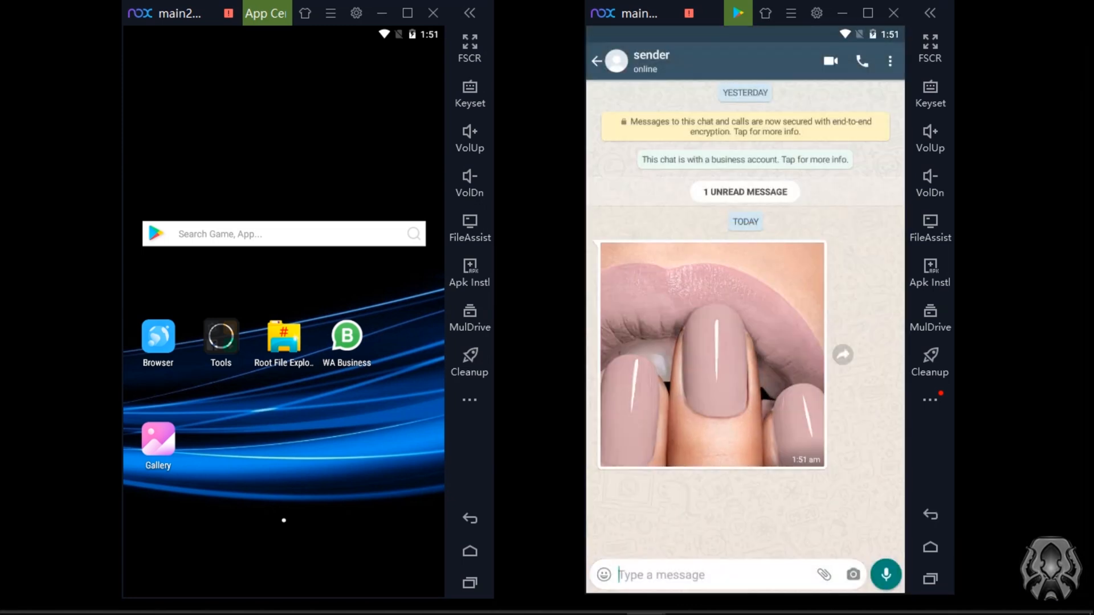
{"action": "left_click", "coordinate": [842, 354]}
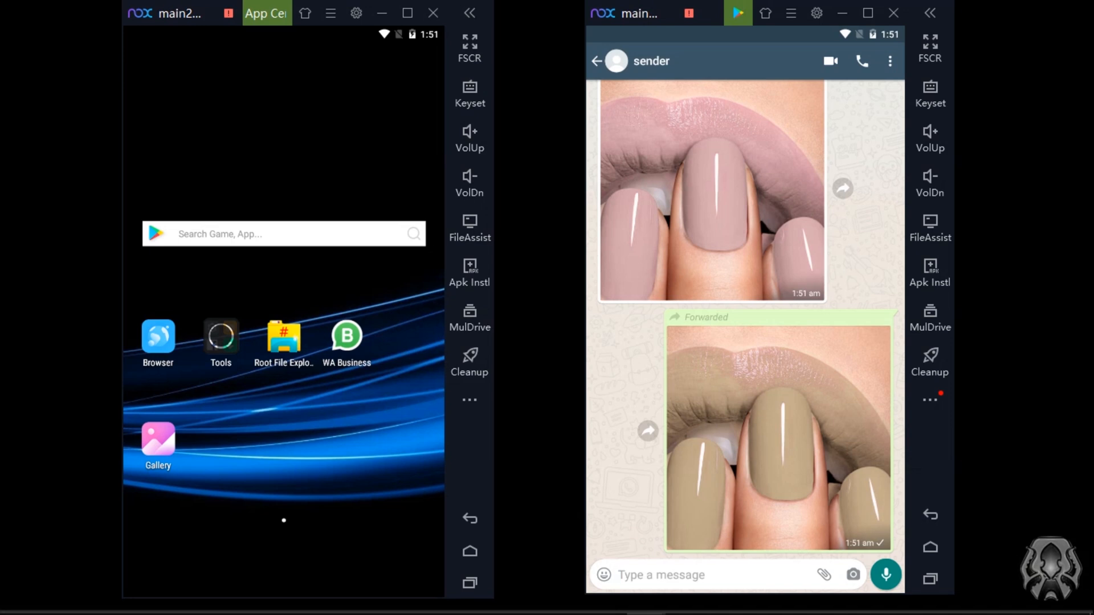
Send the dark red nail photo from the gallery and view it full screen.
{"action": "left_click", "coordinate": [823, 574]}
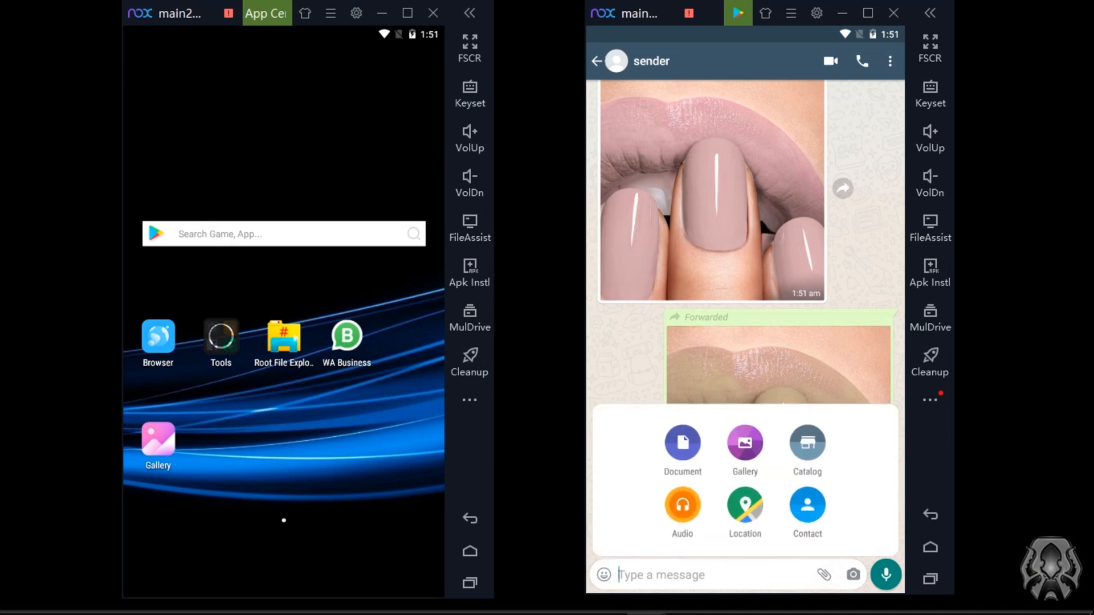
{"action": "left_click", "coordinate": [744, 444]}
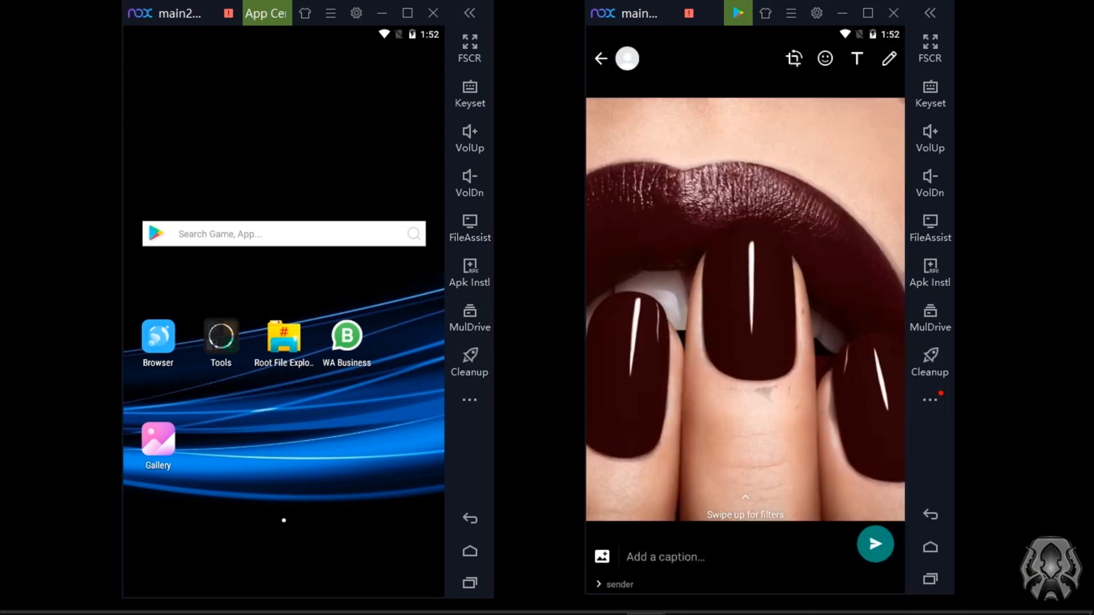
{"action": "left_click", "coordinate": [874, 544]}
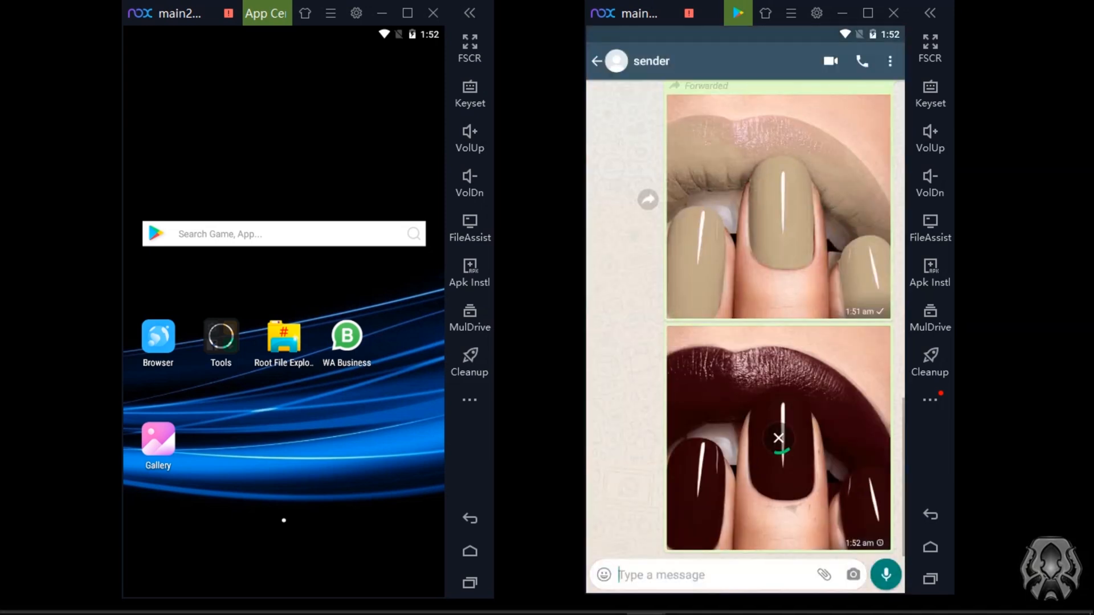
{"action": "left_click", "coordinate": [777, 438]}
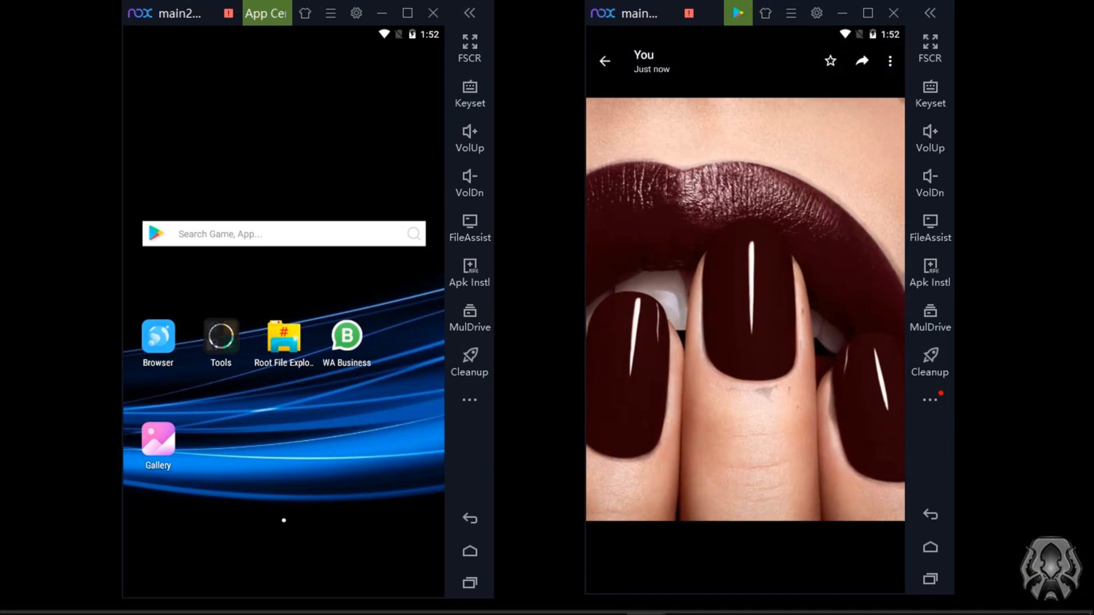
Return from the photo viewer to the chat showing both sent nail photos.
{"action": "left_click", "coordinate": [604, 60]}
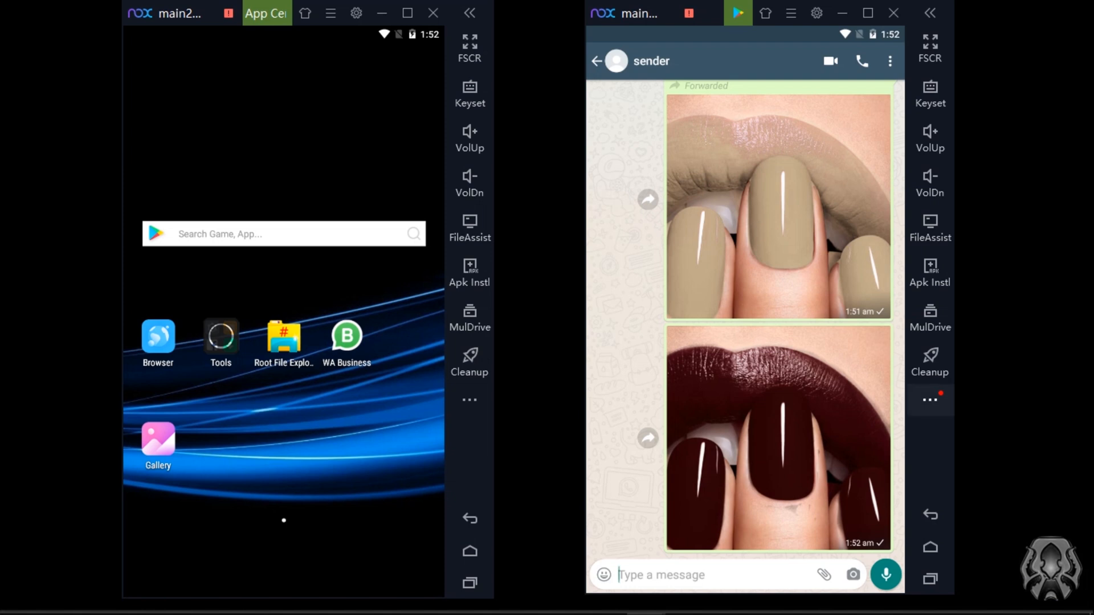
{"action": "left_click", "coordinate": [724, 599]}
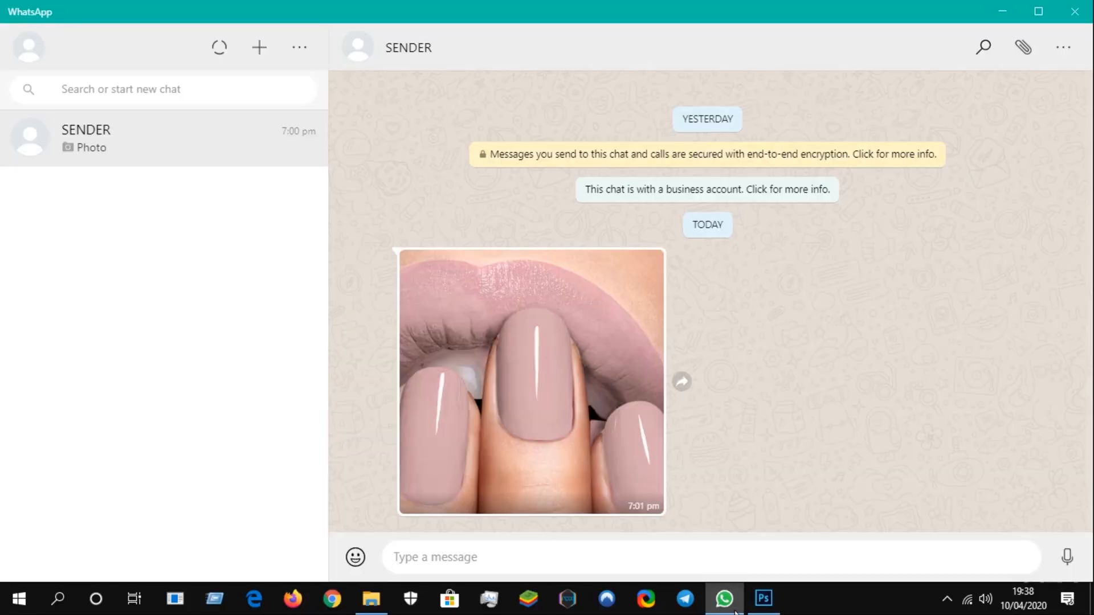
Save the received pink nail photo from WhatsApp Desktop into the Downloads folder.
{"action": "left_click", "coordinate": [530, 381]}
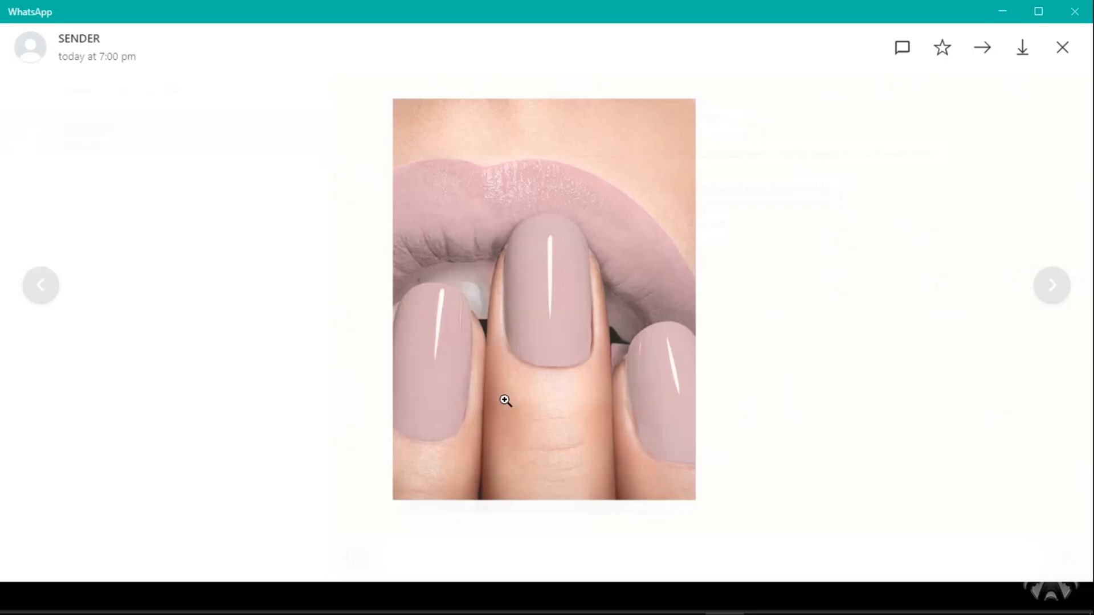
{"action": "left_click", "coordinate": [1021, 48]}
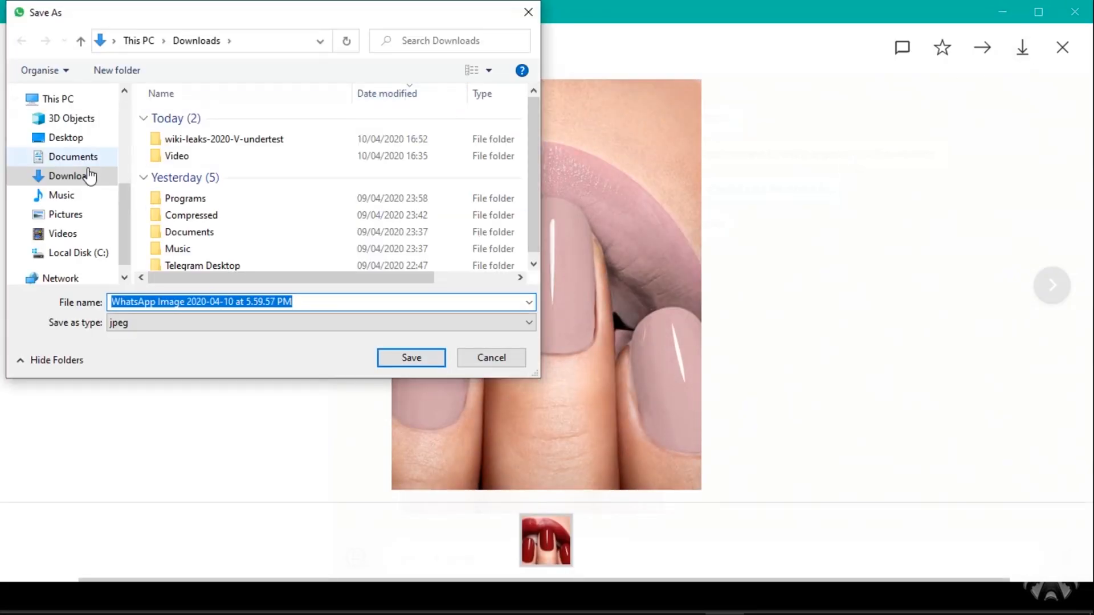
{"action": "left_click", "coordinate": [411, 357]}
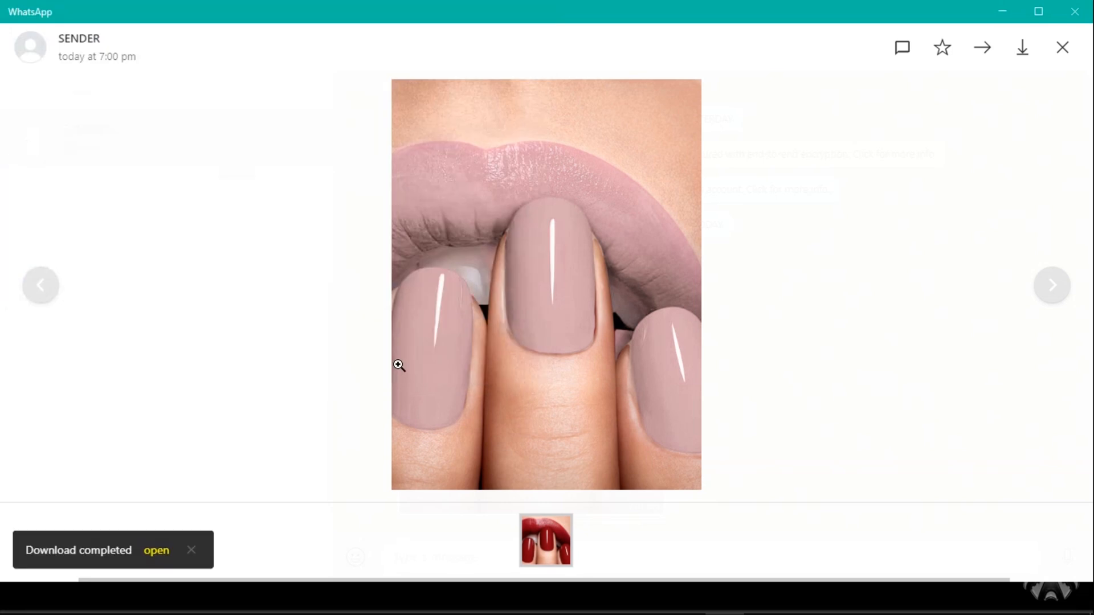
{"action": "mouse_move", "coordinate": [159, 555]}
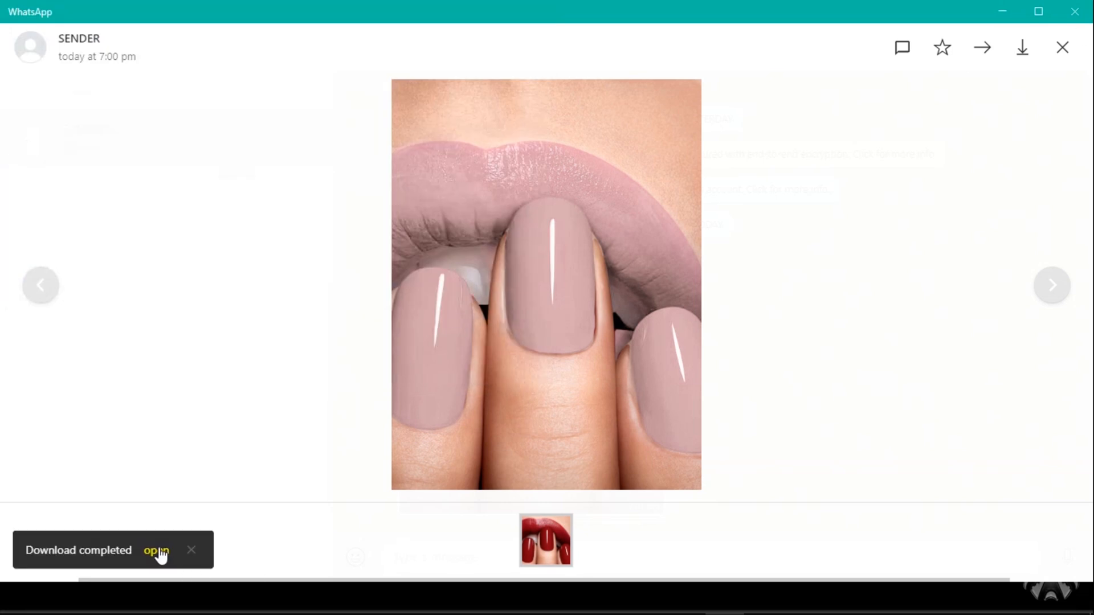
View the downloaded photo in Windows Photos from the Download completed toast.
{"action": "left_click", "coordinate": [157, 550]}
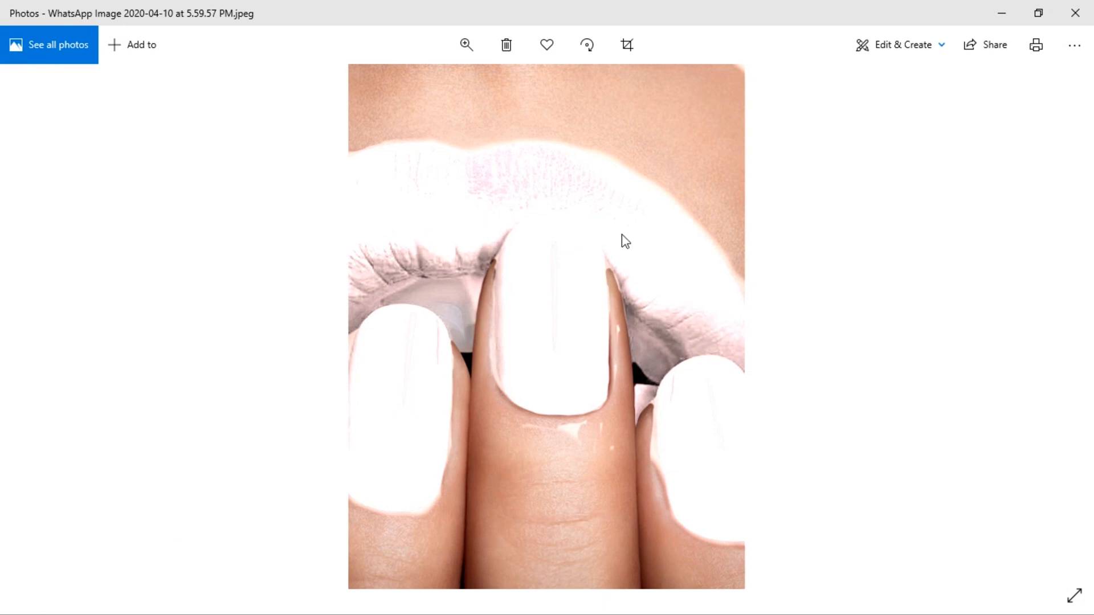
{"action": "mouse_move", "coordinate": [752, 275]}
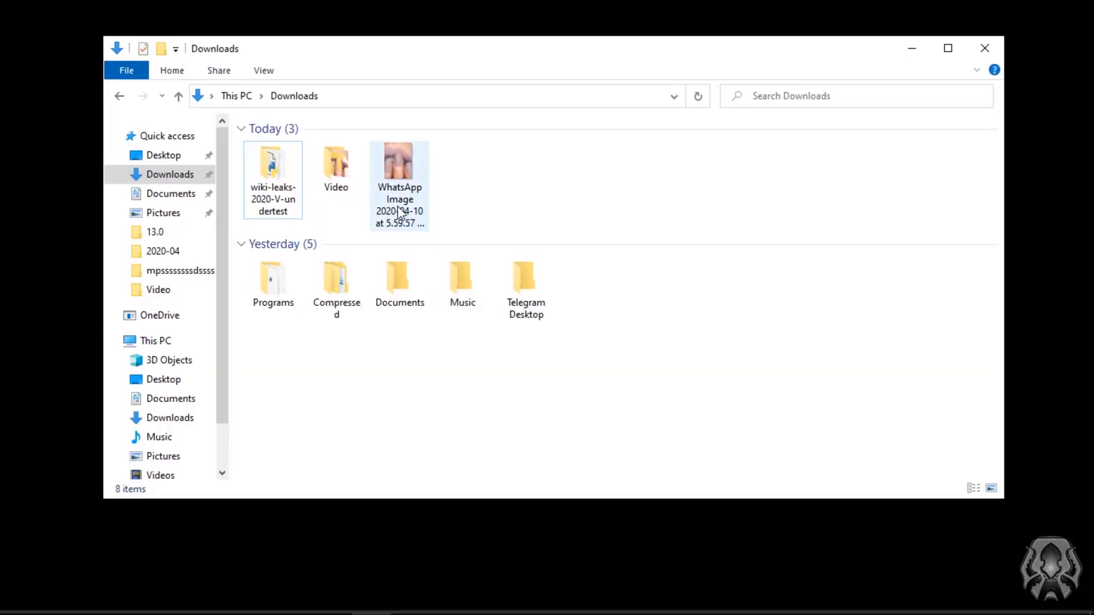
Copy the downloaded WhatsApp Image file in Downloads.
{"action": "right_click", "coordinate": [399, 178]}
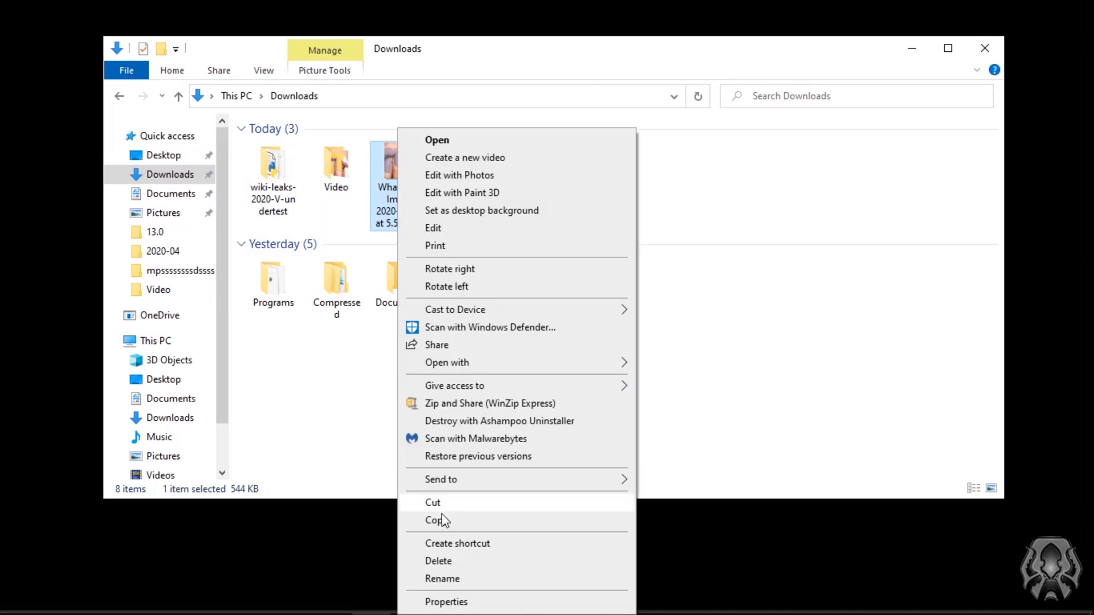
{"action": "left_click", "coordinate": [445, 601]}
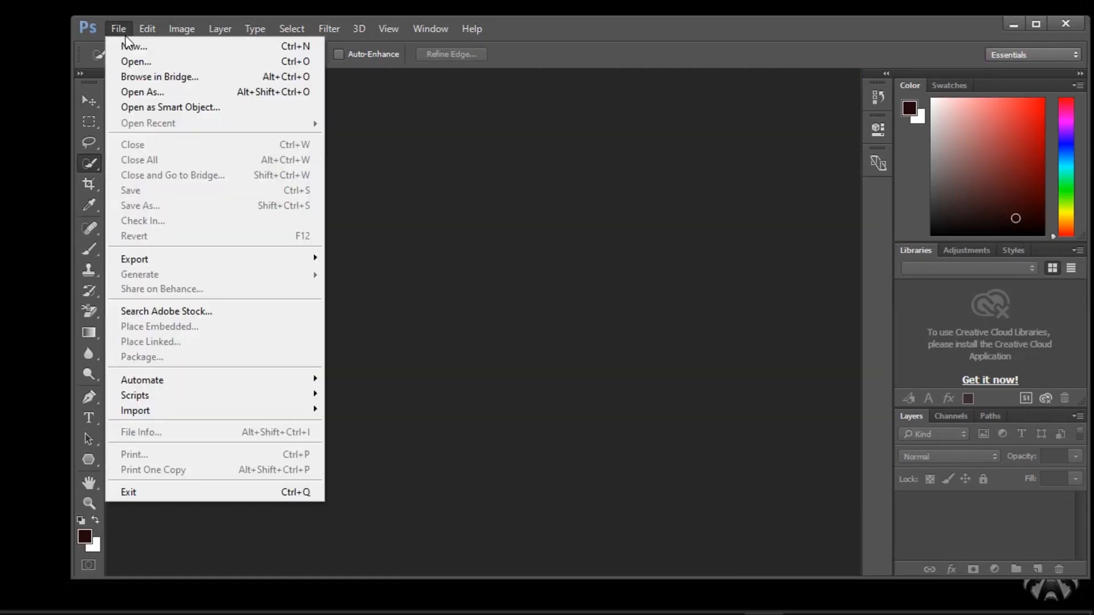
Create a new 710×409 transparent Photoshop document named test.
{"action": "left_click", "coordinate": [134, 46]}
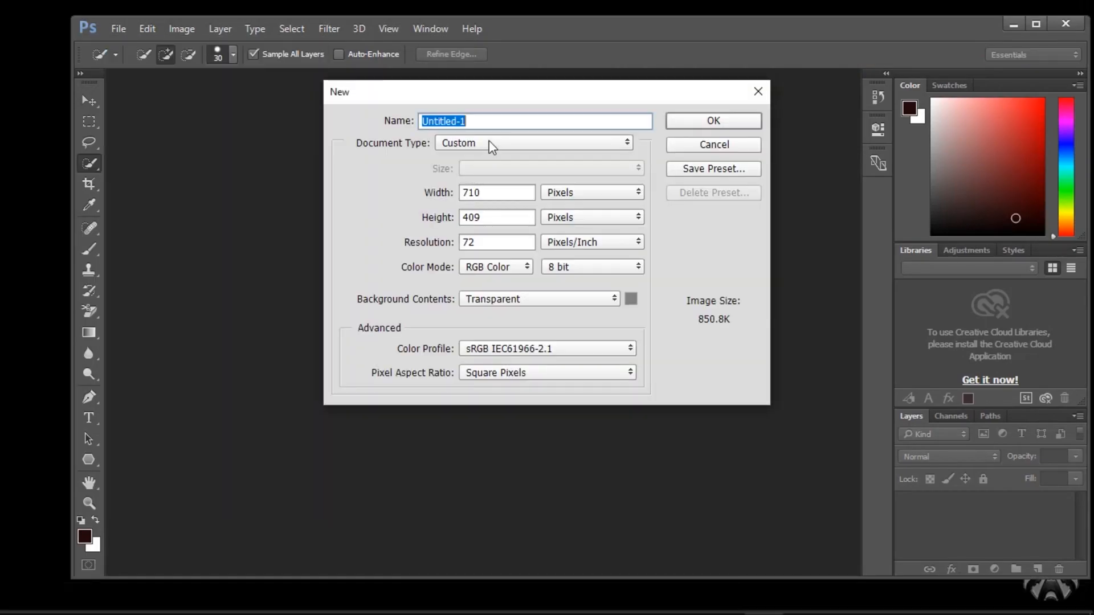
{"action": "type", "text": "test"}
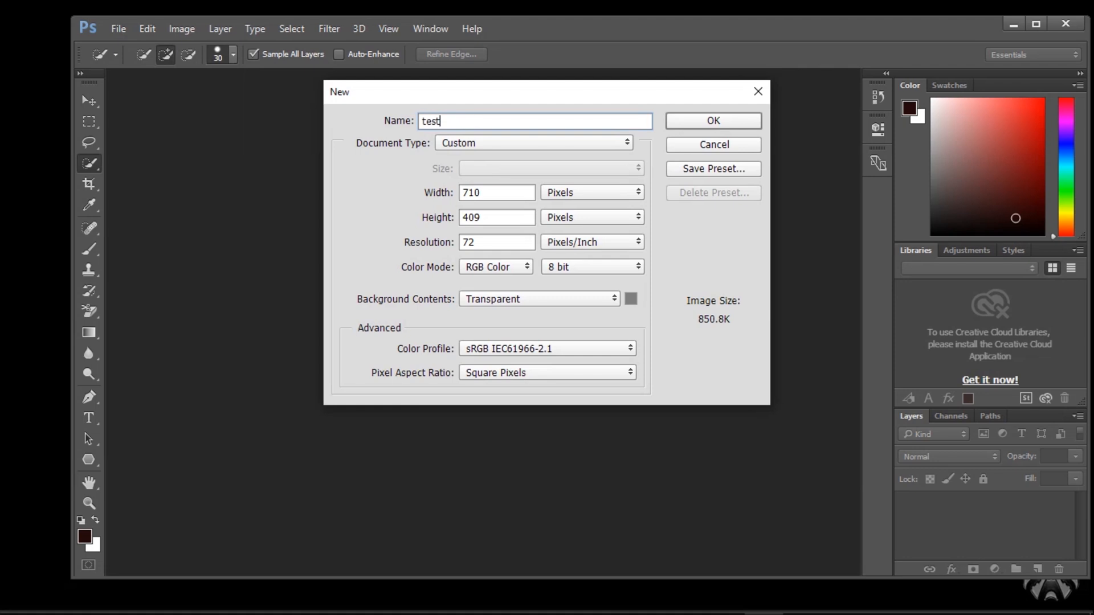
{"action": "mouse_move", "coordinate": [711, 125]}
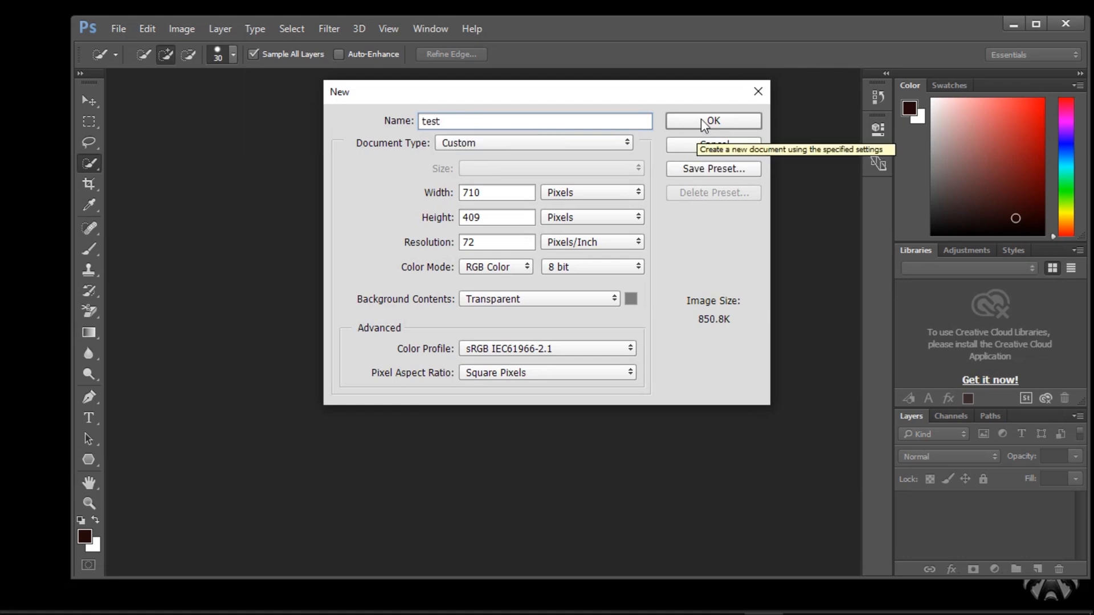
{"action": "left_click", "coordinate": [712, 120]}
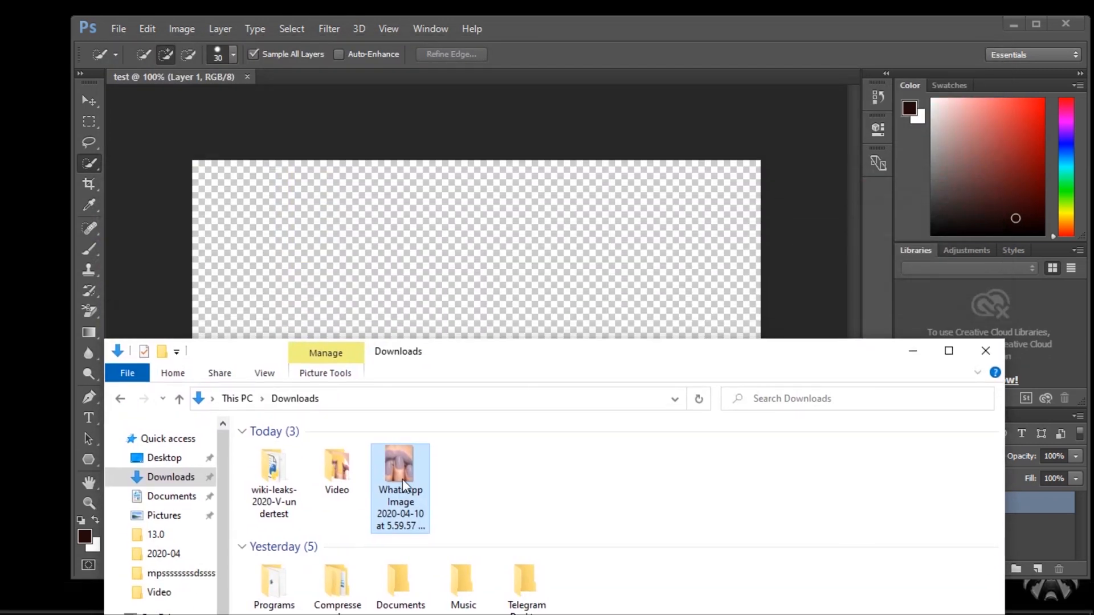
Attempt to place the WhatsApp image, dismissing the invalid JPEG marker error.
{"action": "double_click", "coordinate": [400, 466]}
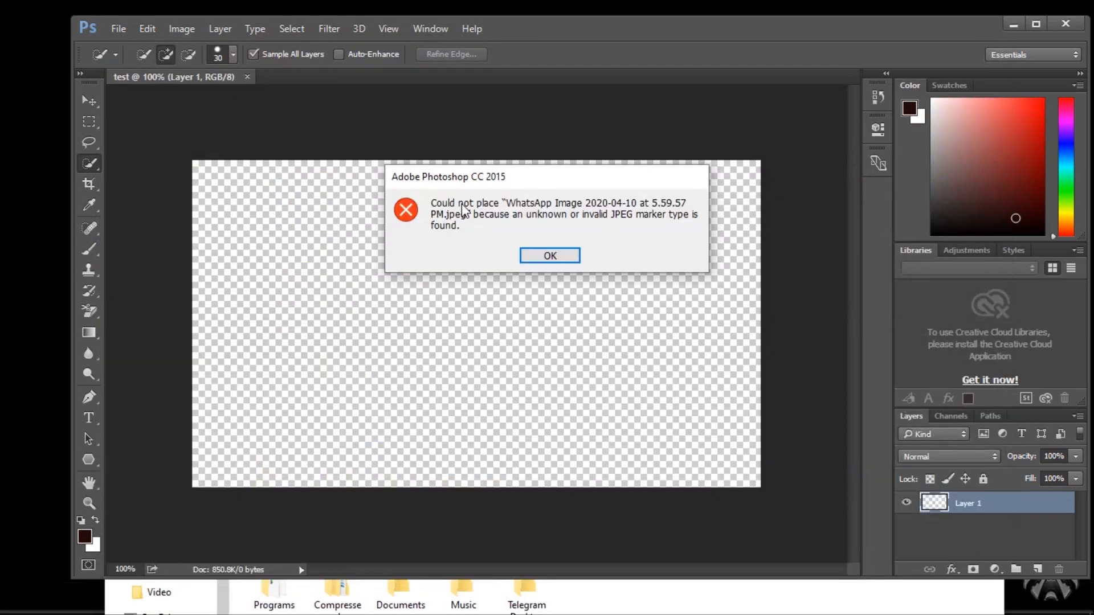
{"action": "mouse_move", "coordinate": [526, 232]}
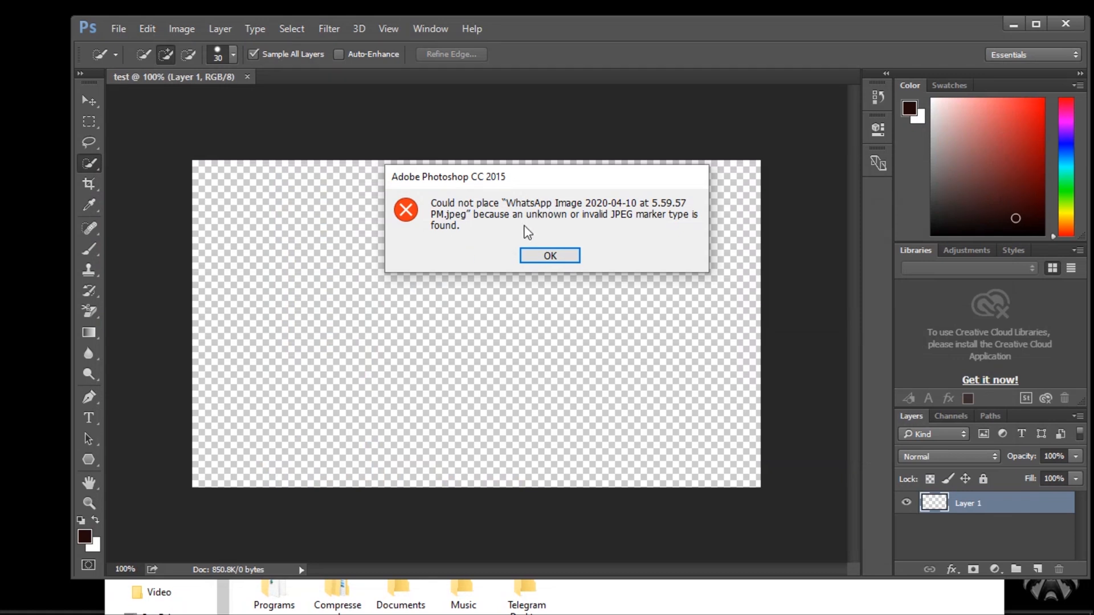
{"action": "mouse_move", "coordinate": [651, 225]}
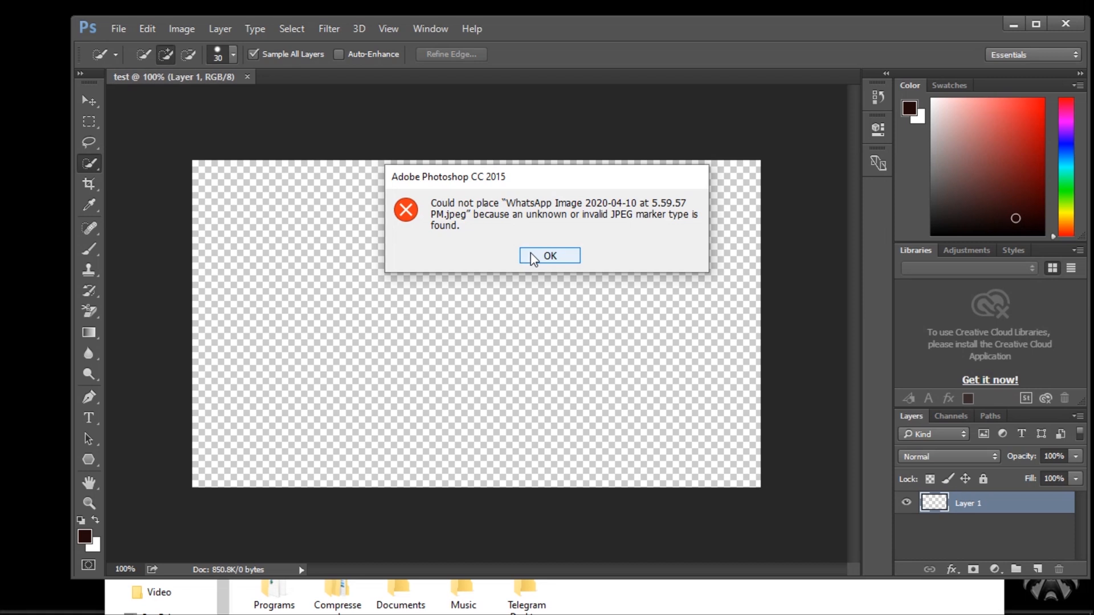
{"action": "left_click", "coordinate": [550, 256]}
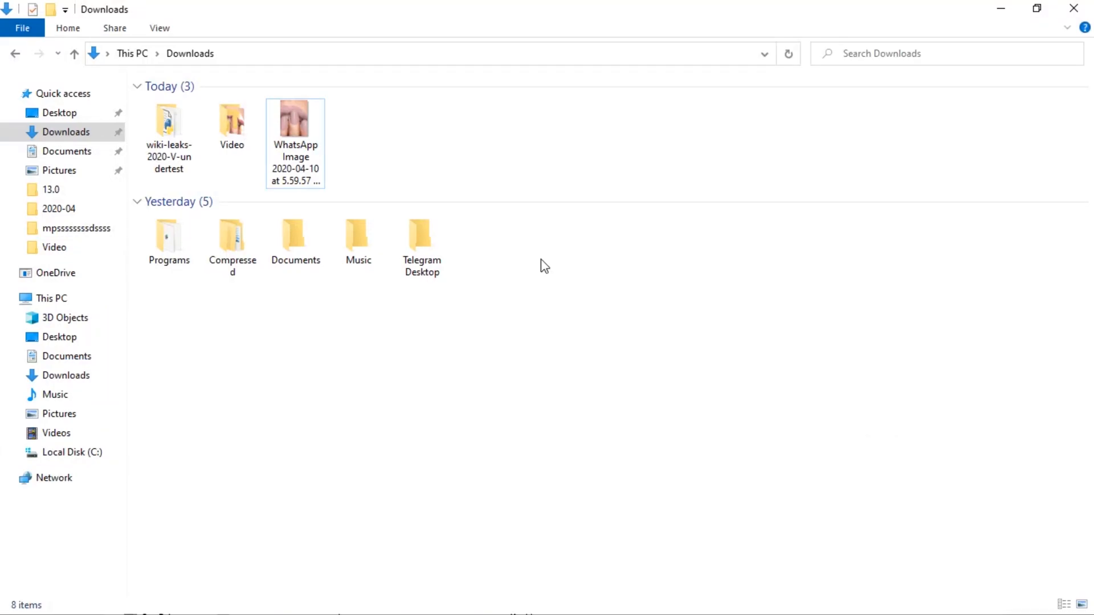
Open the WhatsApp Image file with Notepad to see its raw contents.
{"action": "right_click", "coordinate": [294, 125]}
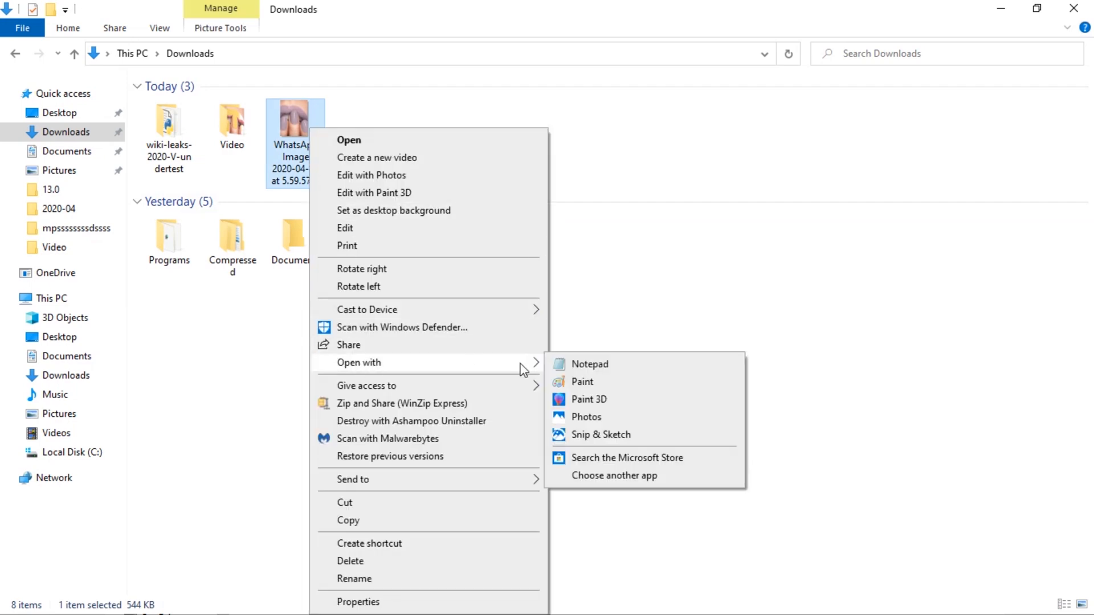
{"action": "left_click", "coordinate": [589, 363]}
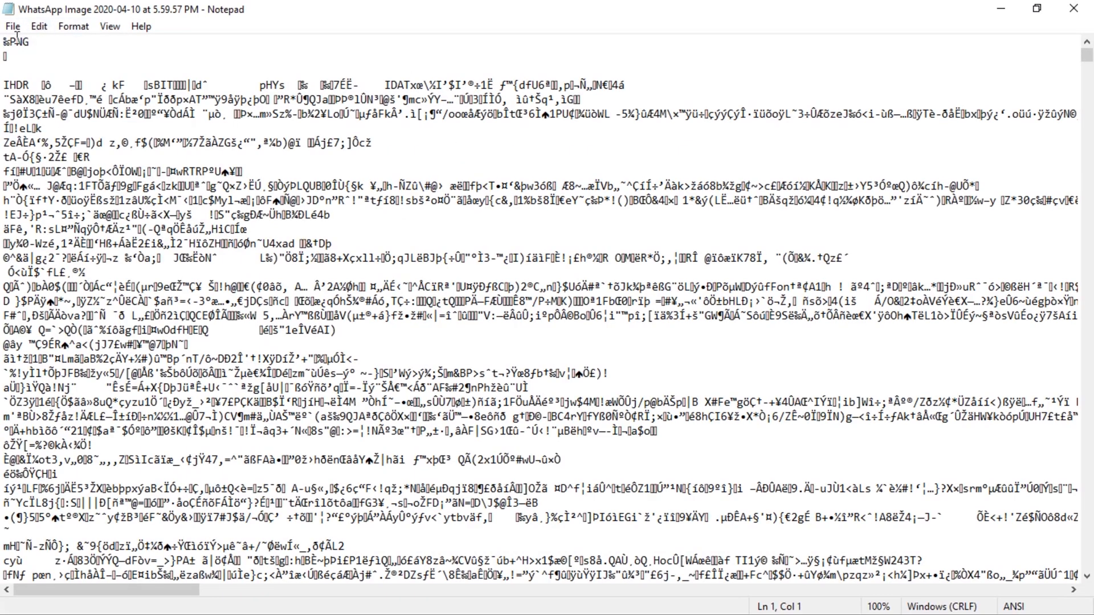
Select the ‰PNG signature at the start of the file and scroll through the contents.
{"action": "double_click", "coordinate": [13, 42]}
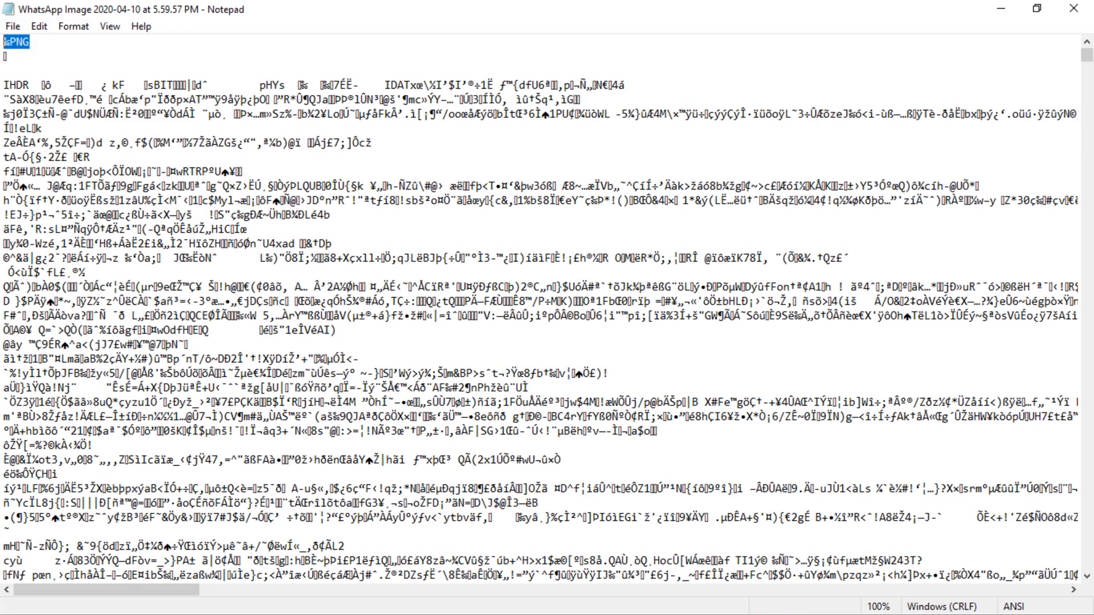
{"action": "left_click", "coordinate": [7, 55]}
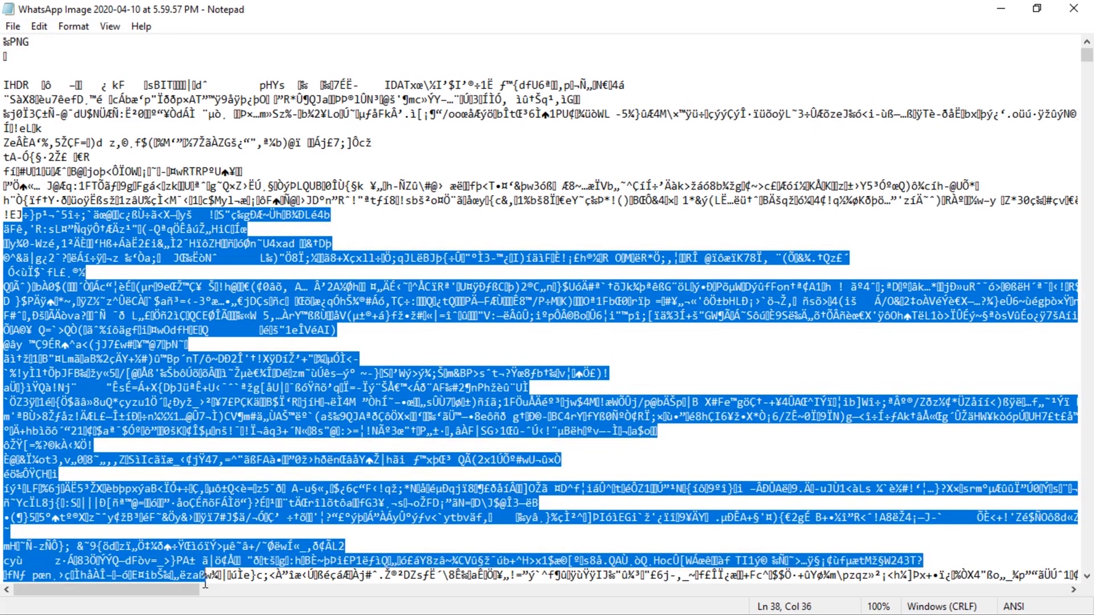
{"action": "scroll", "scroll_direction": "down", "scroll_amount": 3}
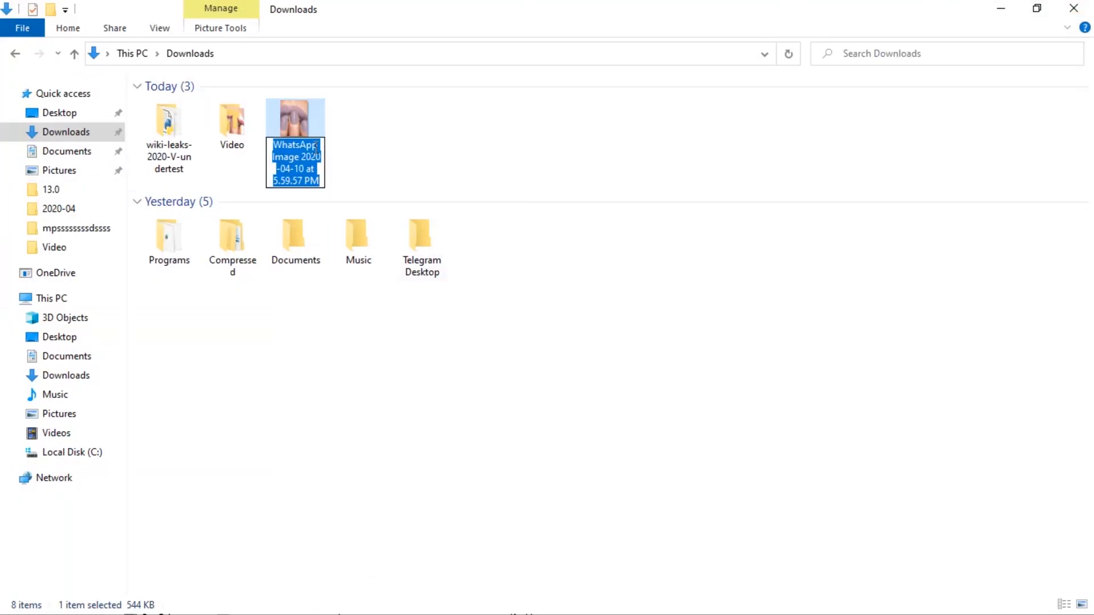
Show file name extensions and start renaming the WhatsApp image with a .png extension.
{"action": "left_click", "coordinate": [160, 28]}
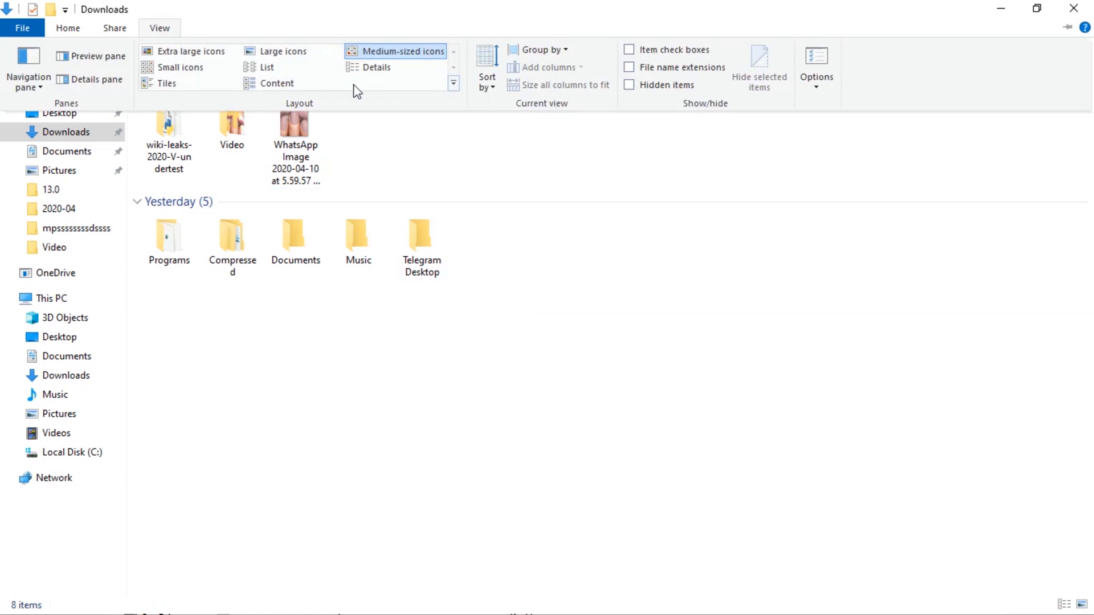
{"action": "mouse_move", "coordinate": [160, 27]}
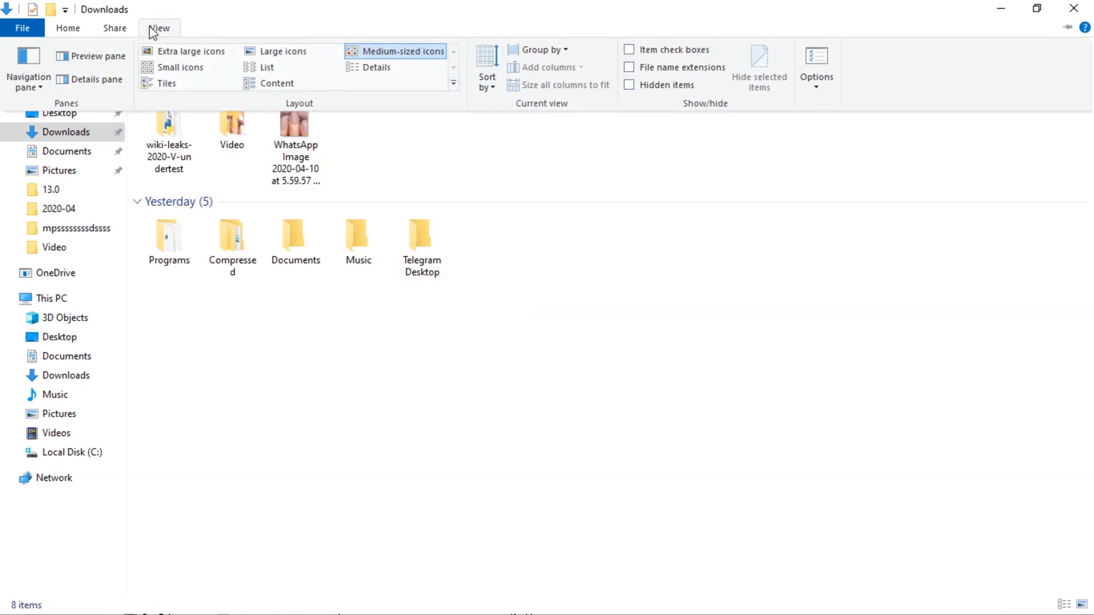
{"action": "left_click", "coordinate": [159, 28]}
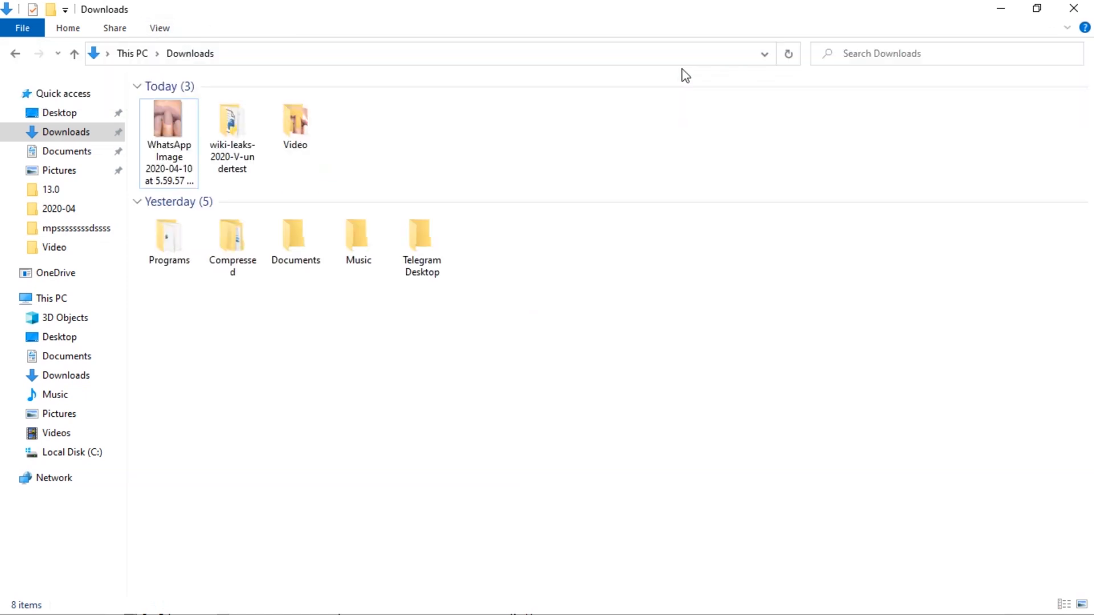
{"action": "right_click", "coordinate": [169, 122]}
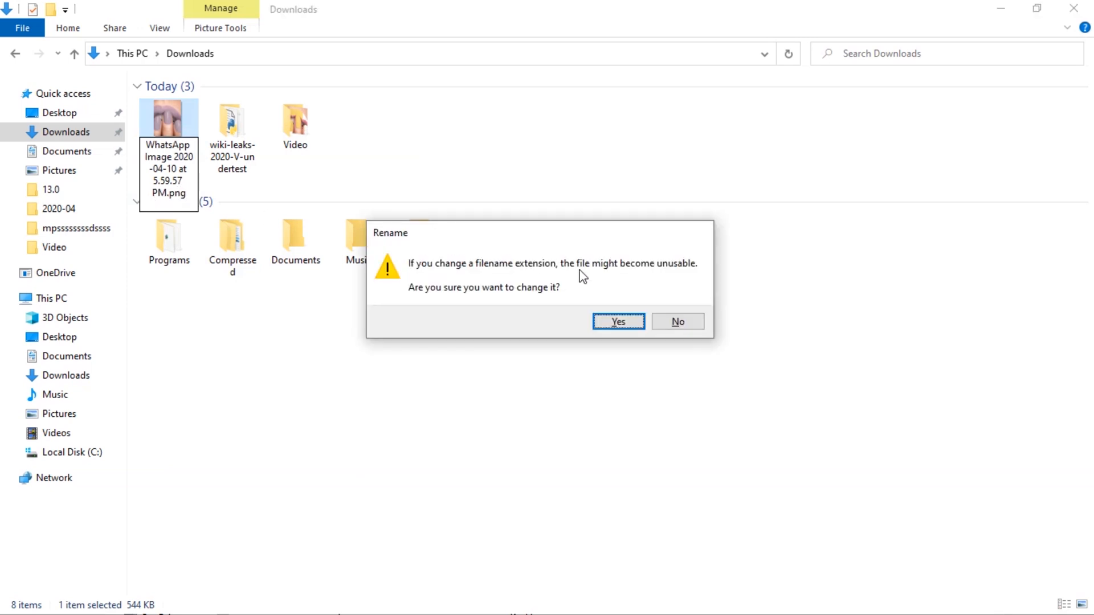
{"action": "mouse_move", "coordinate": [572, 300]}
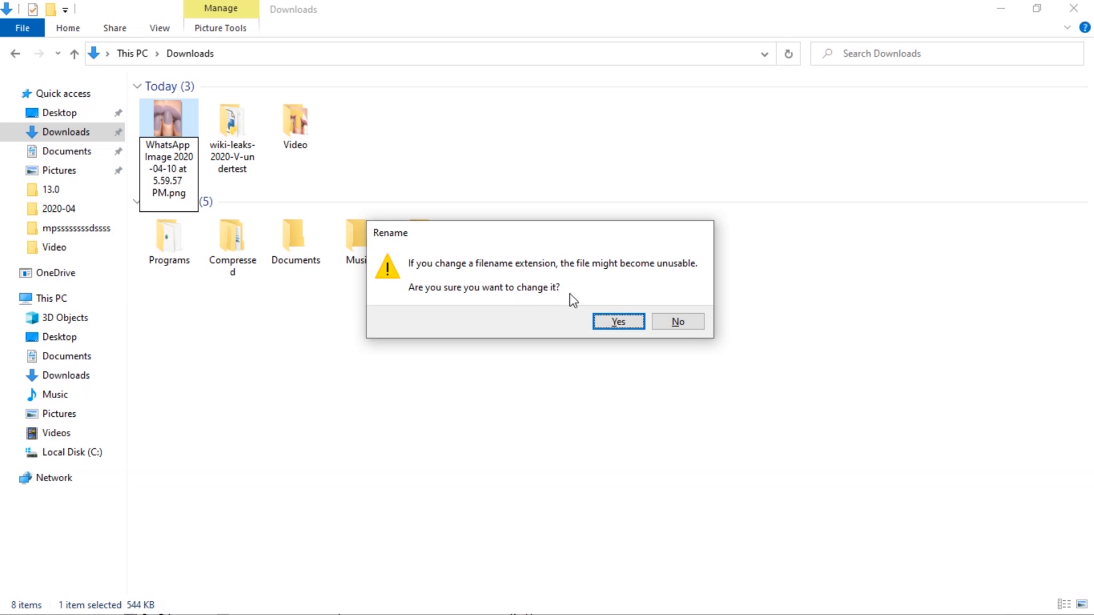
{"action": "left_click", "coordinate": [616, 321]}
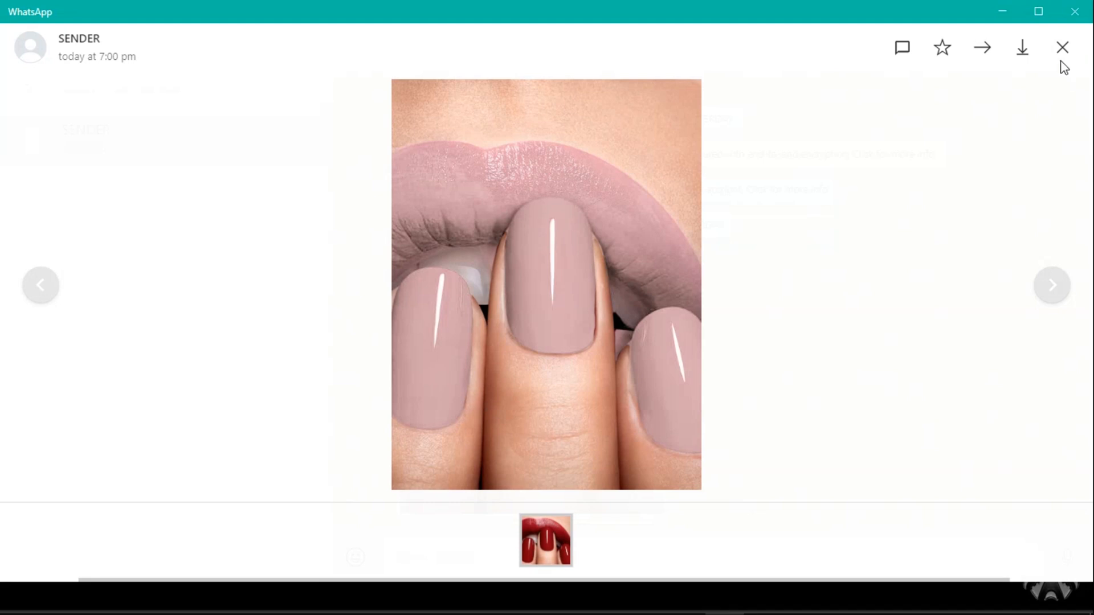
Attach the pink-nails image to a new message and send it to the SENDER chat.
{"action": "left_click", "coordinate": [1061, 48]}
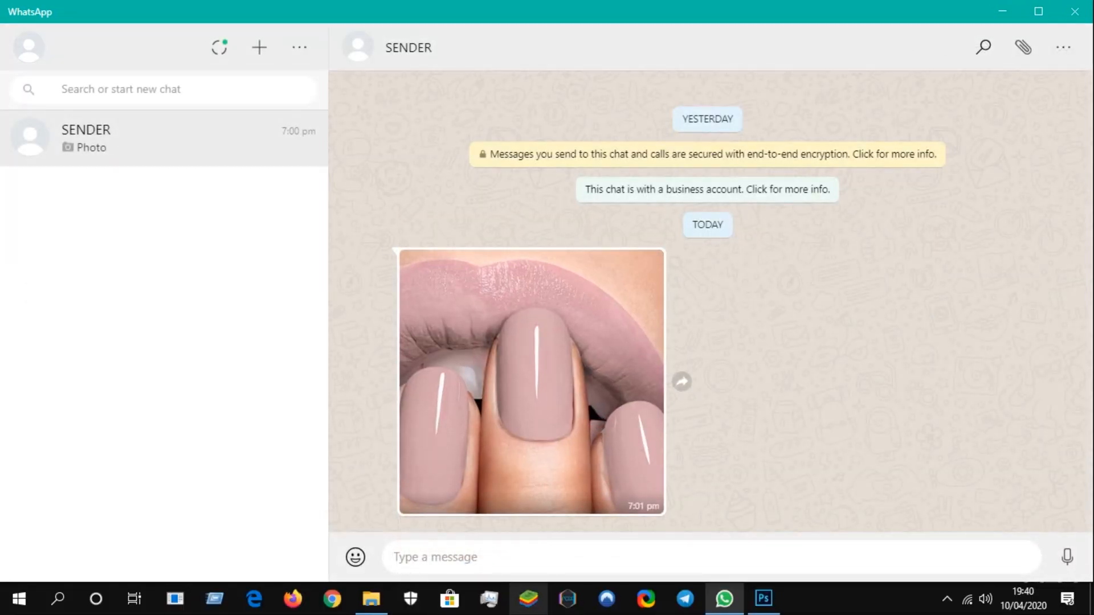
{"action": "left_click", "coordinate": [371, 598]}
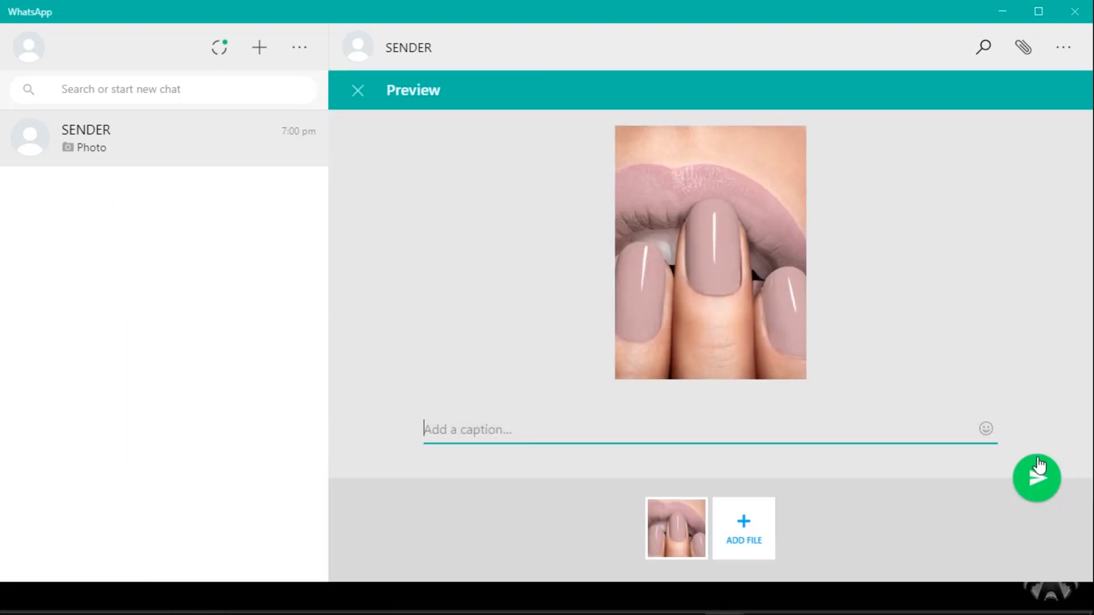
{"action": "left_click", "coordinate": [1036, 478]}
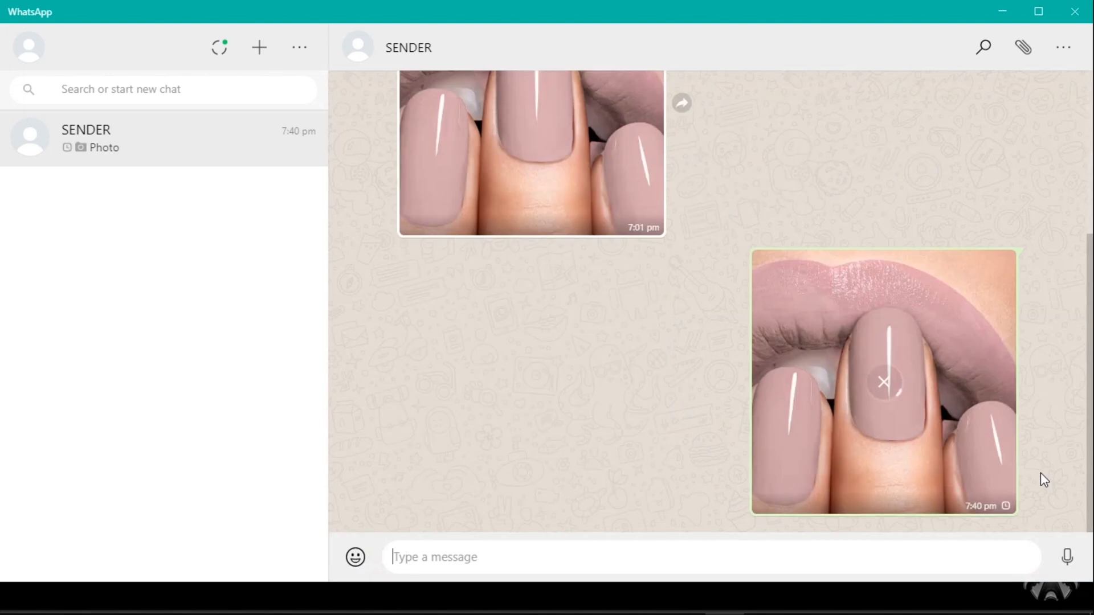
{"action": "mouse_move", "coordinate": [1017, 207]}
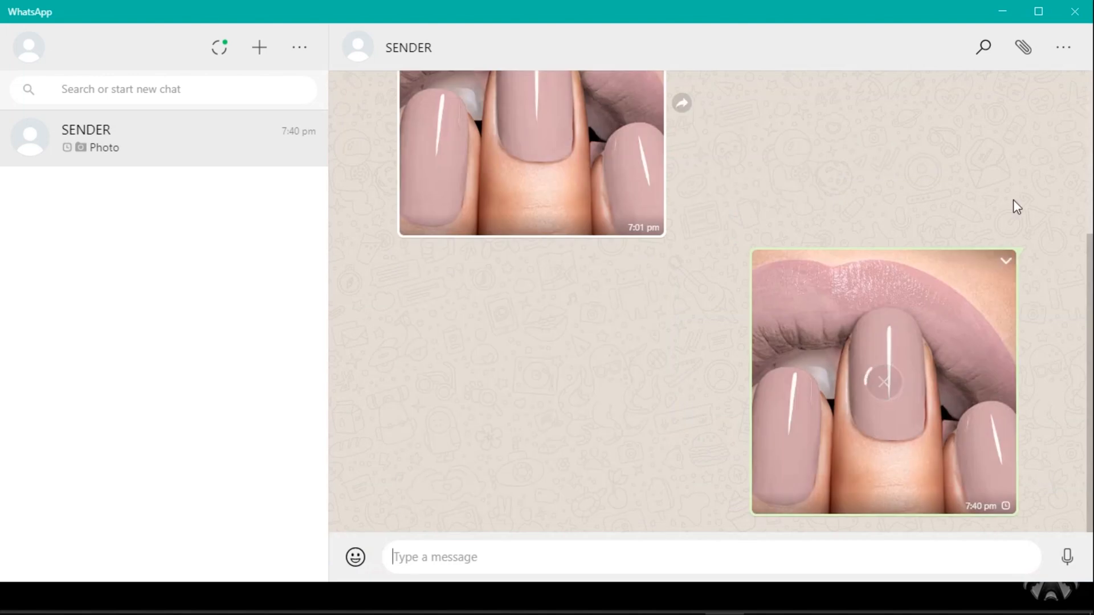
View the newly sent 7:40 pm photo full-size and return to the chat.
{"action": "scroll", "scroll_direction": "up", "scroll_amount": 3}
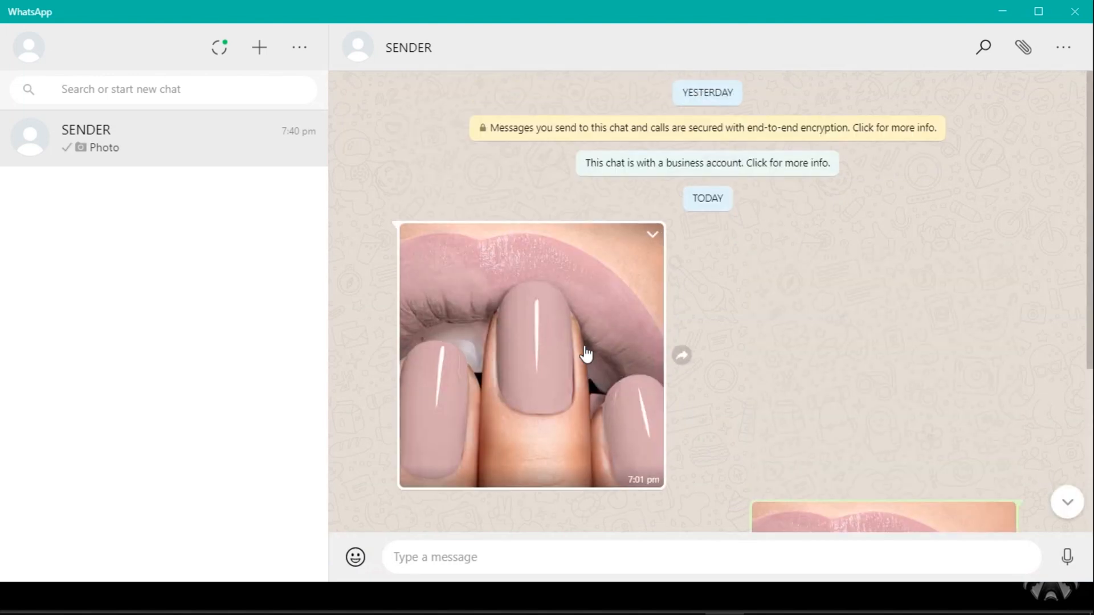
{"action": "scroll", "scroll_direction": "down", "scroll_amount": 3}
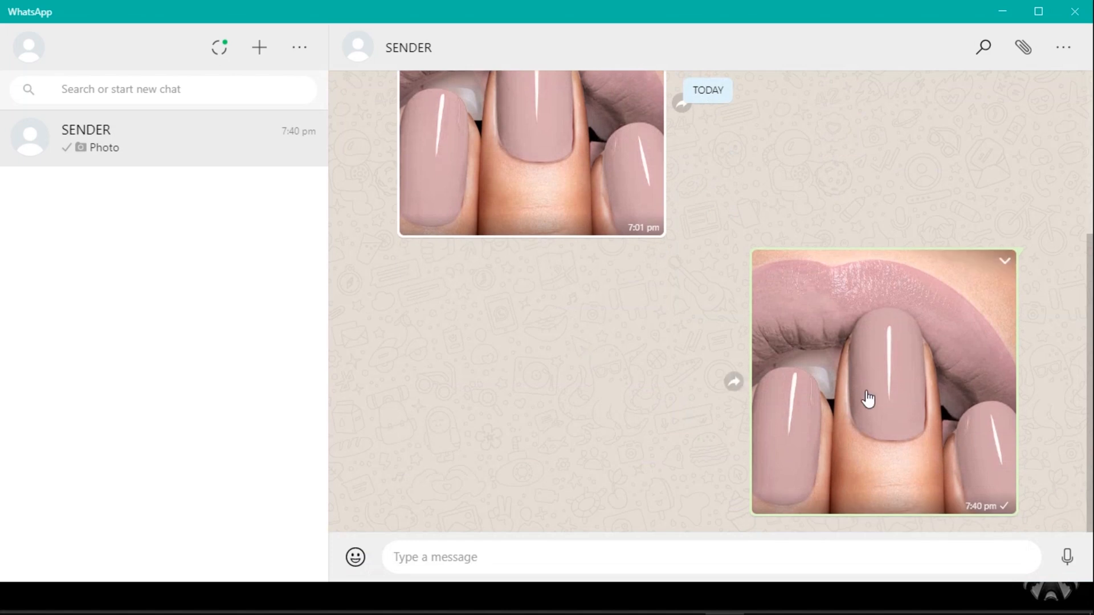
{"action": "left_click", "coordinate": [882, 381]}
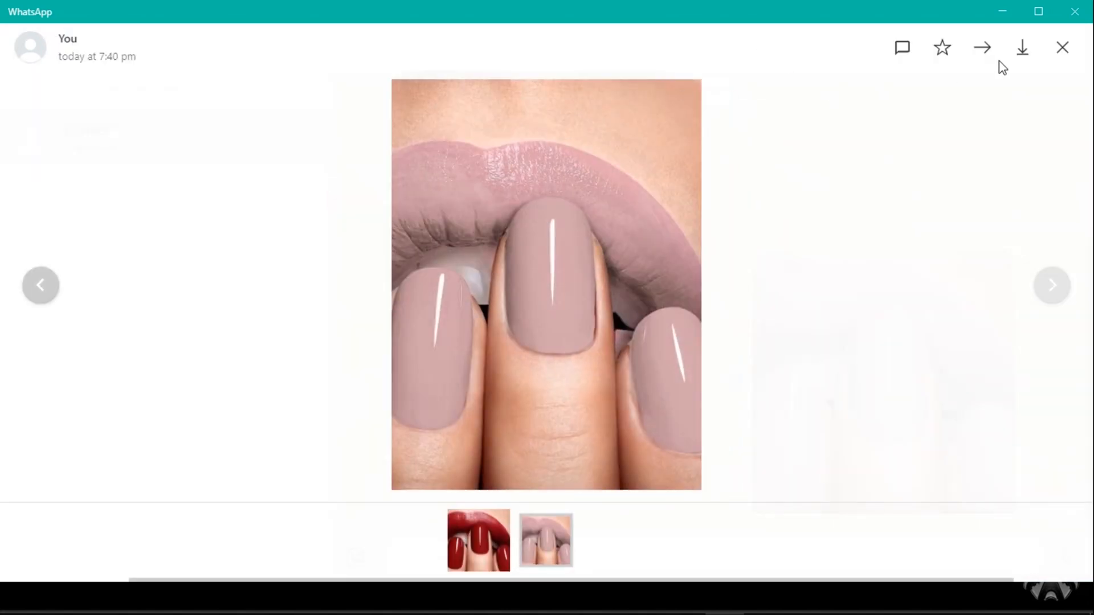
{"action": "left_click", "coordinate": [1061, 48]}
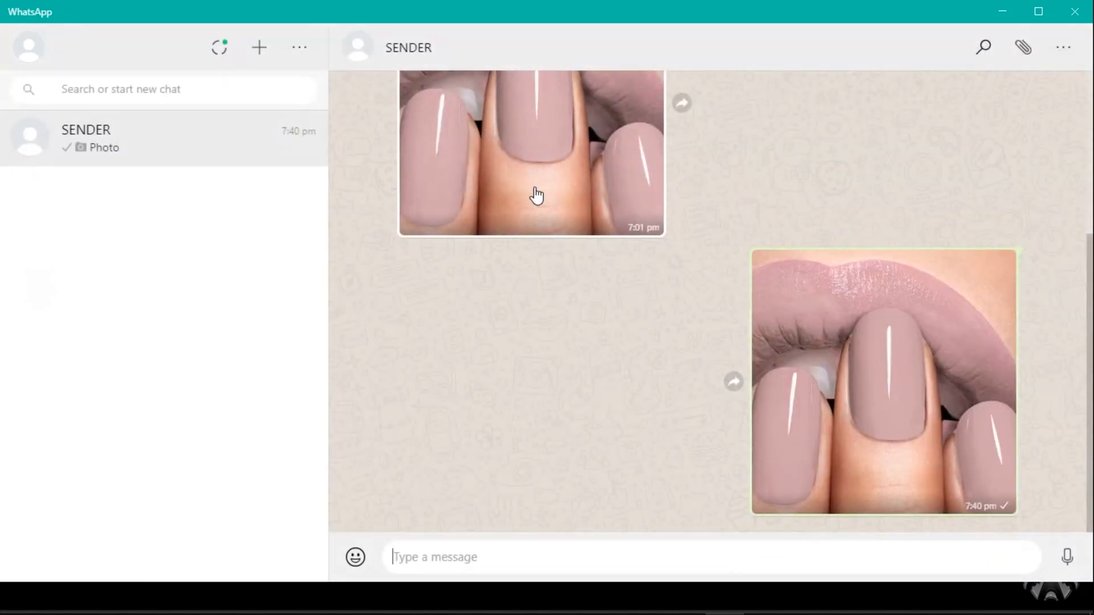
{"action": "mouse_move", "coordinate": [994, 249]}
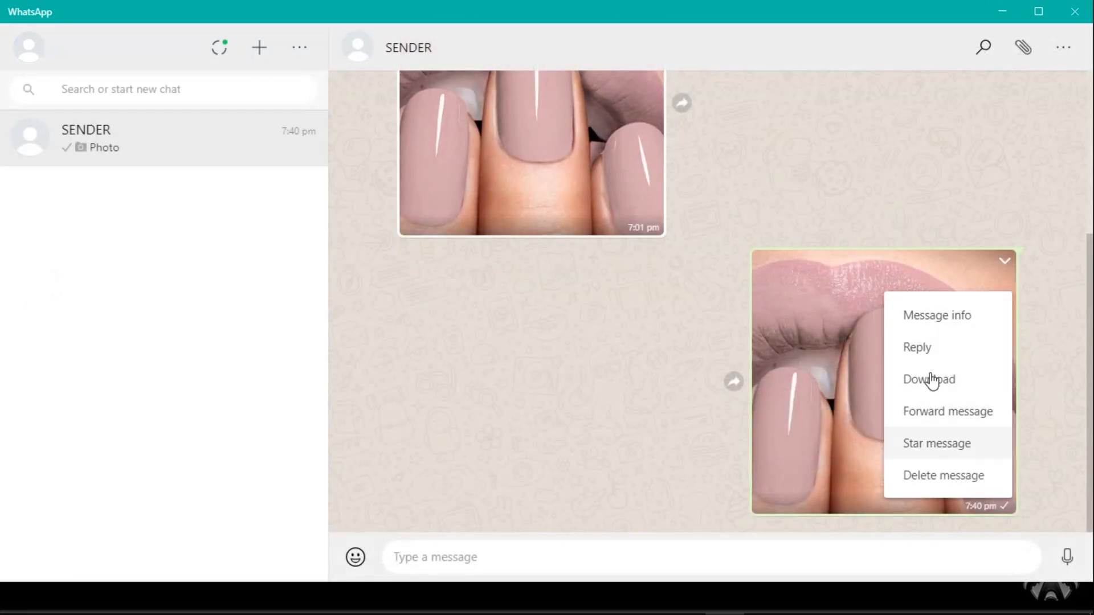
Download the sent 7:40 pm photo and save it into Downloads as 2.jpeg.
{"action": "left_click", "coordinate": [929, 378]}
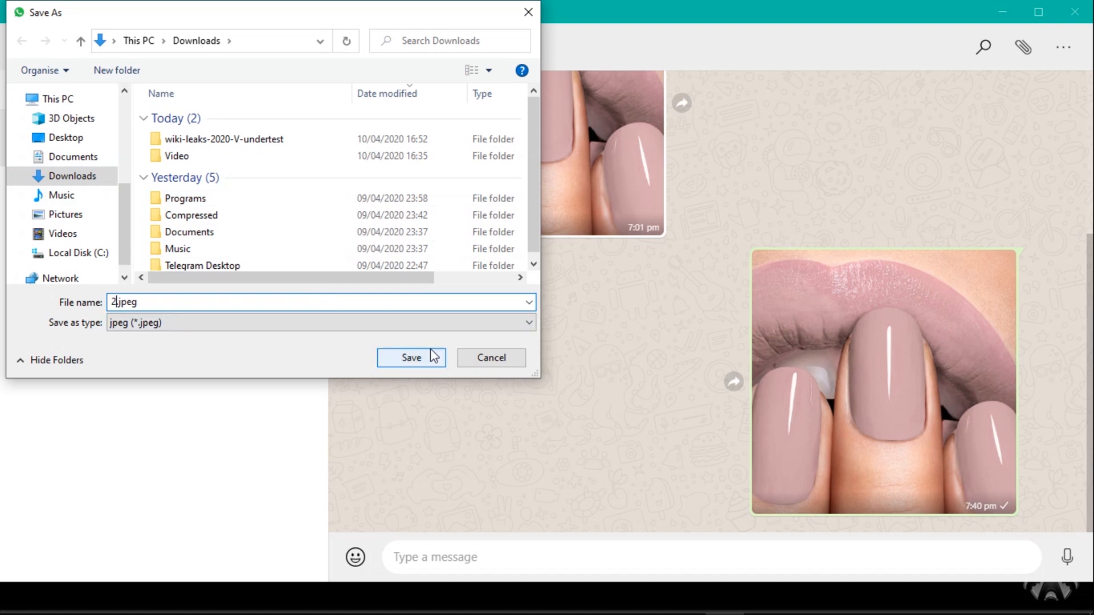
{"action": "left_click", "coordinate": [411, 356]}
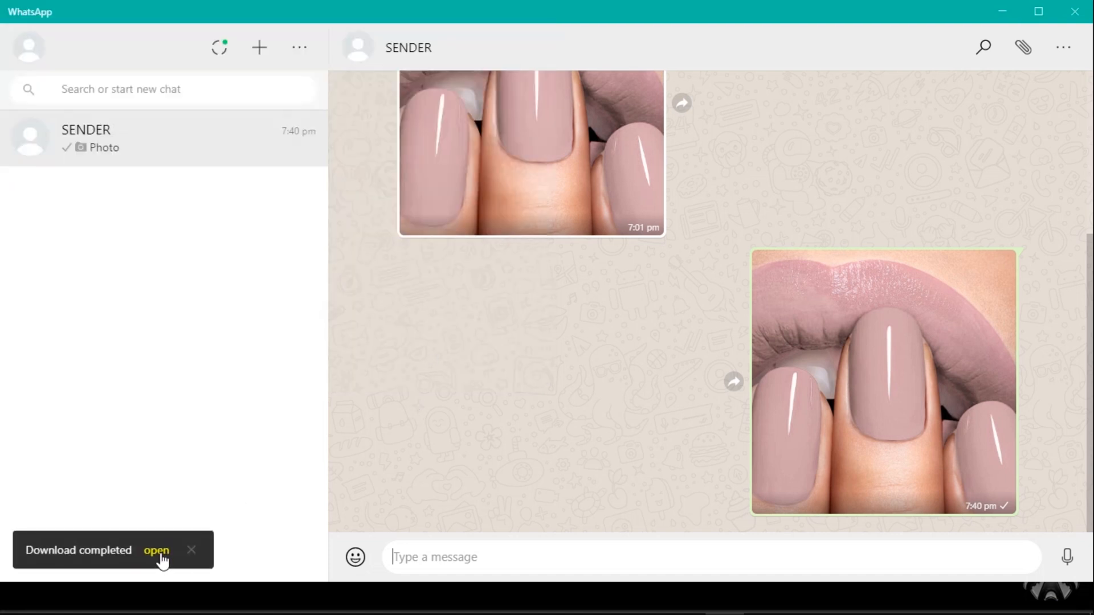
Open the downloaded 2.jpeg in Windows Photos from the Download completed notification.
{"action": "left_click", "coordinate": [156, 550]}
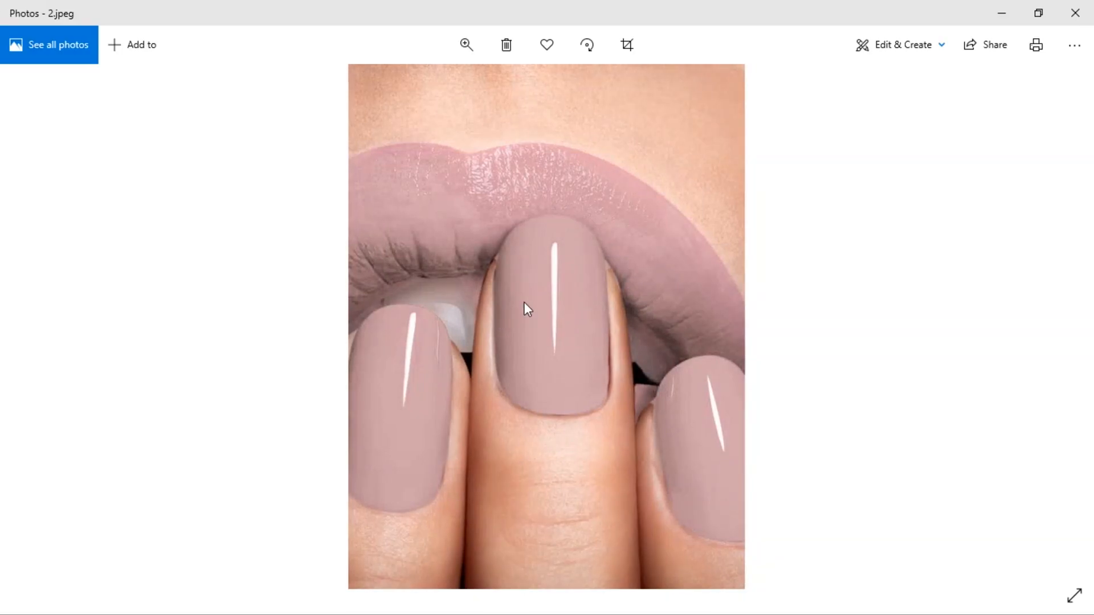
{"action": "mouse_move", "coordinate": [708, 281]}
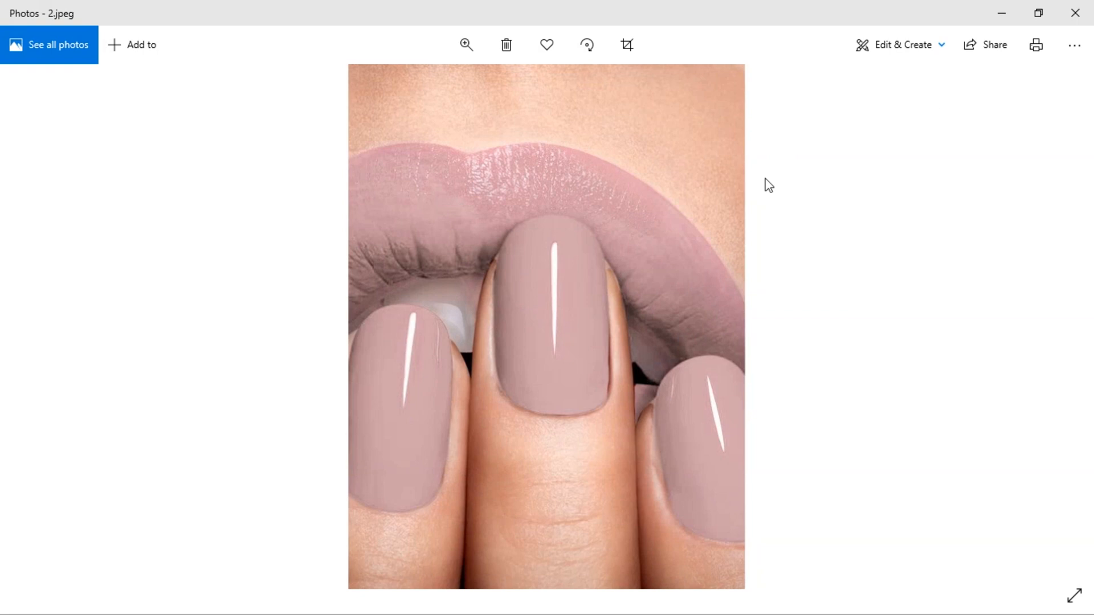
{"action": "mouse_move", "coordinate": [1074, 13]}
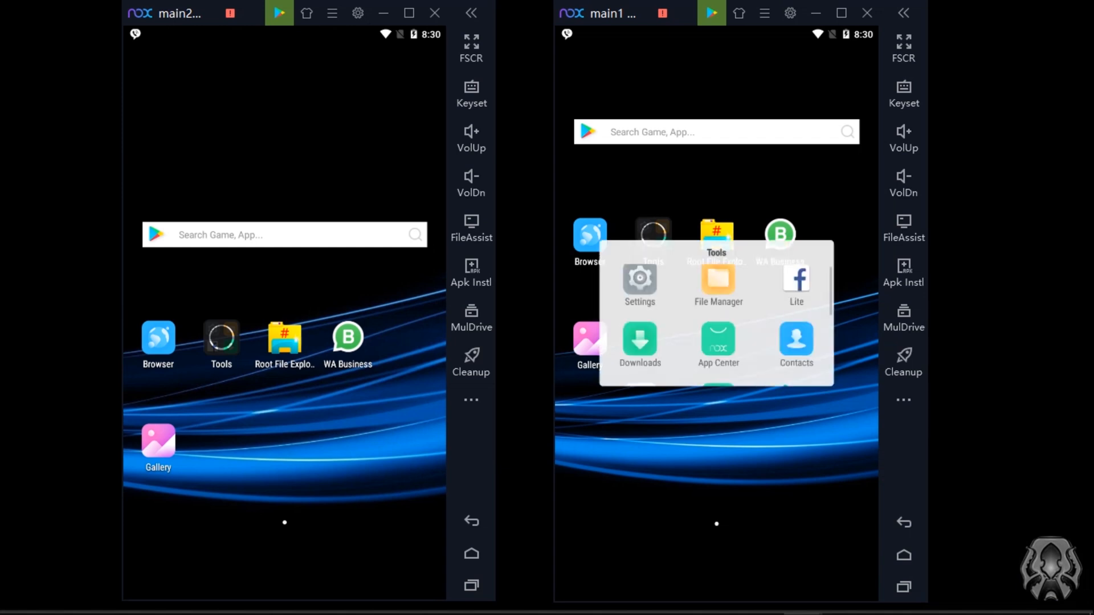
Switch Wi-Fi off in the main1 emulator's Android settings.
{"action": "left_click", "coordinate": [638, 285]}
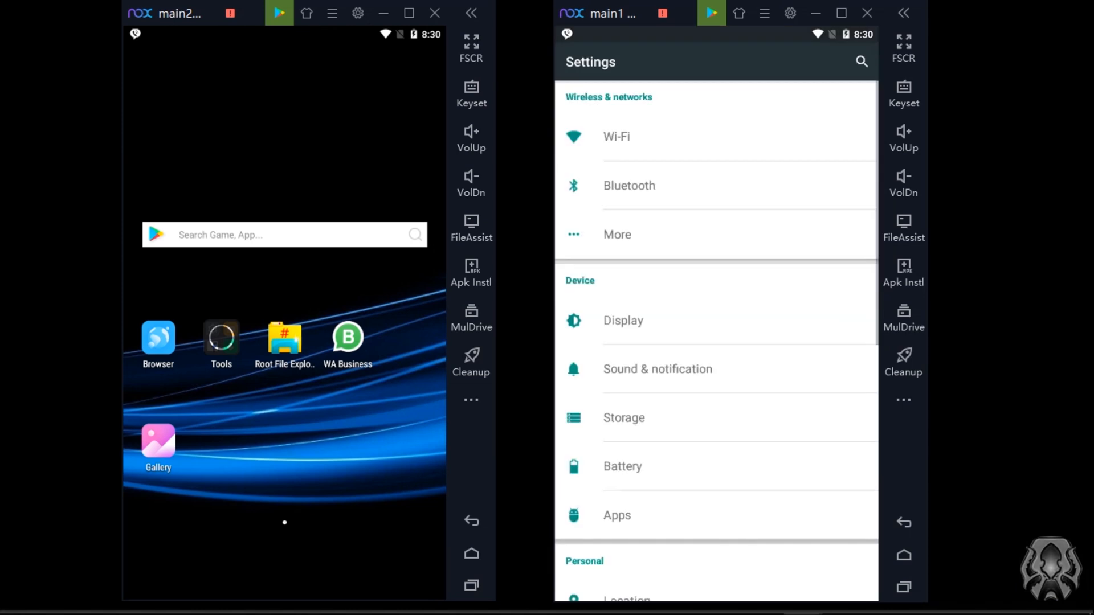
{"action": "left_click", "coordinate": [617, 135]}
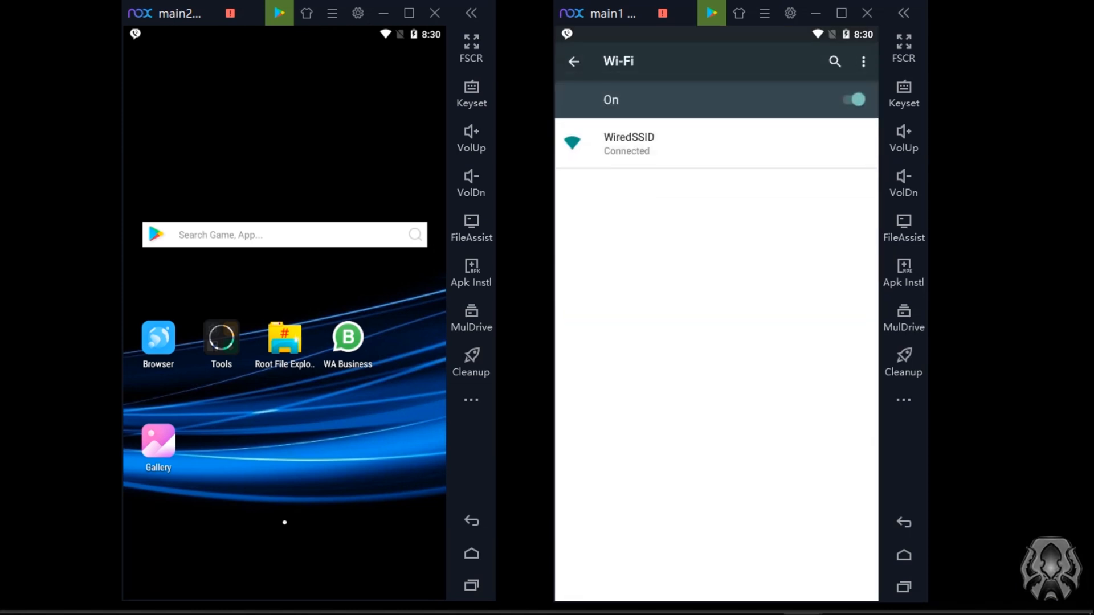
{"action": "left_click", "coordinate": [850, 99]}
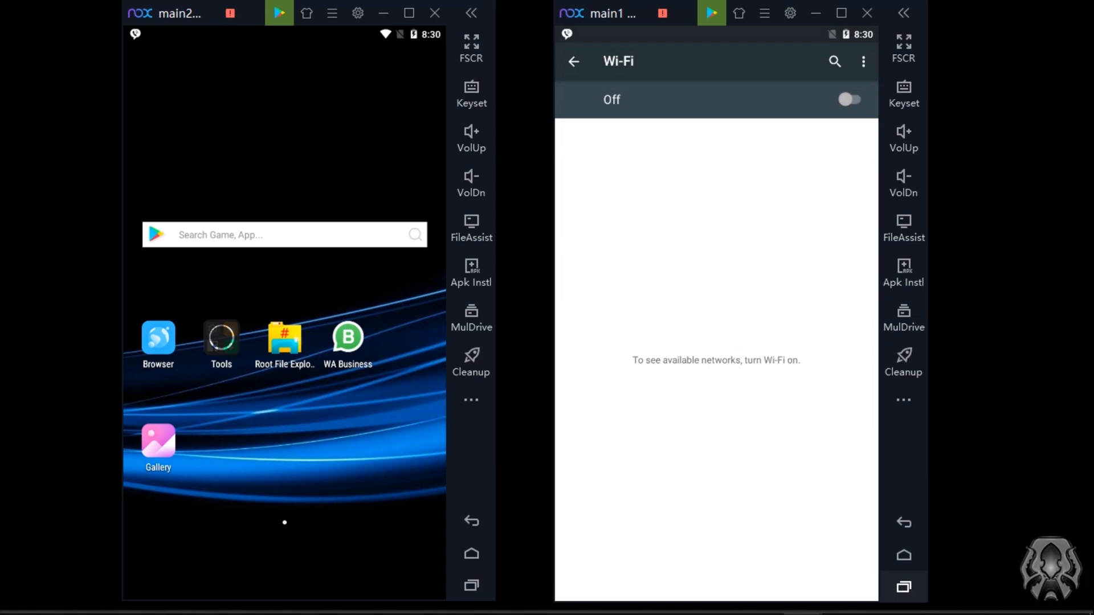
Return to the main1 home screen and launch WA Business.
{"action": "left_click", "coordinate": [902, 555]}
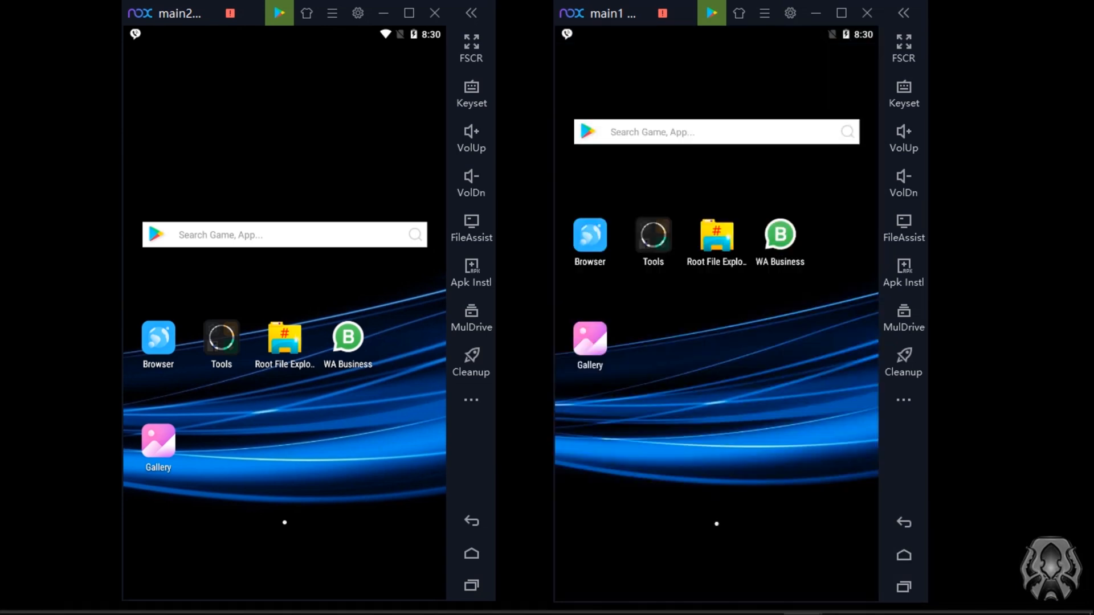
{"action": "left_click", "coordinate": [779, 233]}
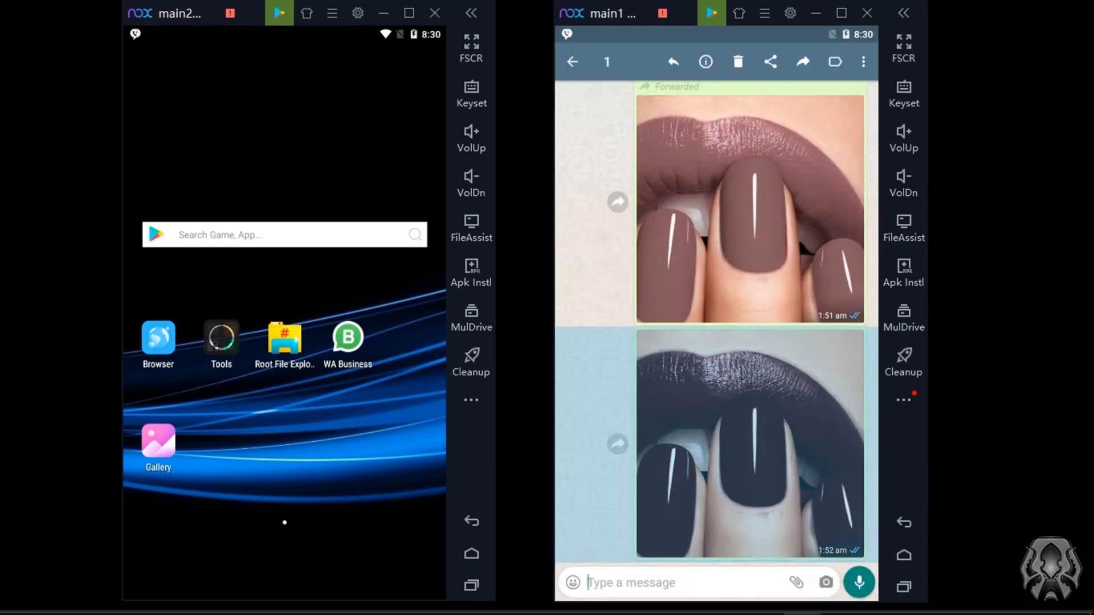
Delete the forwarded nail image message for me only.
{"action": "left_click", "coordinate": [737, 61]}
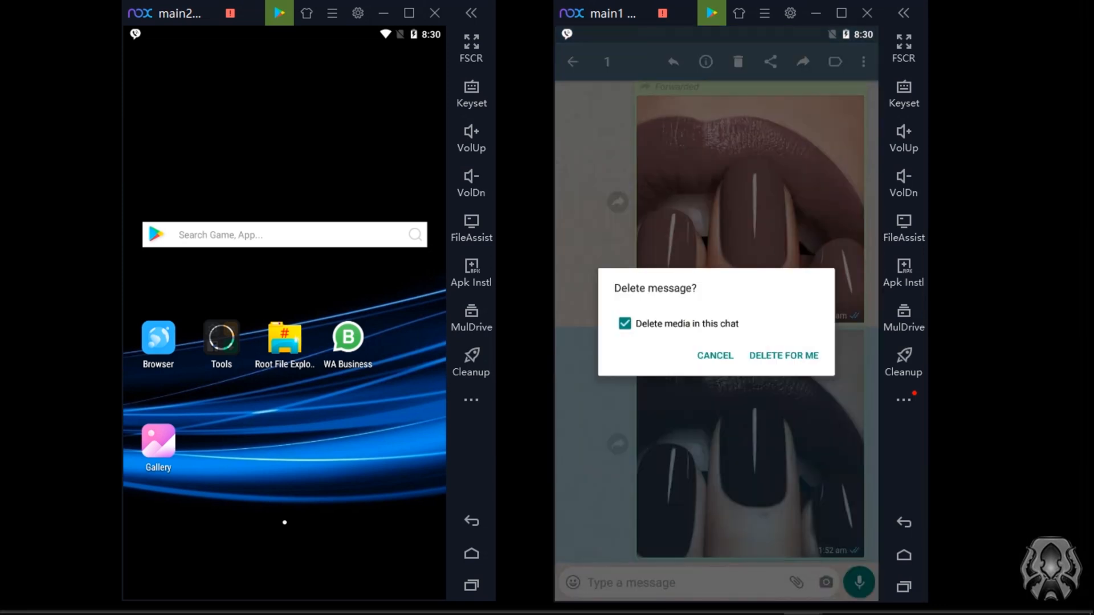
{"action": "left_click", "coordinate": [782, 356]}
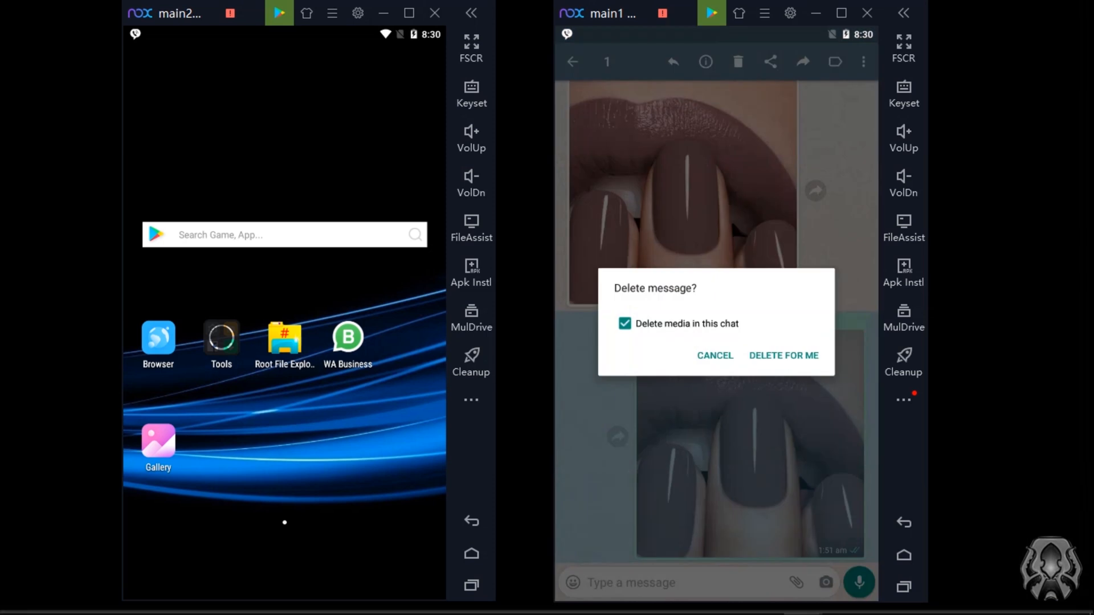
{"action": "left_click", "coordinate": [784, 356]}
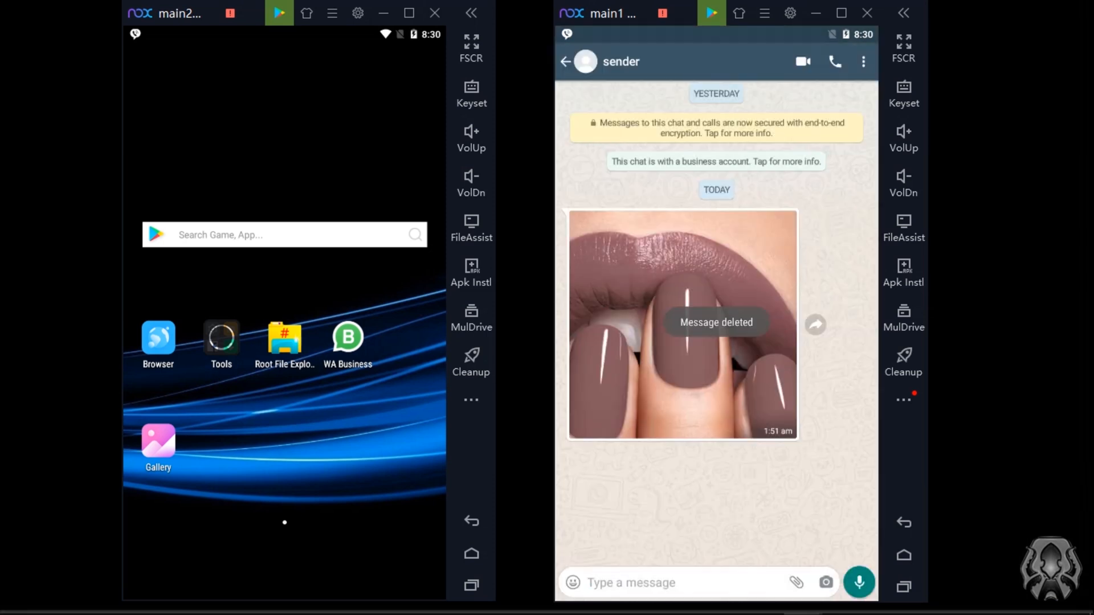
Start a gallery attachment and pick the nail image from the sender folder.
{"action": "left_click", "coordinate": [795, 582]}
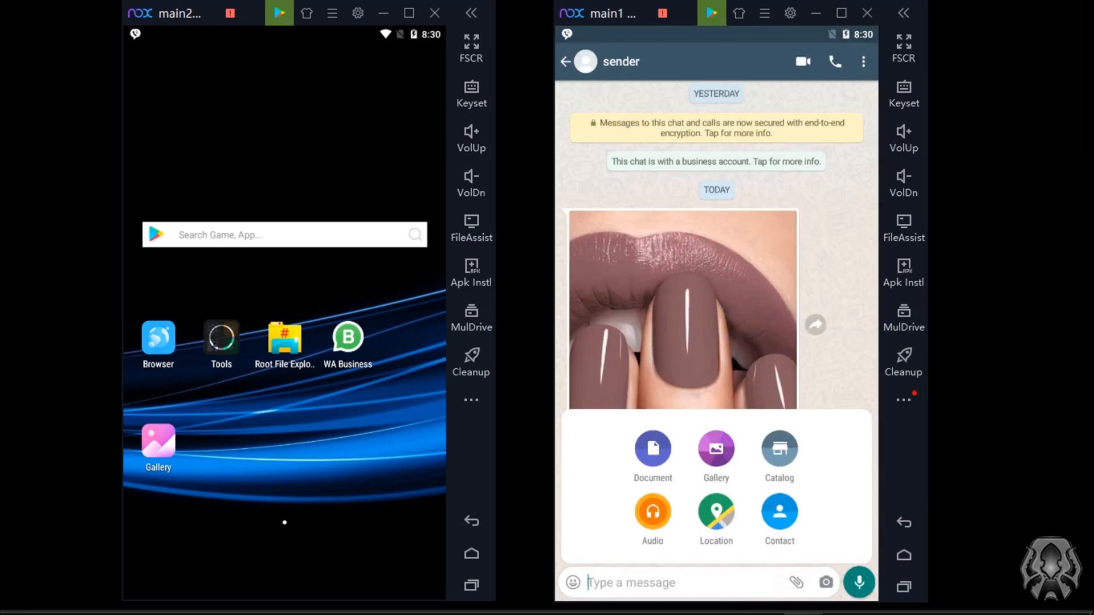
{"action": "left_click", "coordinate": [716, 449]}
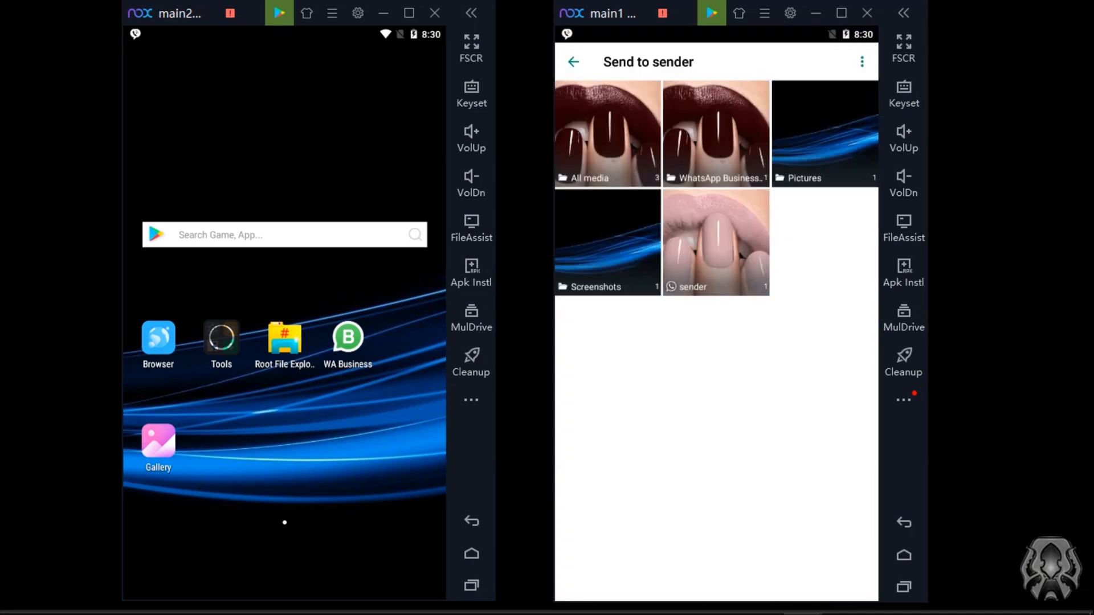
{"action": "left_click", "coordinate": [716, 241]}
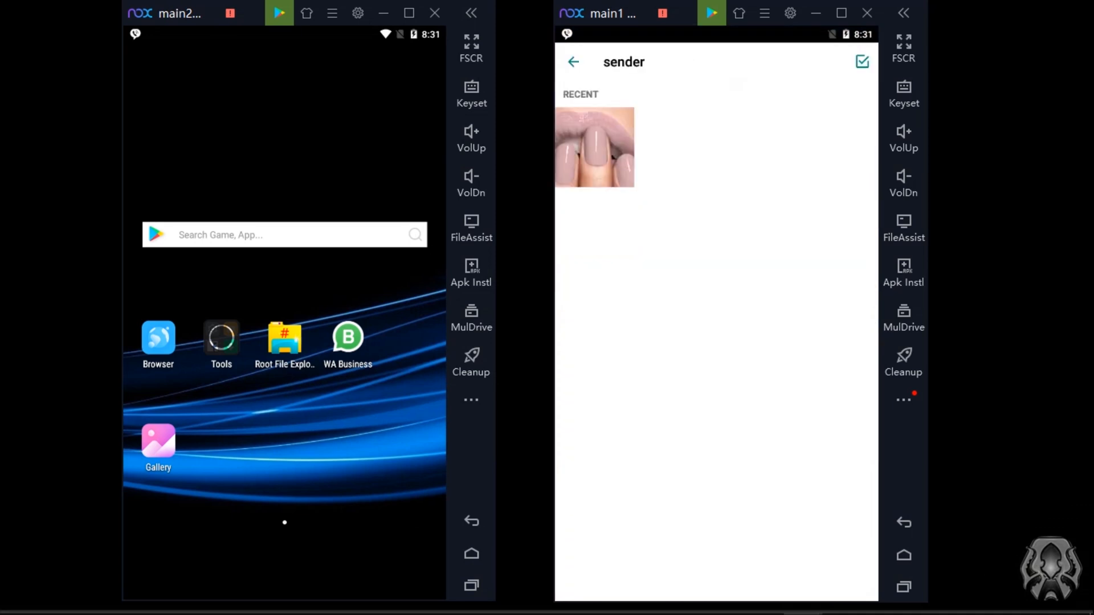
{"action": "left_click", "coordinate": [593, 147]}
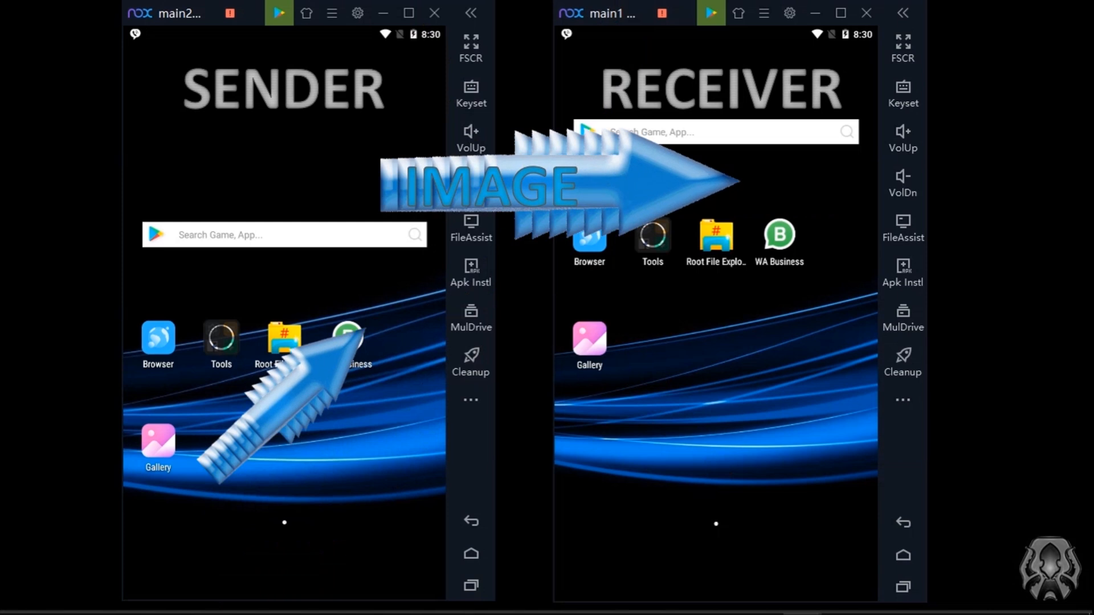
Return the emulator instance to its Android home screen.
{"action": "left_click", "coordinate": [762, 598]}
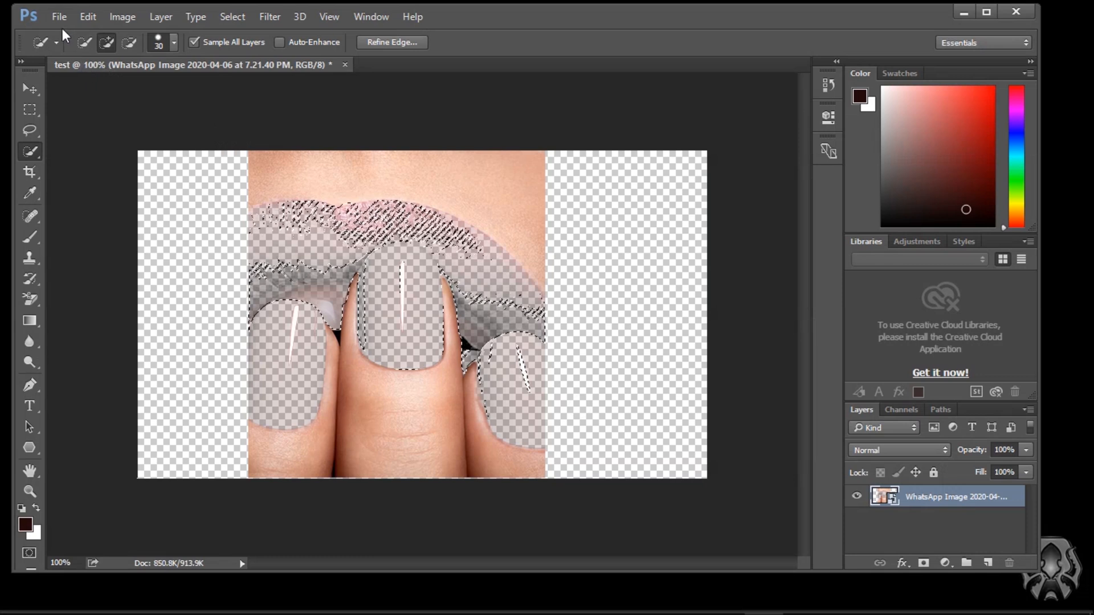
Close the nail-image document without saving changes.
{"action": "left_click", "coordinate": [344, 64]}
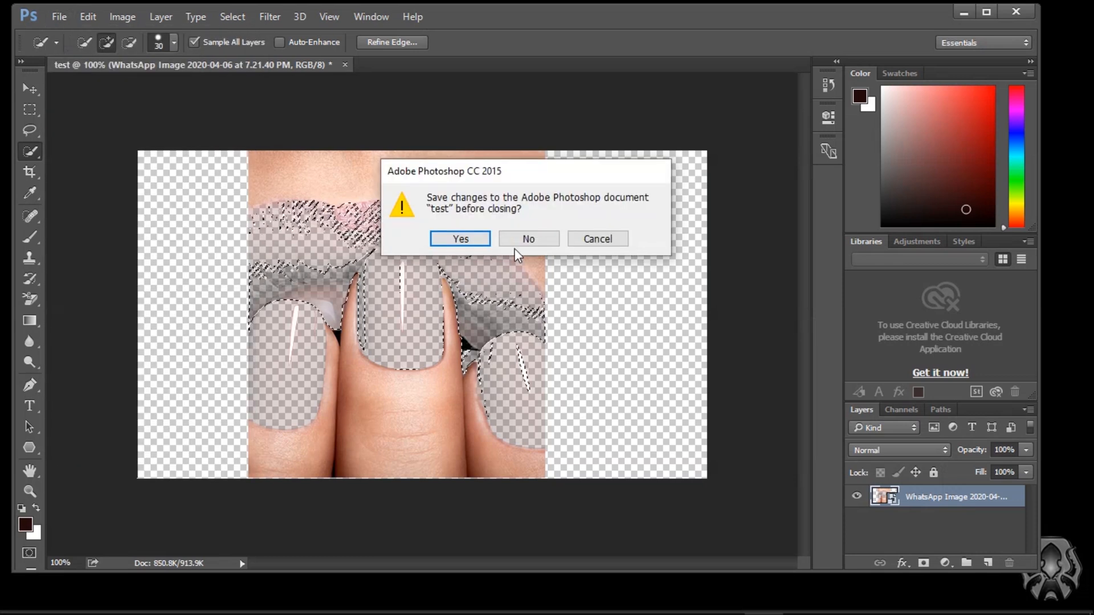
{"action": "left_click", "coordinate": [58, 16]}
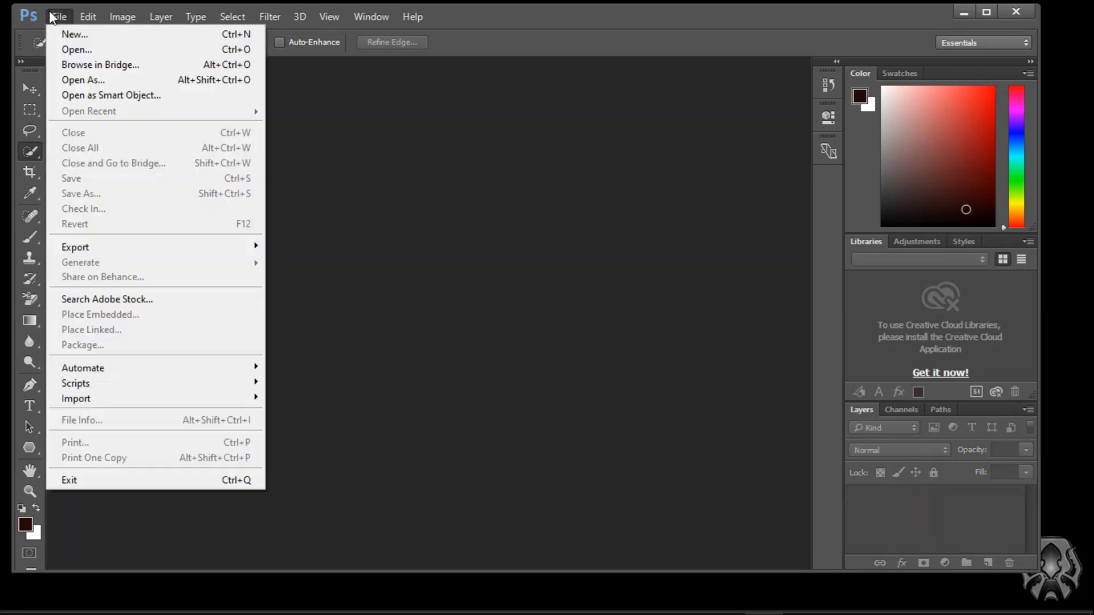
Create a new transparent 710 × 409 px document named test.
{"action": "left_click", "coordinate": [75, 33]}
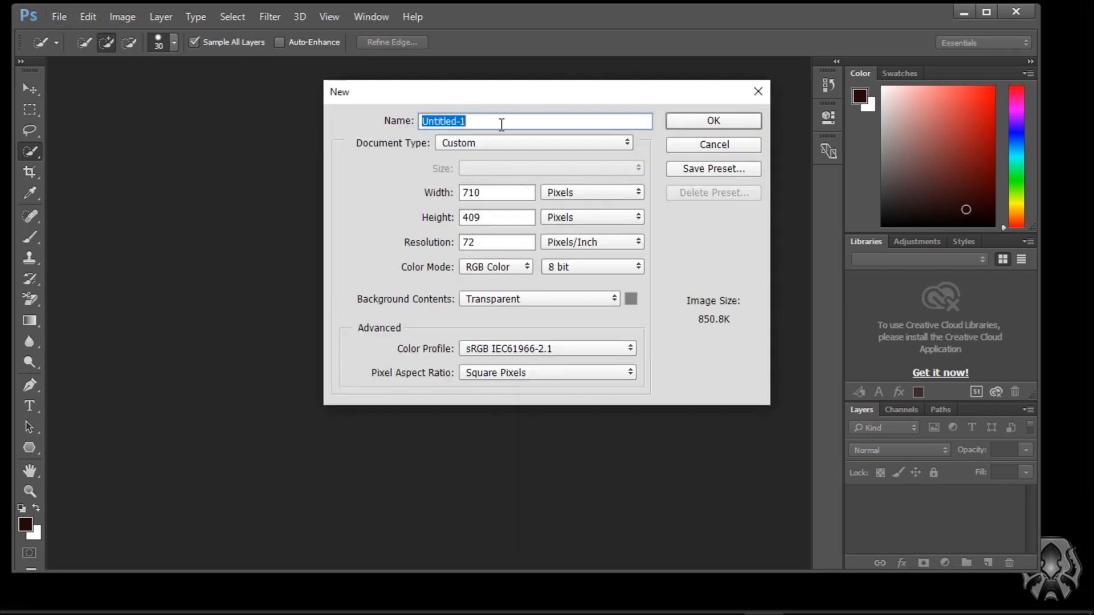
{"action": "type", "text": "test"}
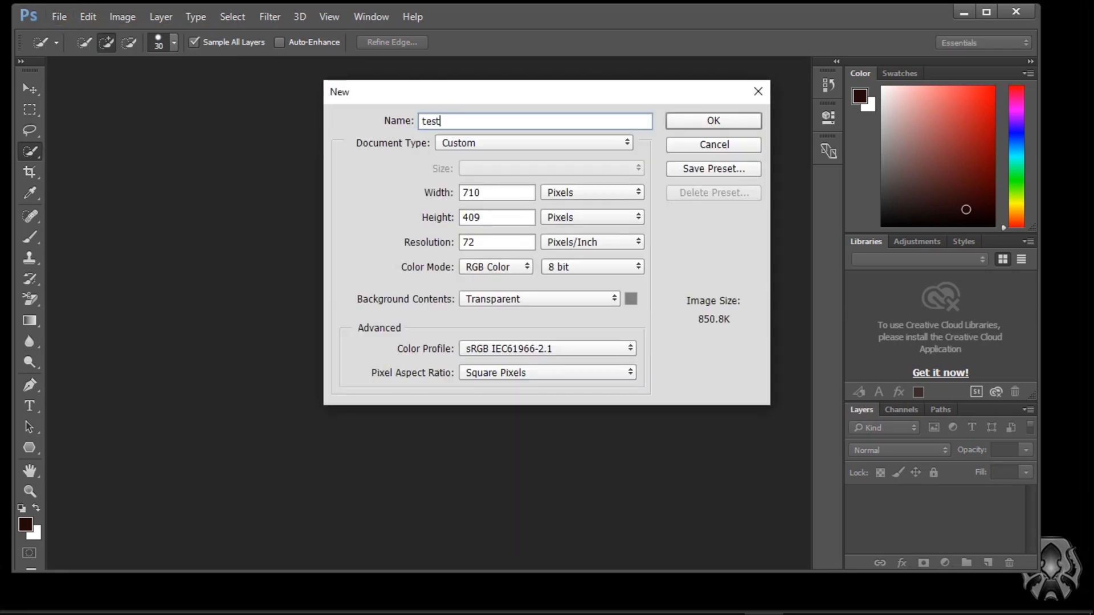
{"action": "left_click", "coordinate": [713, 121]}
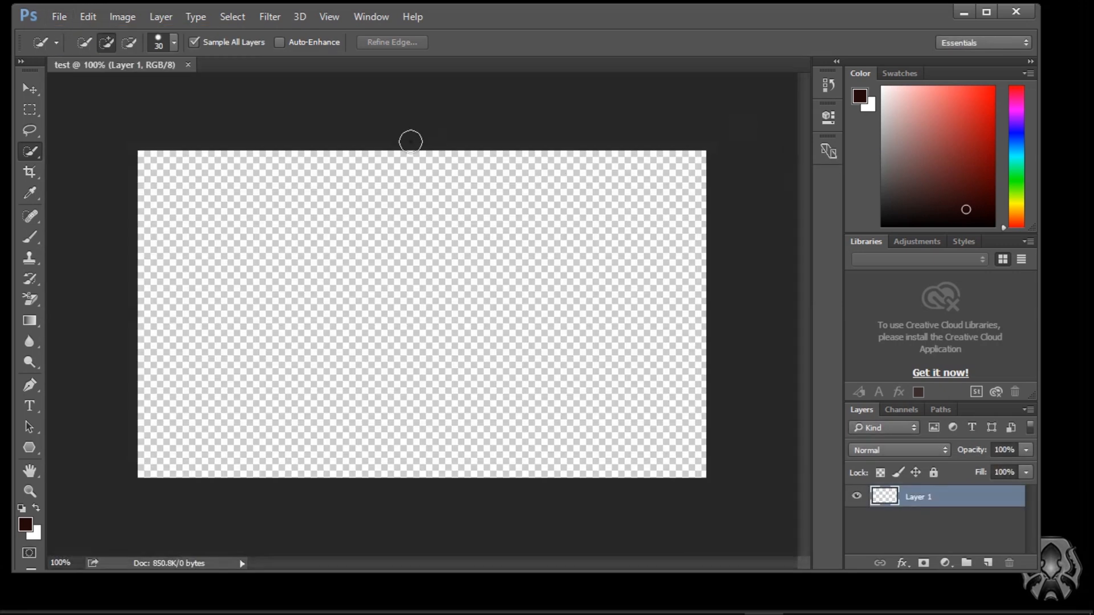
{"action": "mouse_move", "coordinate": [400, 593]}
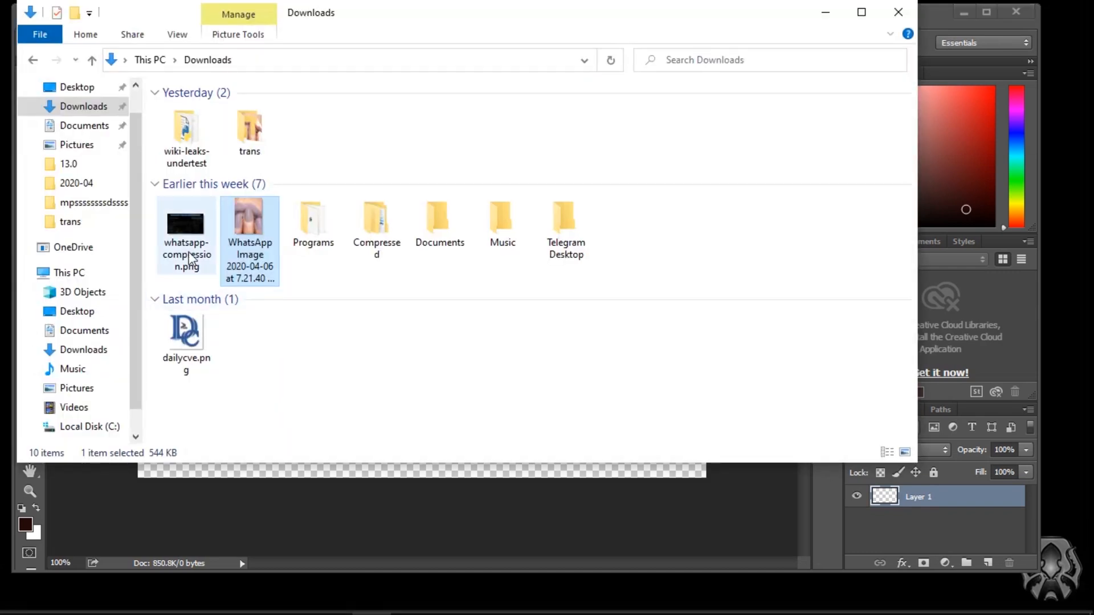
Place dailycve.png into the test document and enlarge it to fill the canvas height.
{"action": "left_click", "coordinate": [185, 342]}
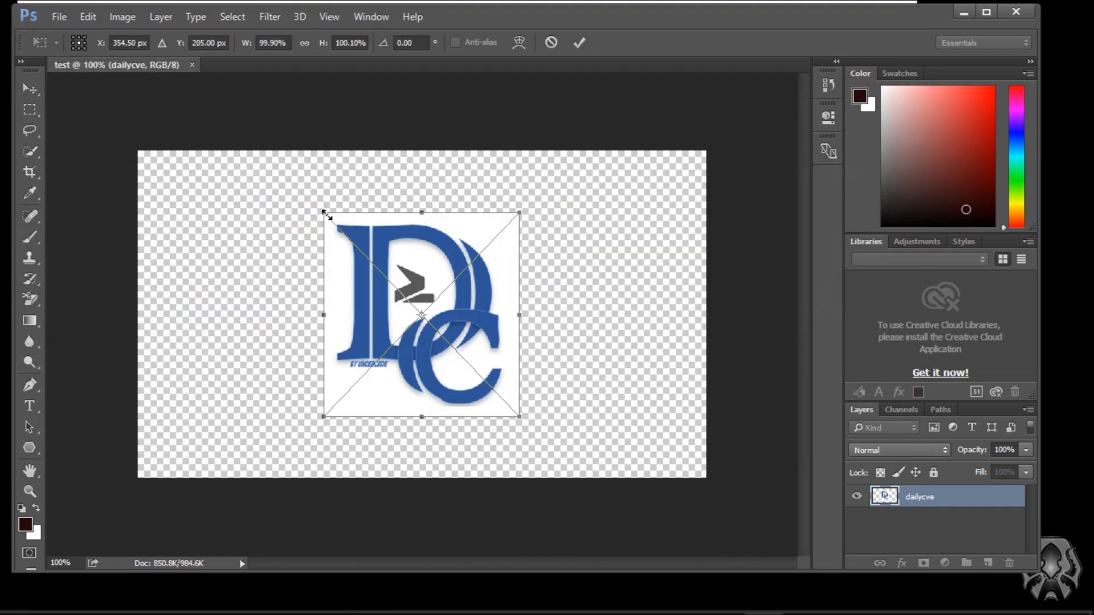
{"action": "left_click_drag", "start_coordinate": [323, 213], "coordinate": [232, 152]}
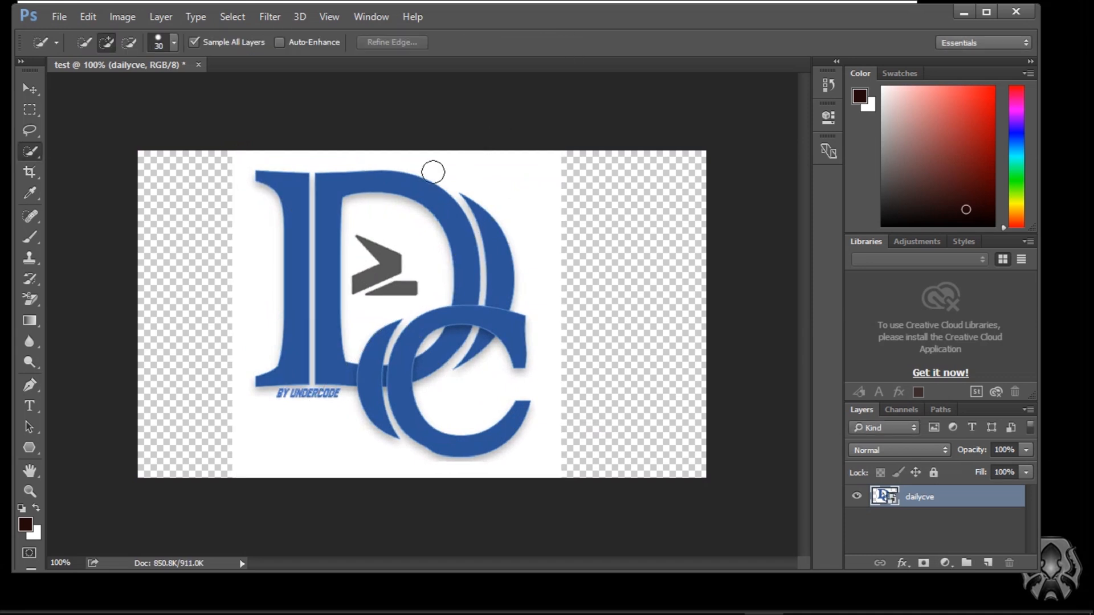
{"action": "mouse_move", "coordinate": [141, 100]}
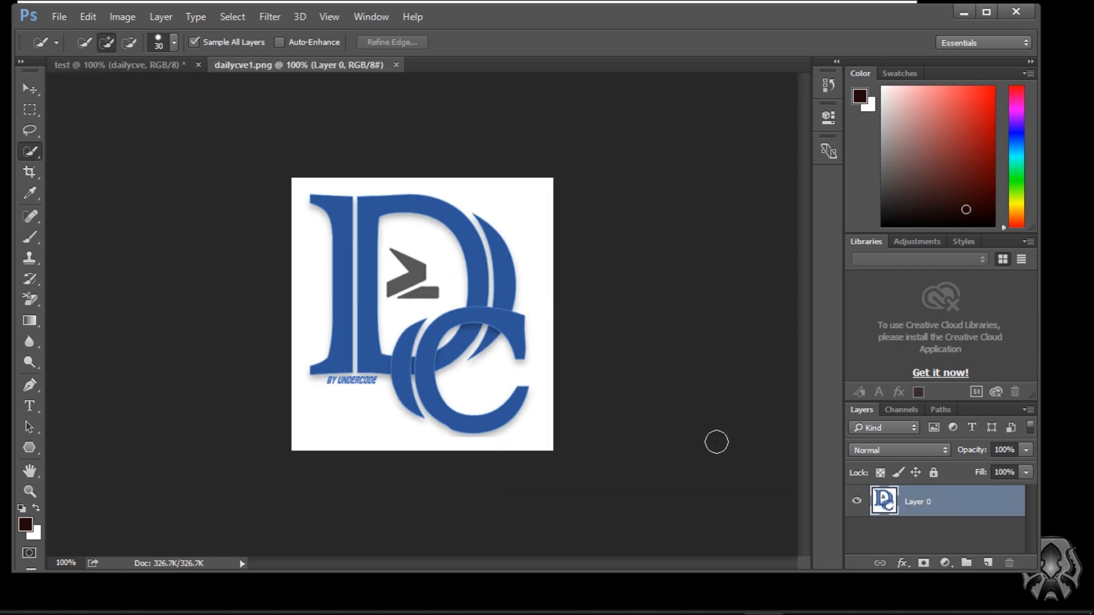
{"action": "mouse_move", "coordinate": [400, 237]}
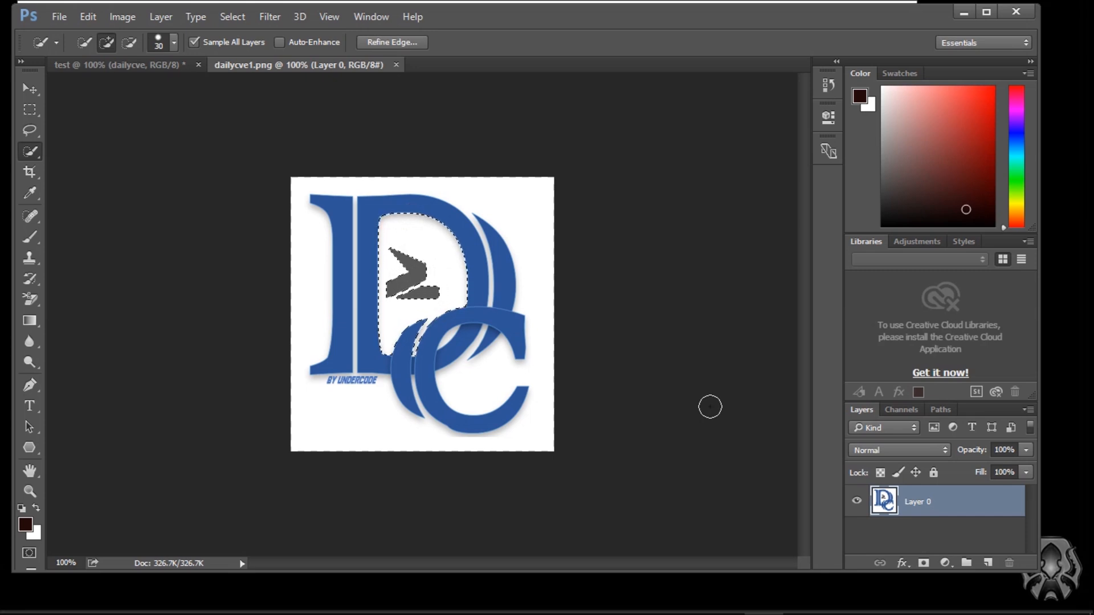
Erase the selected white inside the logo's D to transparency and deselect.
{"action": "key", "text": "Delete"}
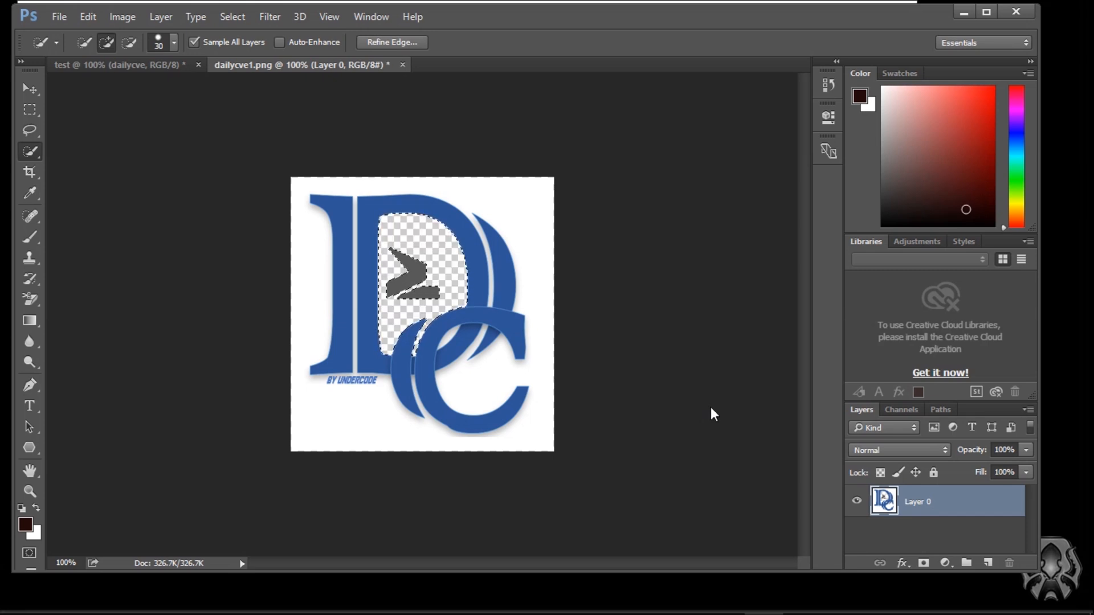
{"action": "left_click", "coordinate": [443, 313]}
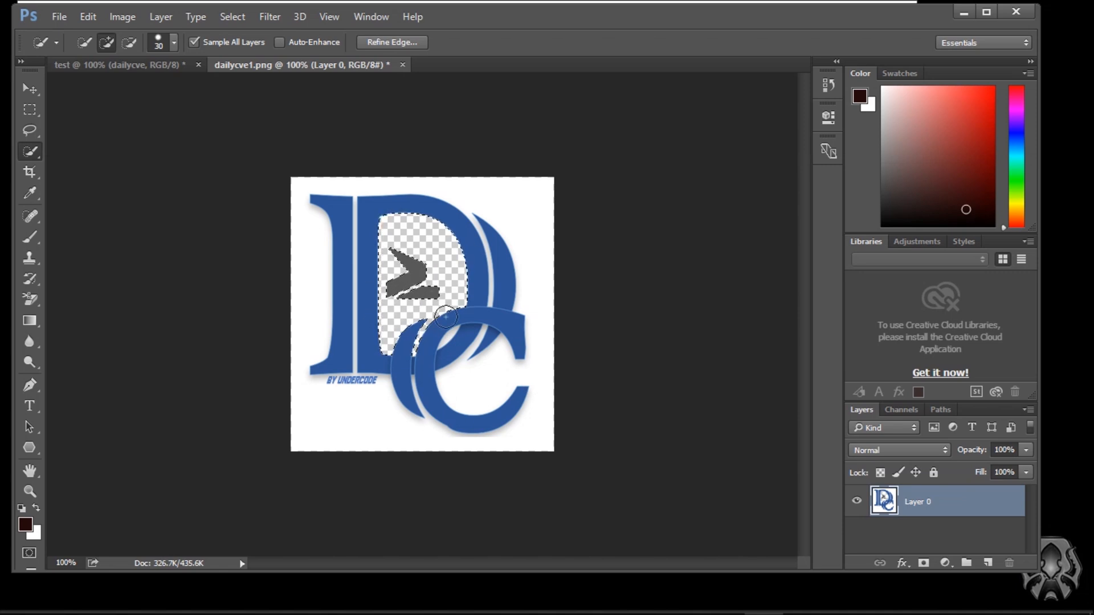
{"action": "left_click", "coordinate": [233, 16]}
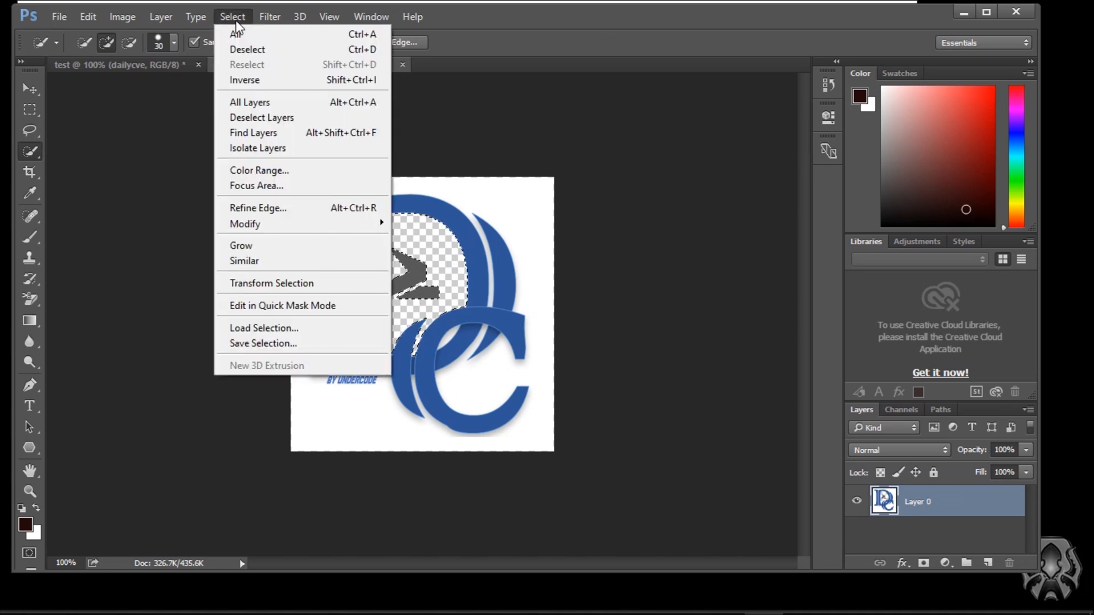
{"action": "mouse_move", "coordinate": [271, 54]}
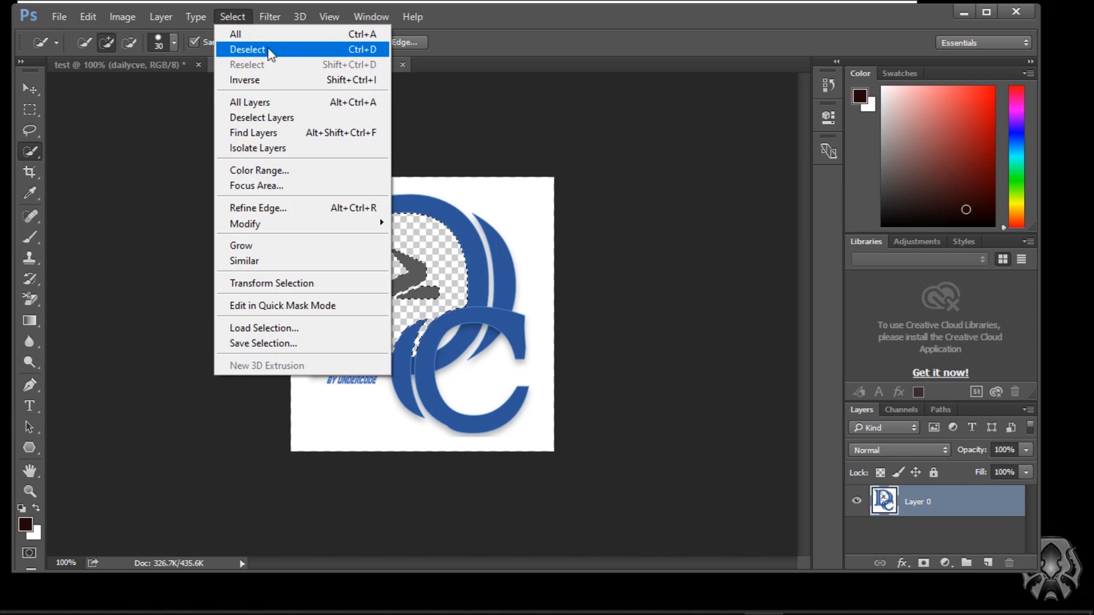
{"action": "left_click", "coordinate": [247, 49]}
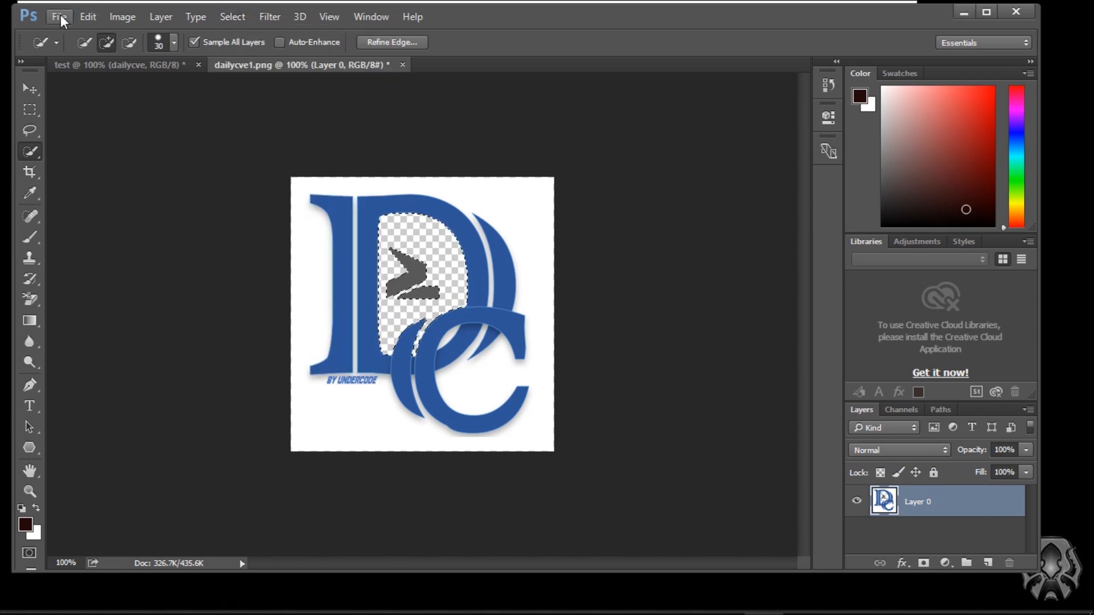
Quick-export the edited logo as dailycve1.png to the Desktop.
{"action": "left_click", "coordinate": [58, 16]}
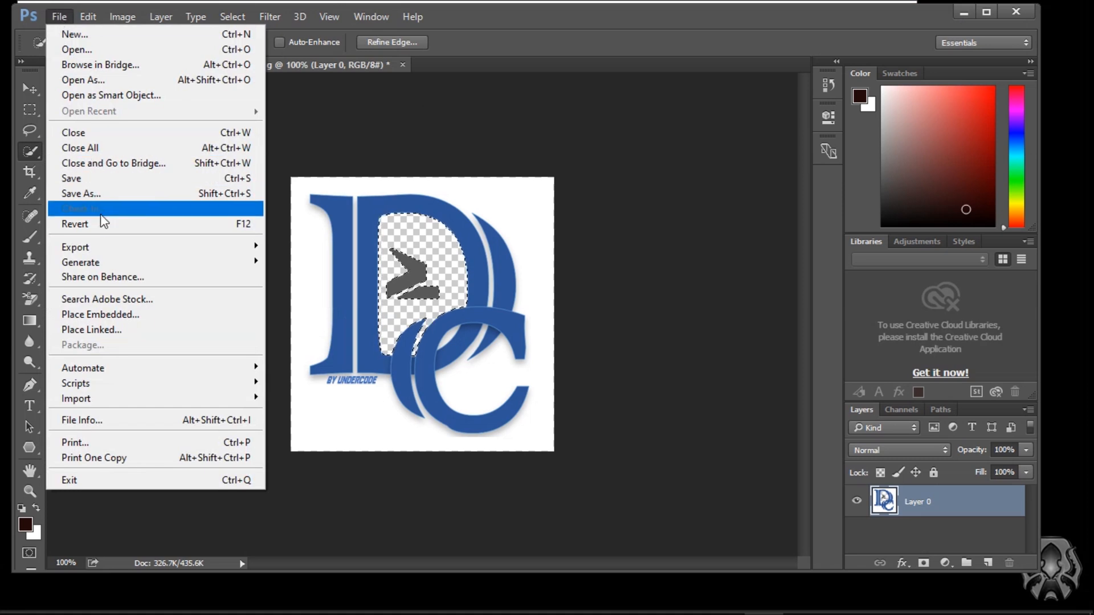
{"action": "mouse_move", "coordinate": [75, 247]}
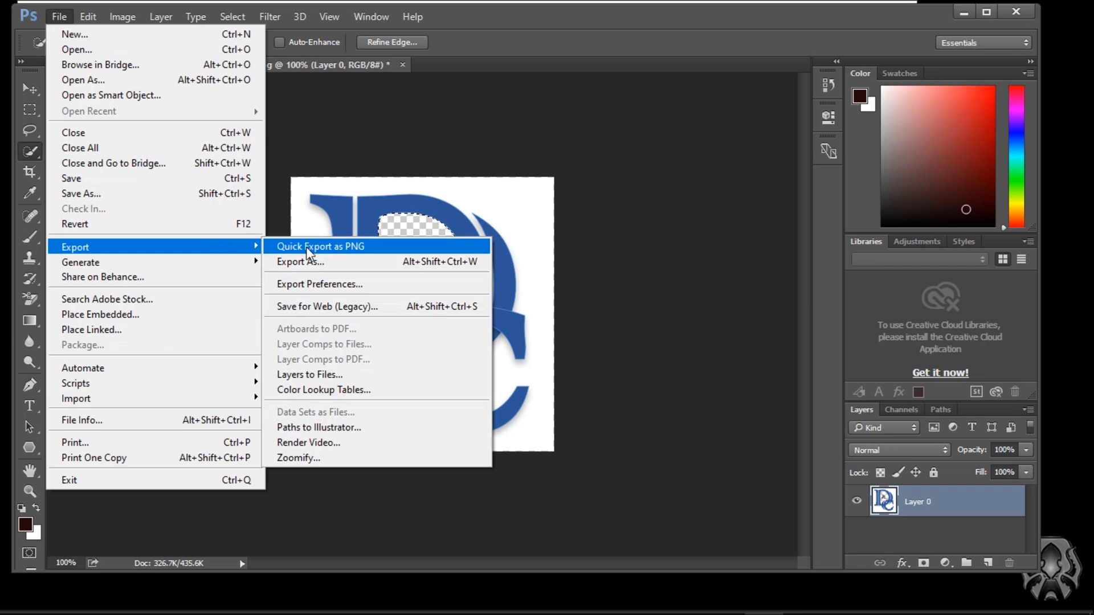
{"action": "left_click", "coordinate": [319, 246]}
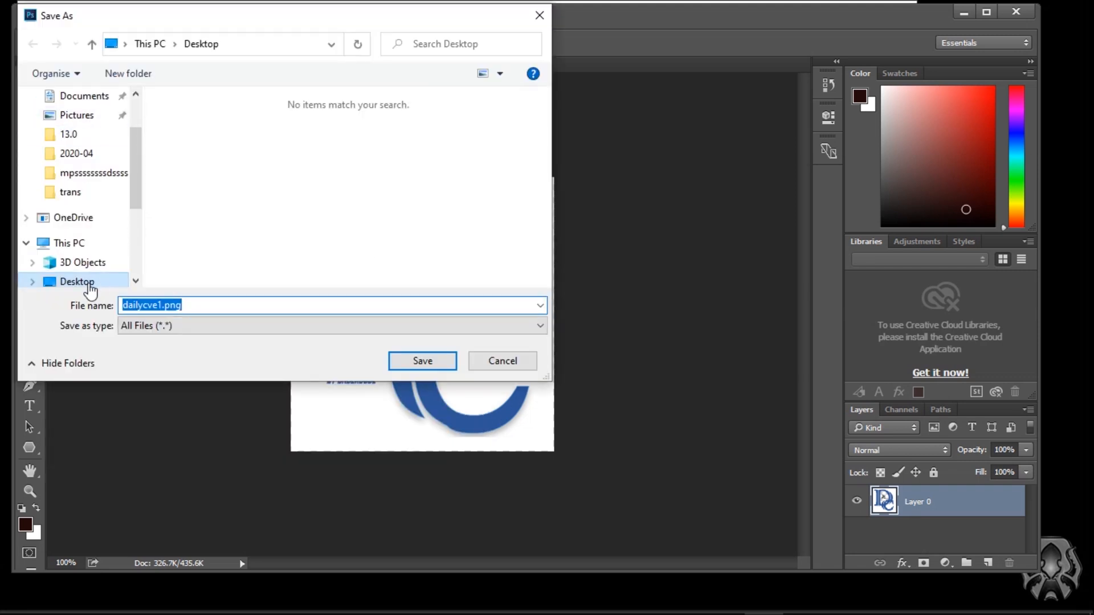
{"action": "mouse_move", "coordinate": [422, 362]}
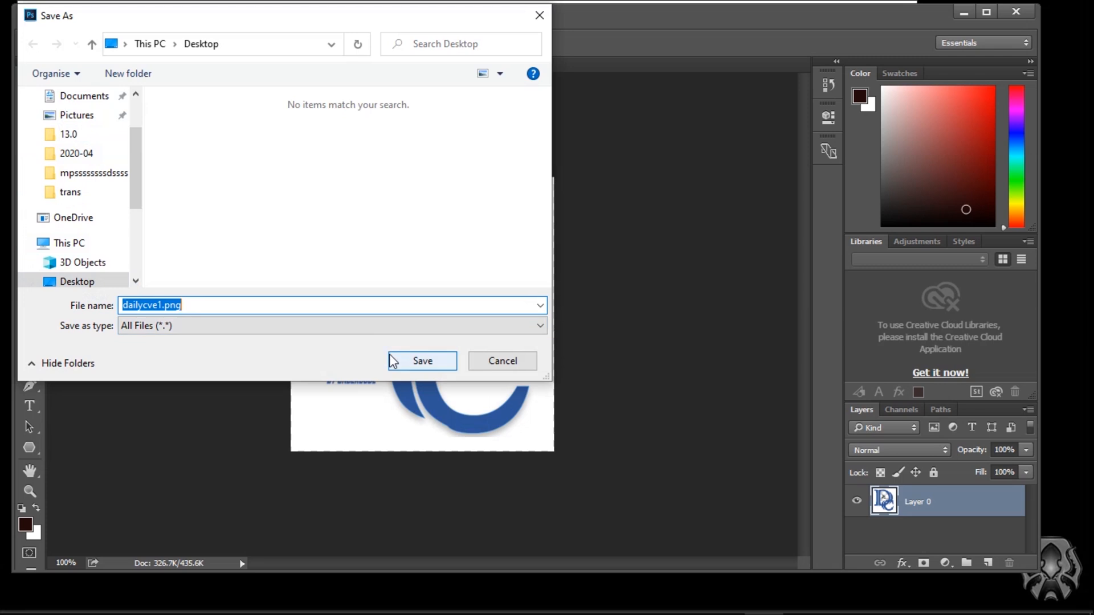
{"action": "left_click", "coordinate": [422, 361]}
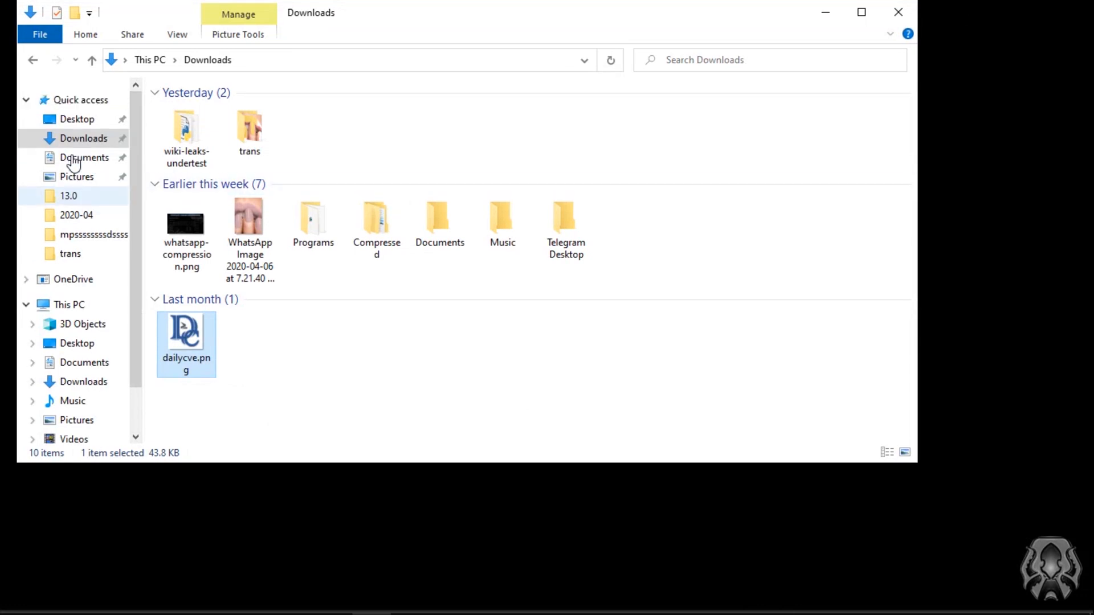
Drag dailycve1.png from the Desktop folder into the emulator and return to the home screen.
{"action": "left_click", "coordinate": [77, 118]}
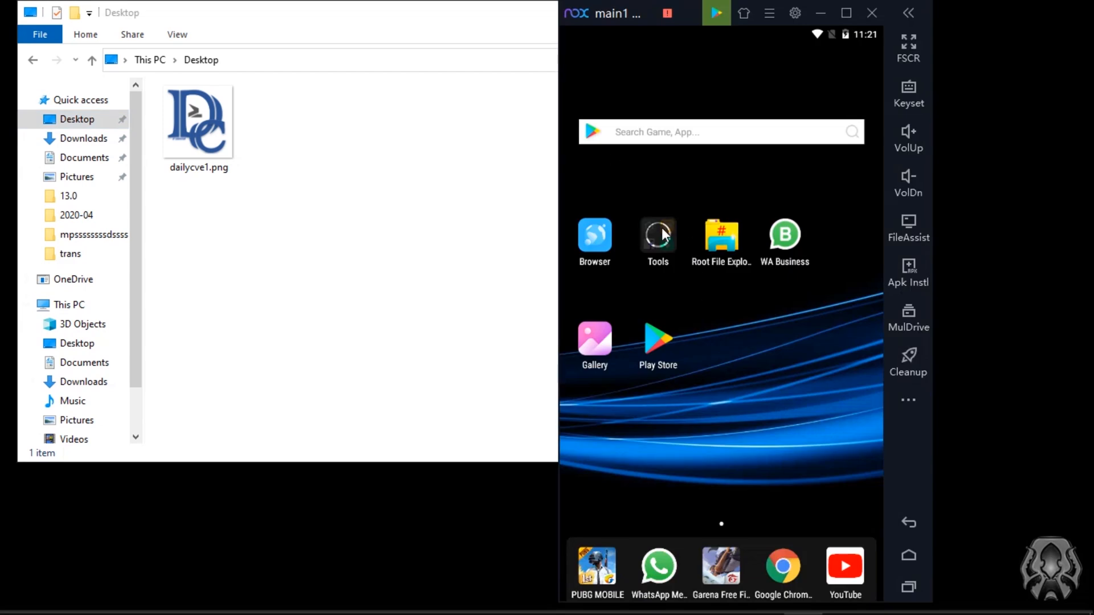
{"action": "left_click_drag", "start_coordinate": [198, 121], "coordinate": [466, 181]}
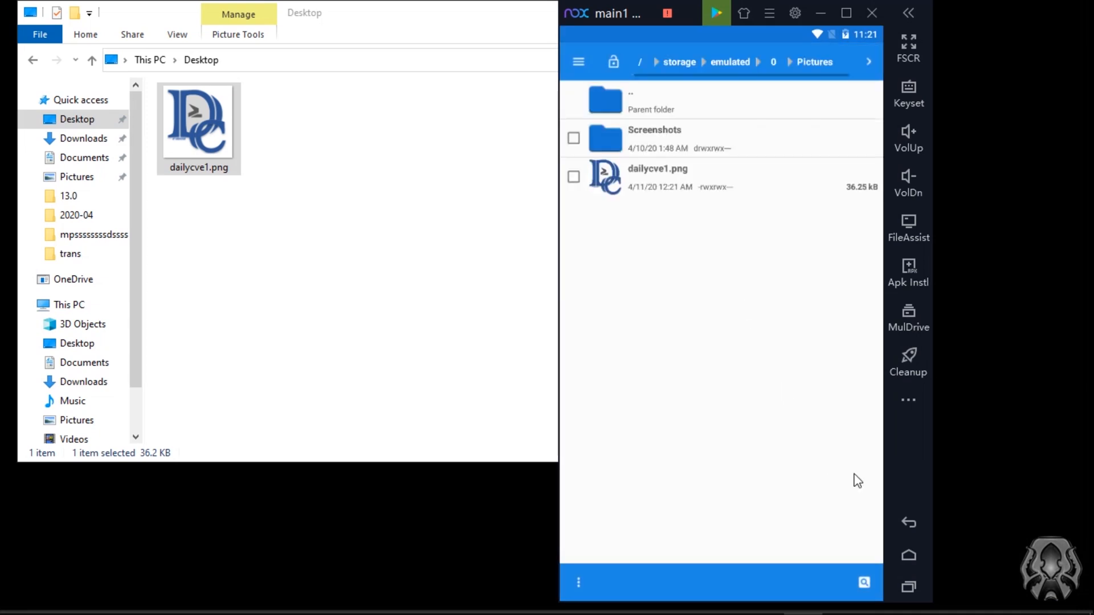
{"action": "left_click", "coordinate": [908, 555]}
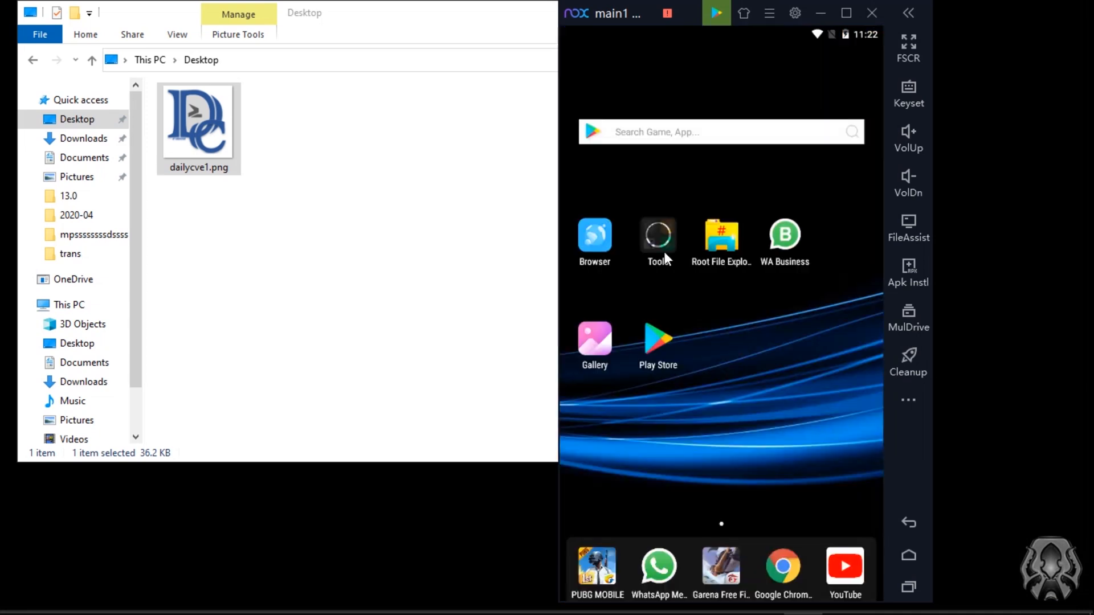
{"action": "mouse_move", "coordinate": [722, 280]}
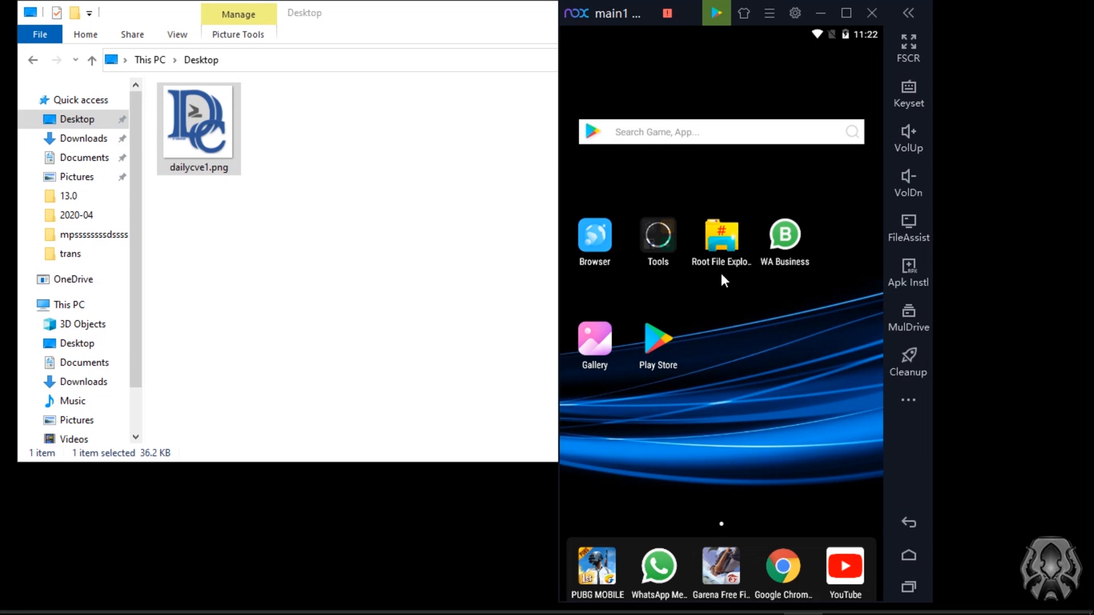
In WhatsApp Business, send the DC logo image from Gallery > All media to the sender chat.
{"action": "left_click", "coordinate": [784, 234]}
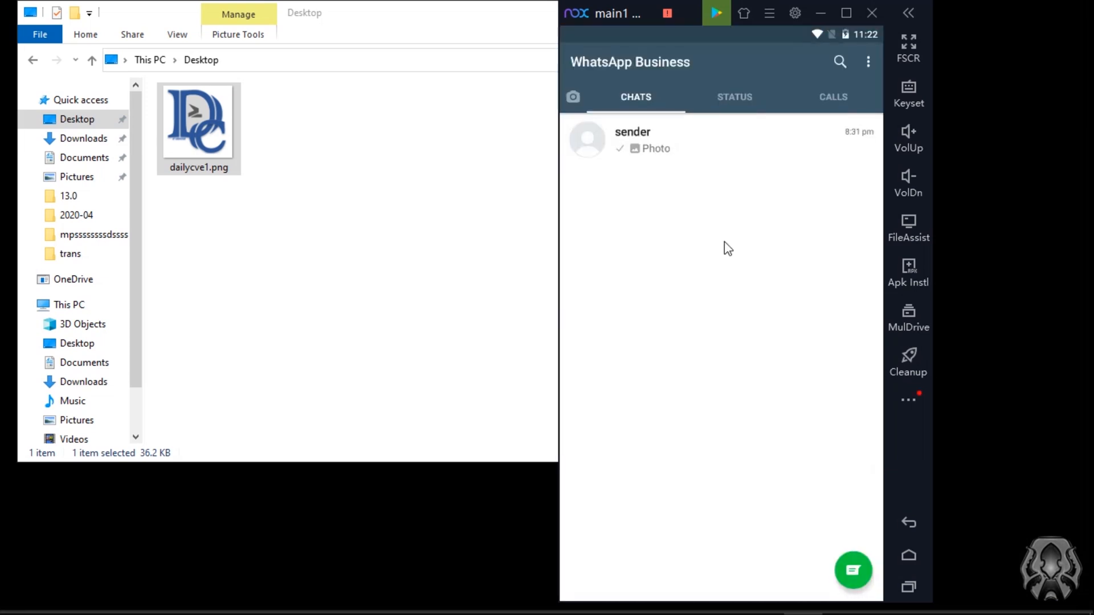
{"action": "mouse_move", "coordinate": [656, 138]}
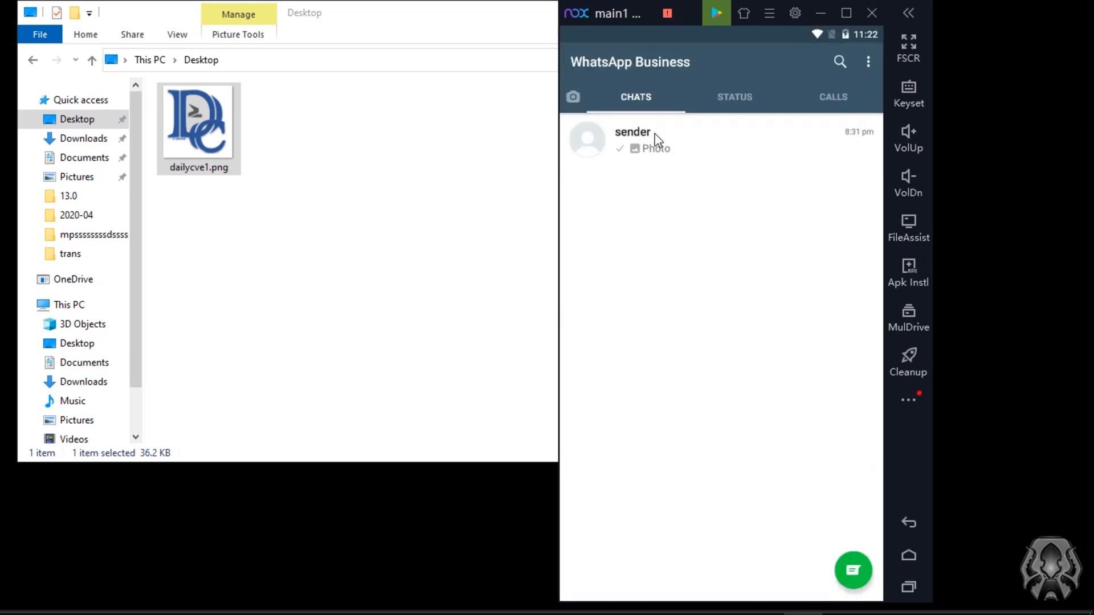
{"action": "left_click", "coordinate": [632, 132]}
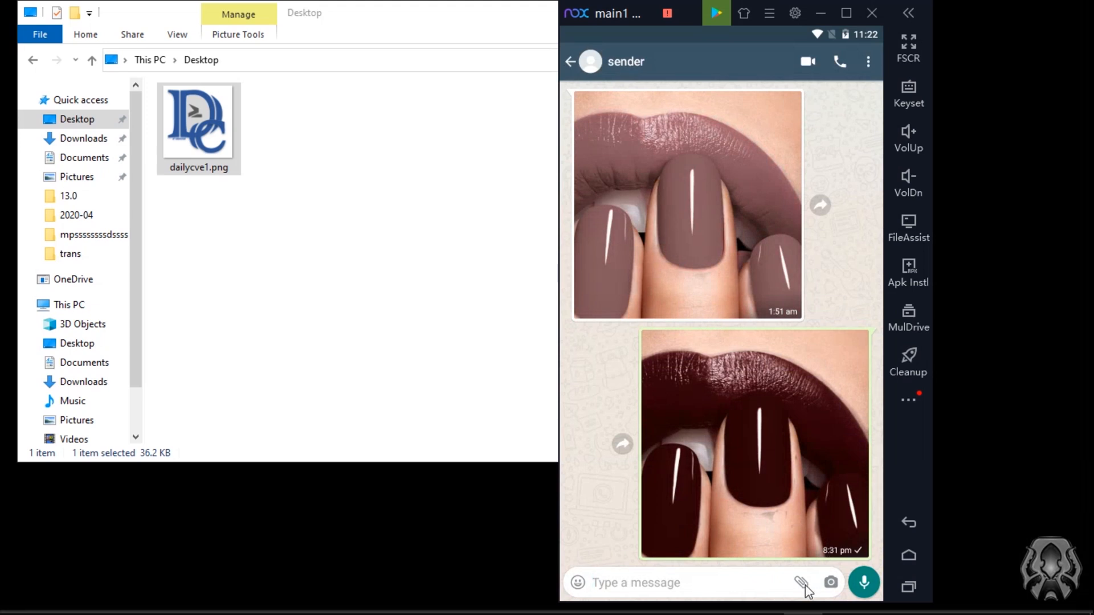
{"action": "left_click", "coordinate": [800, 583]}
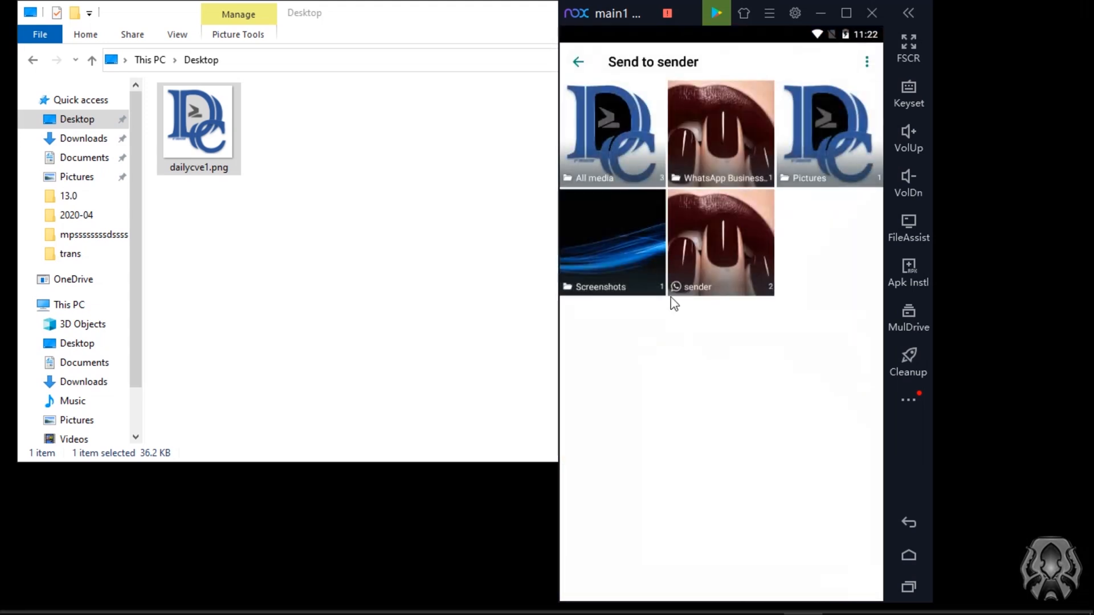
{"action": "left_click", "coordinate": [611, 132]}
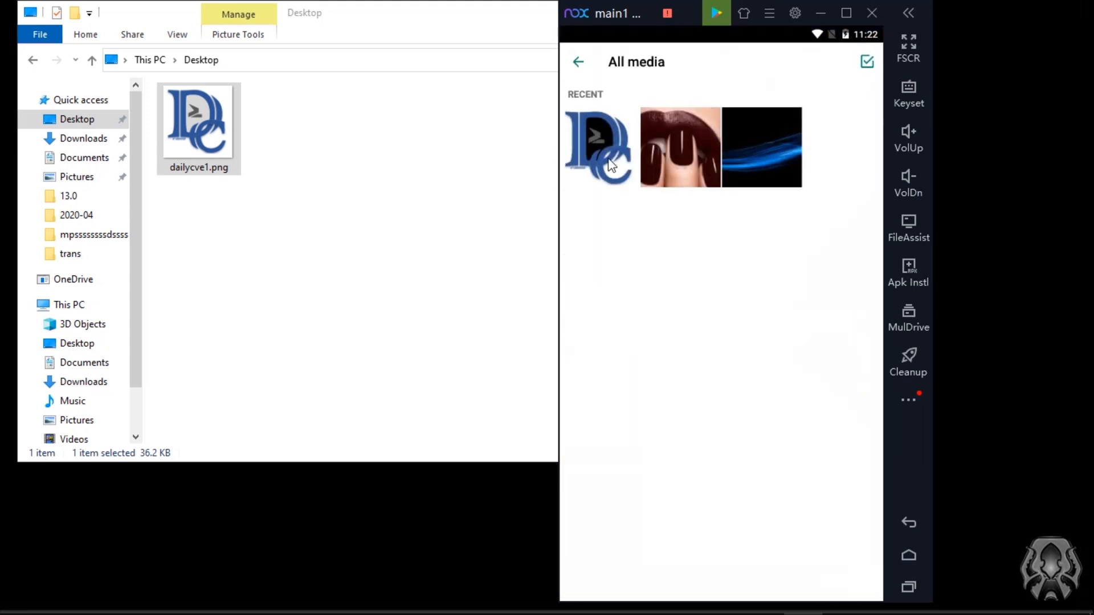
{"action": "left_click", "coordinate": [679, 147]}
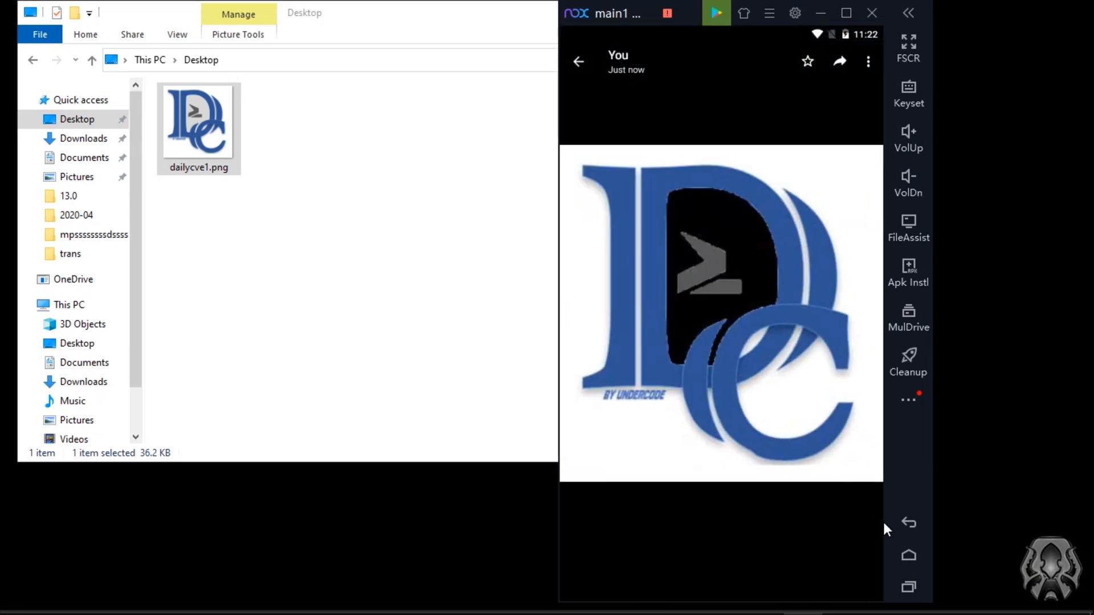
Back in the sender chat, send dailycve1.png again as a document and confirm.
{"action": "left_click", "coordinate": [578, 61]}
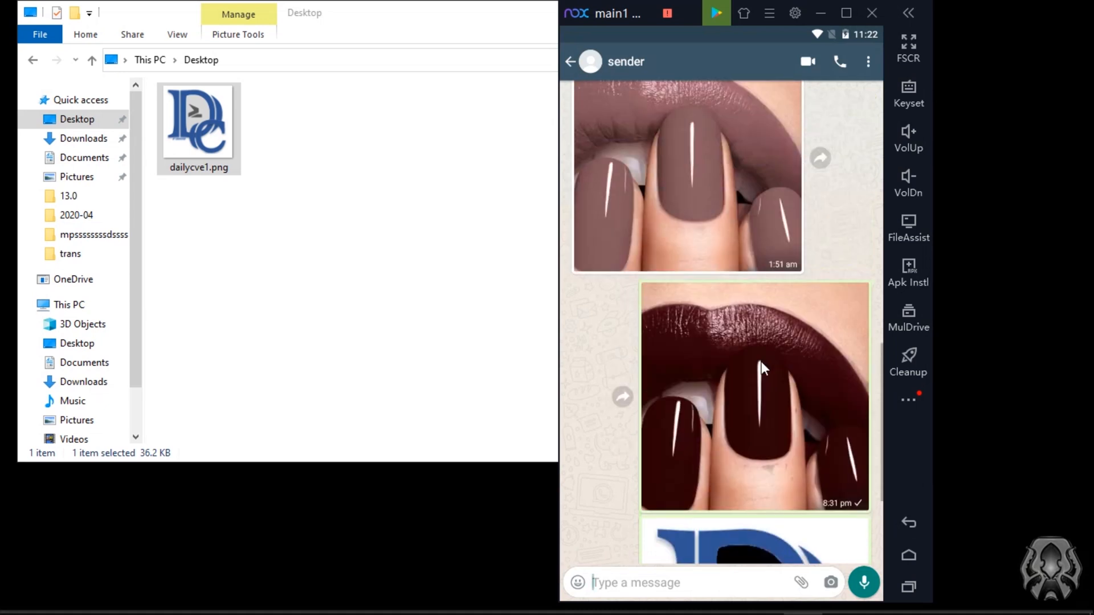
{"action": "left_click", "coordinate": [753, 395]}
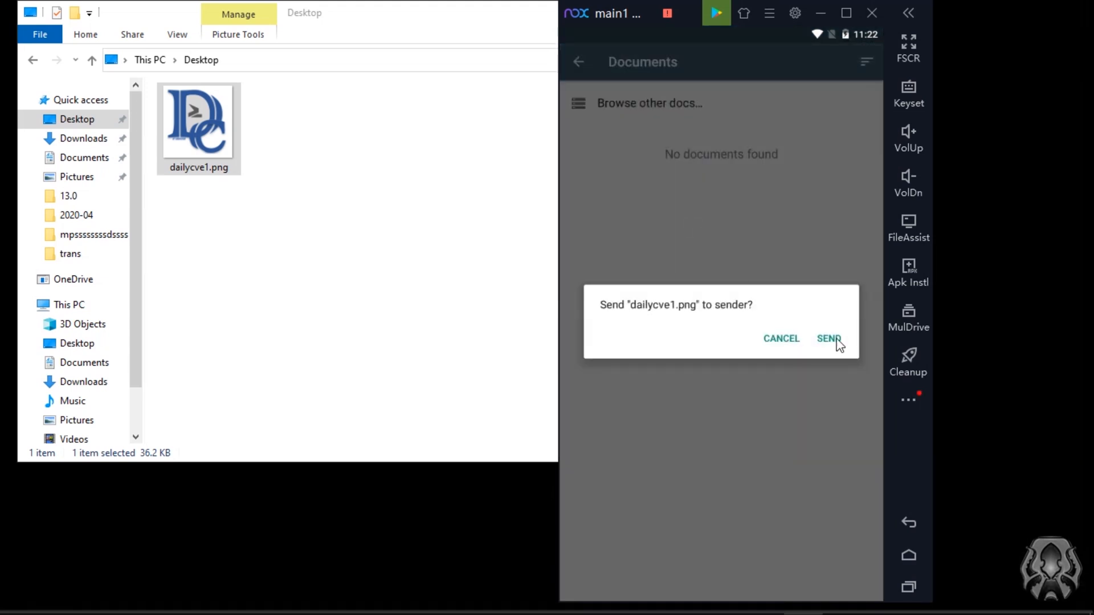
{"action": "left_click", "coordinate": [829, 339]}
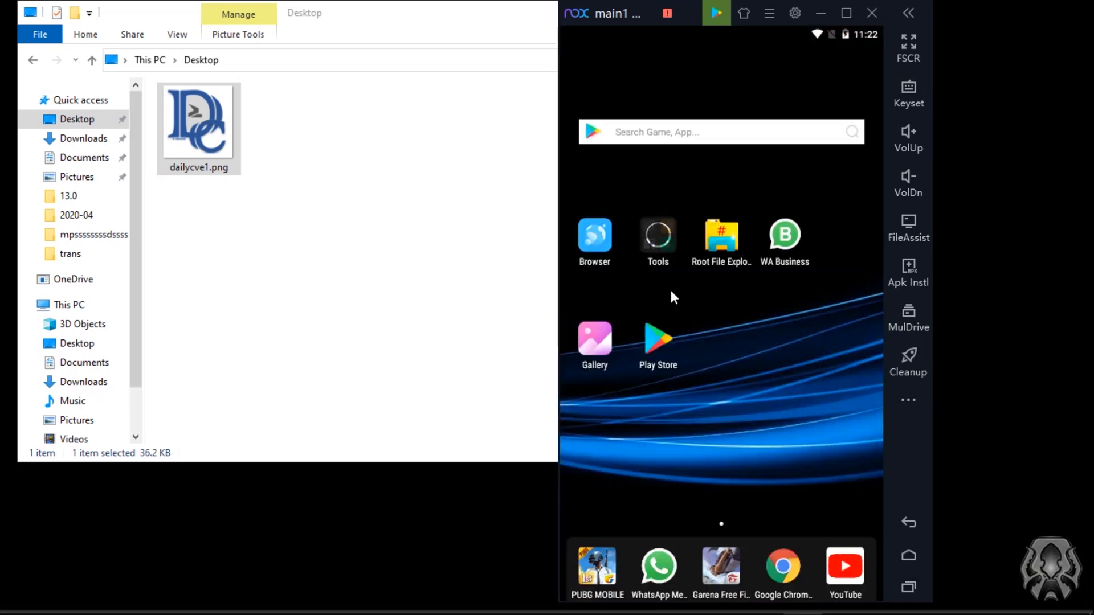
{"action": "mouse_move", "coordinate": [715, 293]}
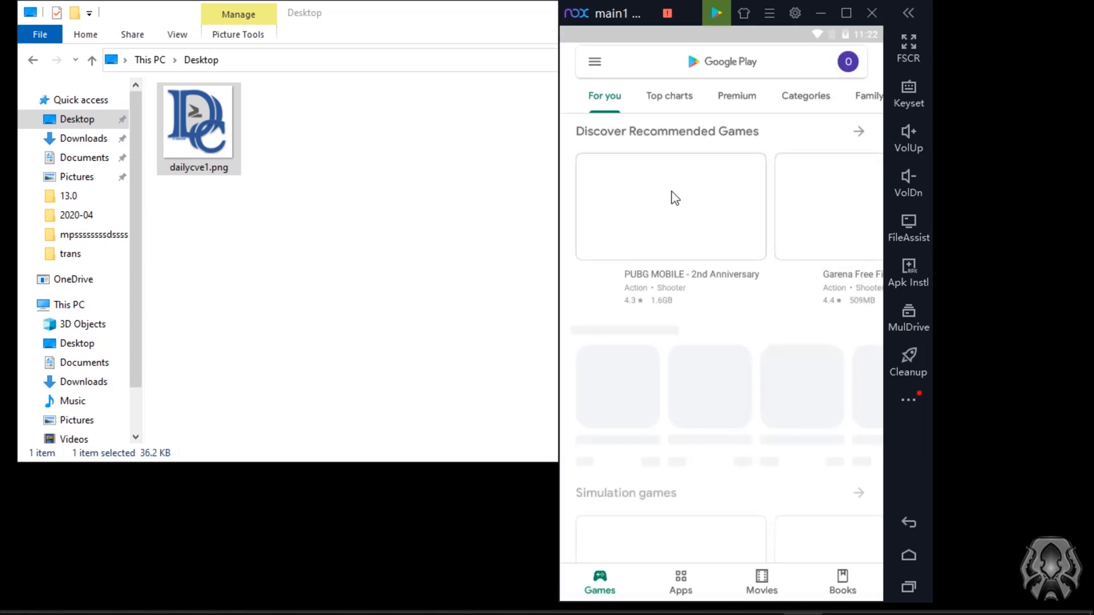
{"action": "left_click", "coordinate": [722, 61]}
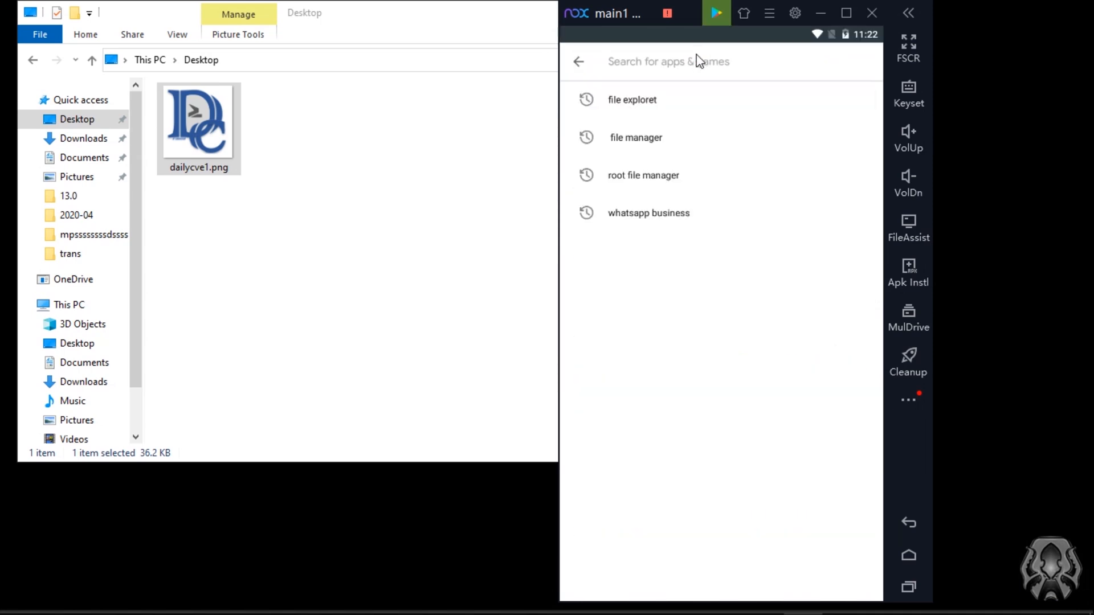
{"action": "type", "text": "file ex"}
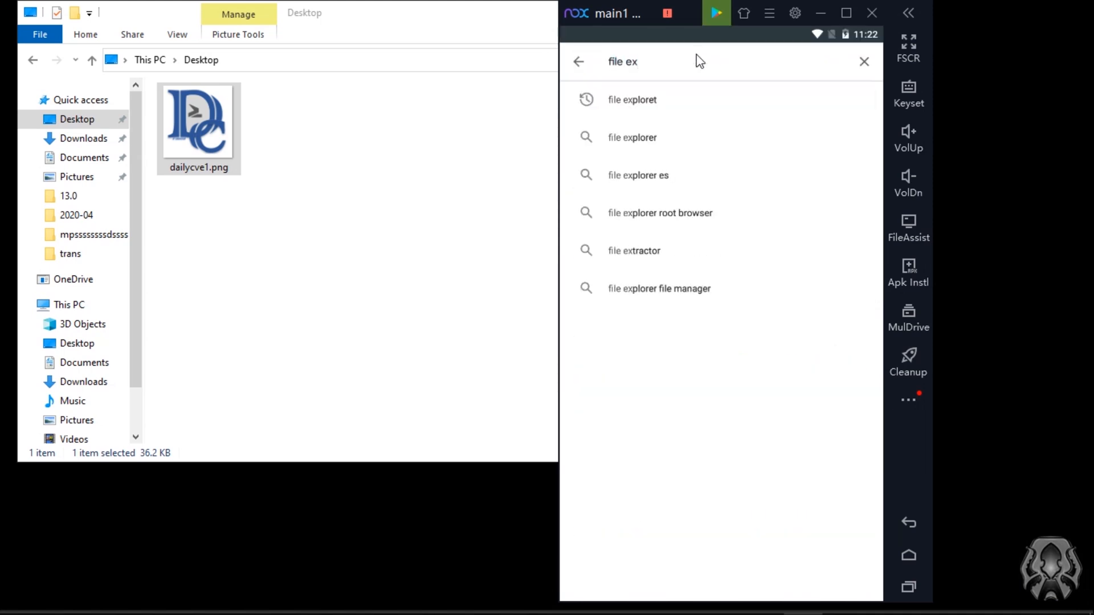
{"action": "left_click", "coordinate": [632, 99]}
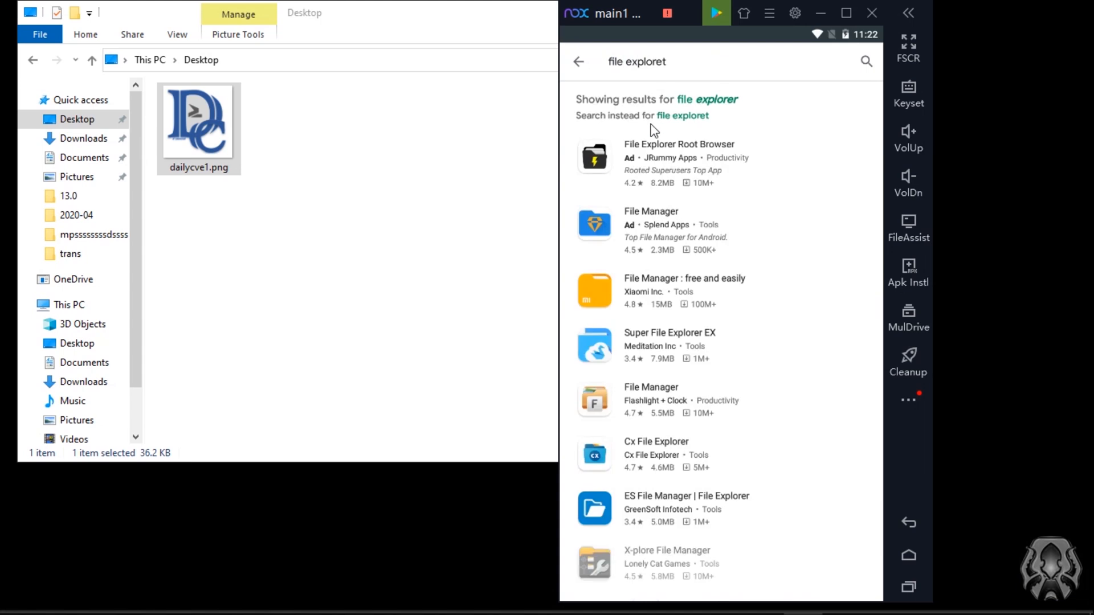
{"action": "scroll", "scroll_direction": "down", "scroll_amount": 3}
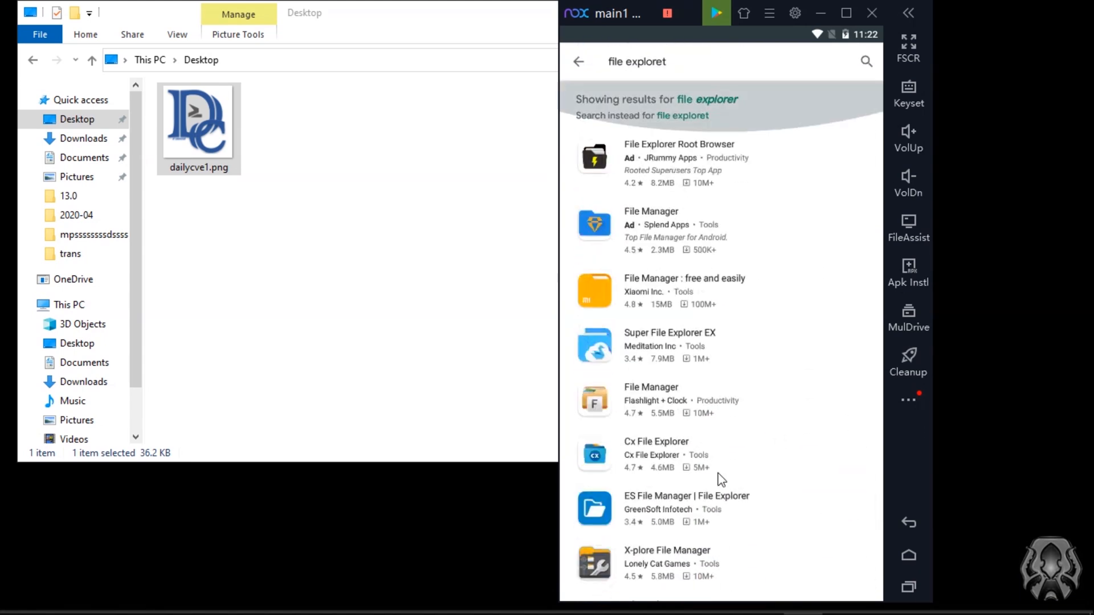
{"action": "left_click", "coordinate": [908, 523]}
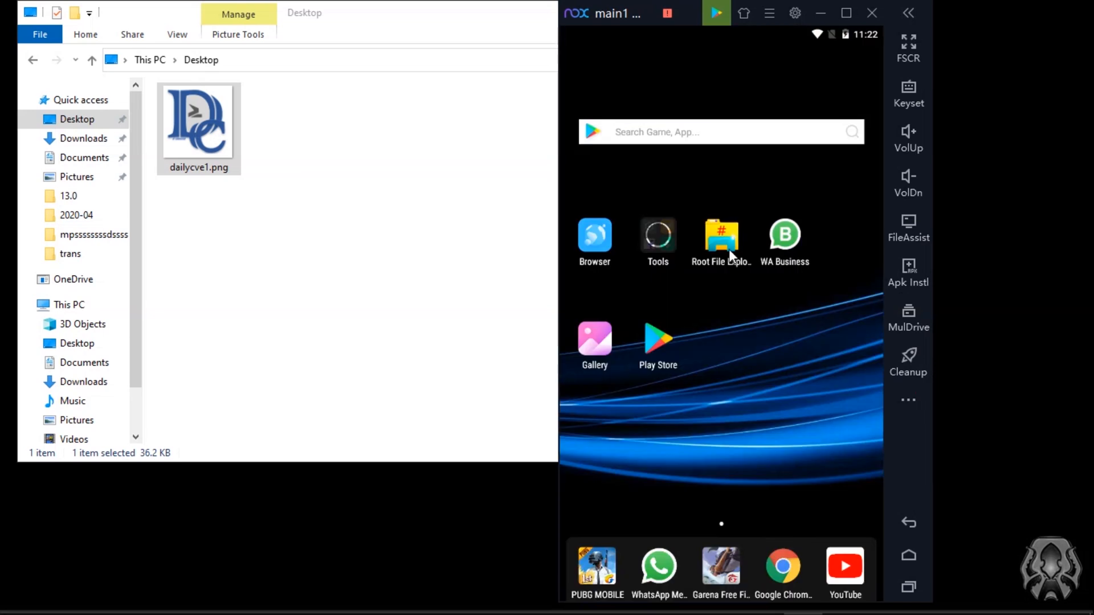
In Root File Explorer, copy dailycve1.png from Picture > Pictures for pasting elsewhere.
{"action": "left_click", "coordinate": [720, 233]}
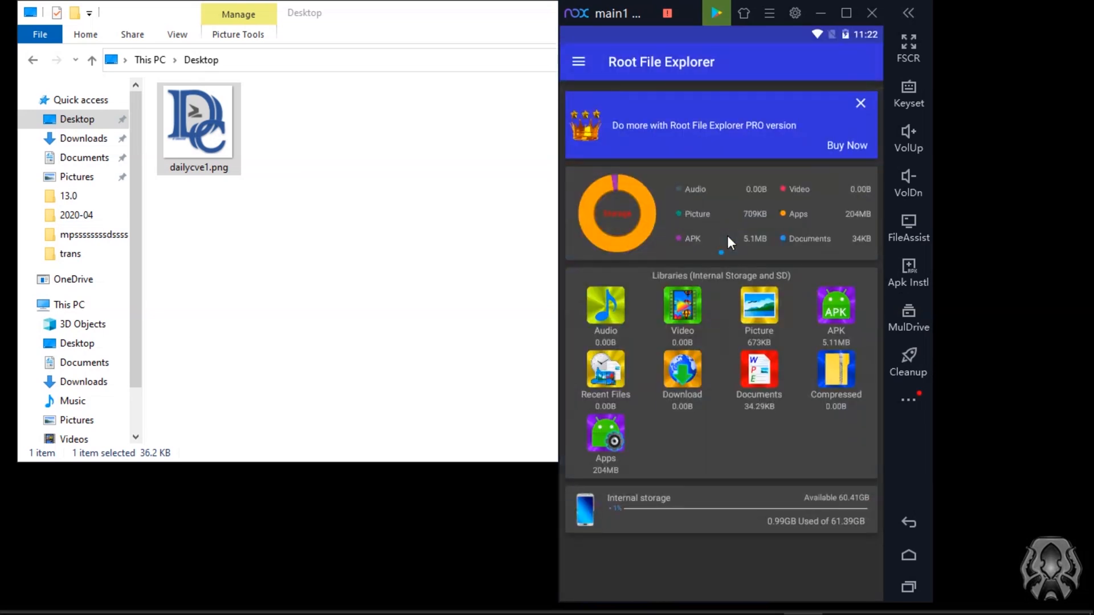
{"action": "mouse_move", "coordinate": [716, 310]}
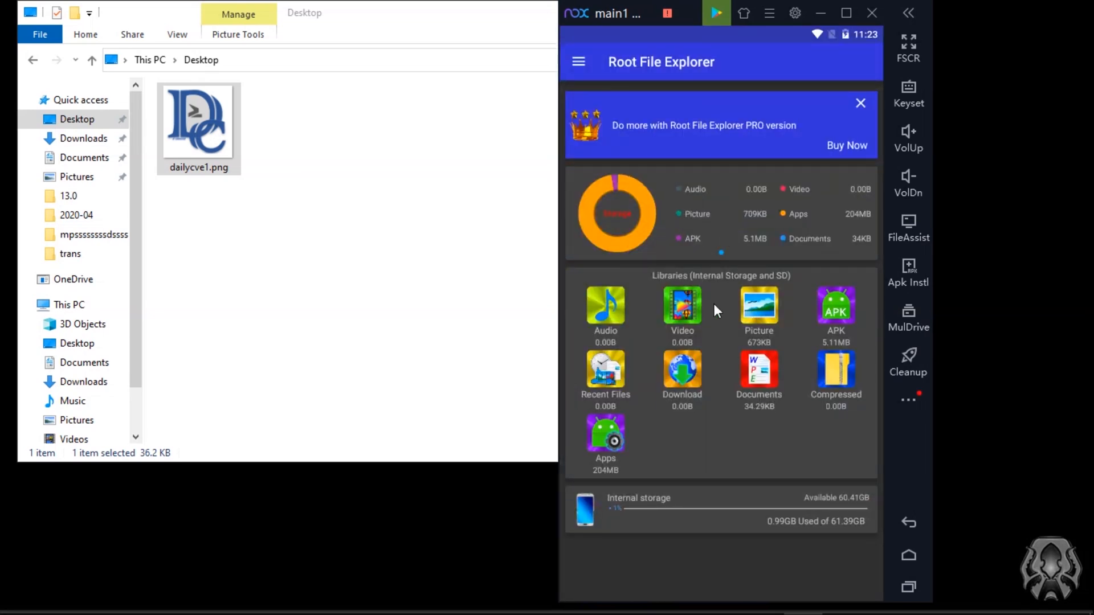
{"action": "left_click", "coordinate": [759, 306]}
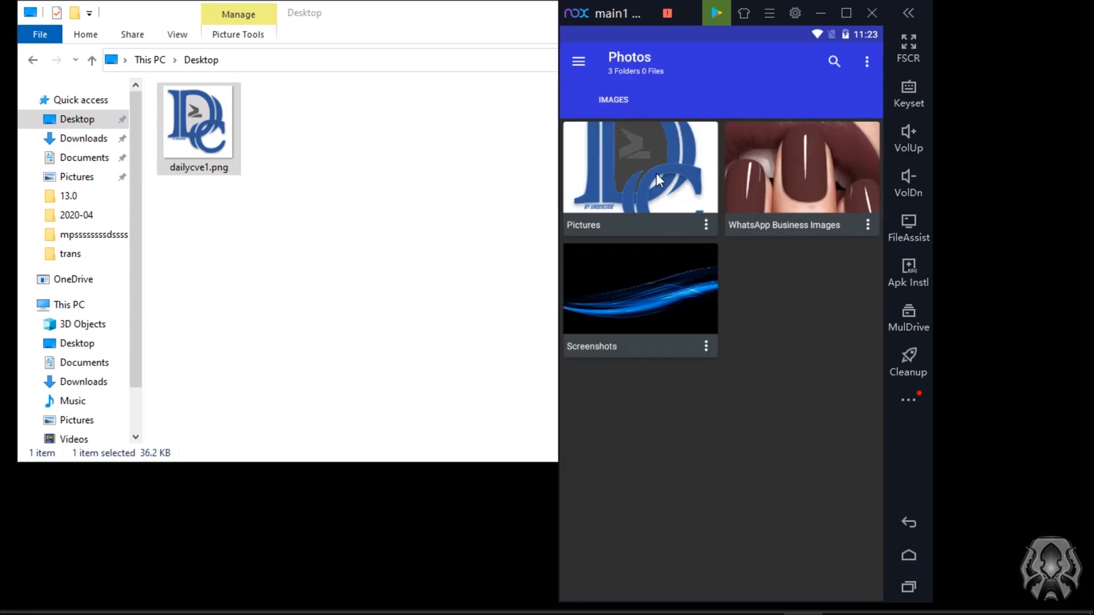
{"action": "left_click", "coordinate": [638, 168]}
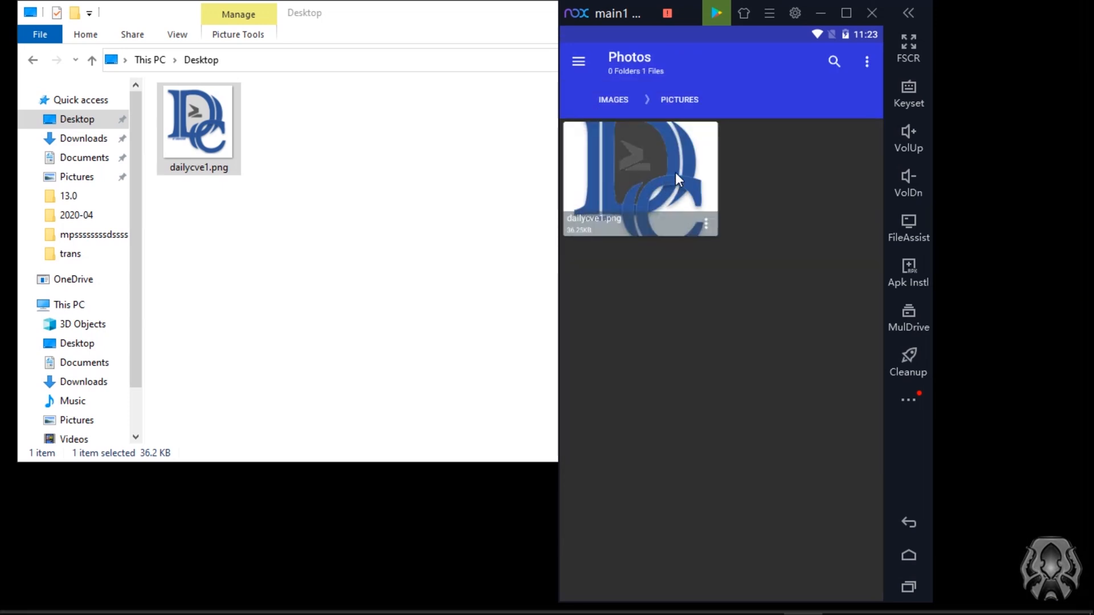
{"action": "left_click", "coordinate": [640, 178]}
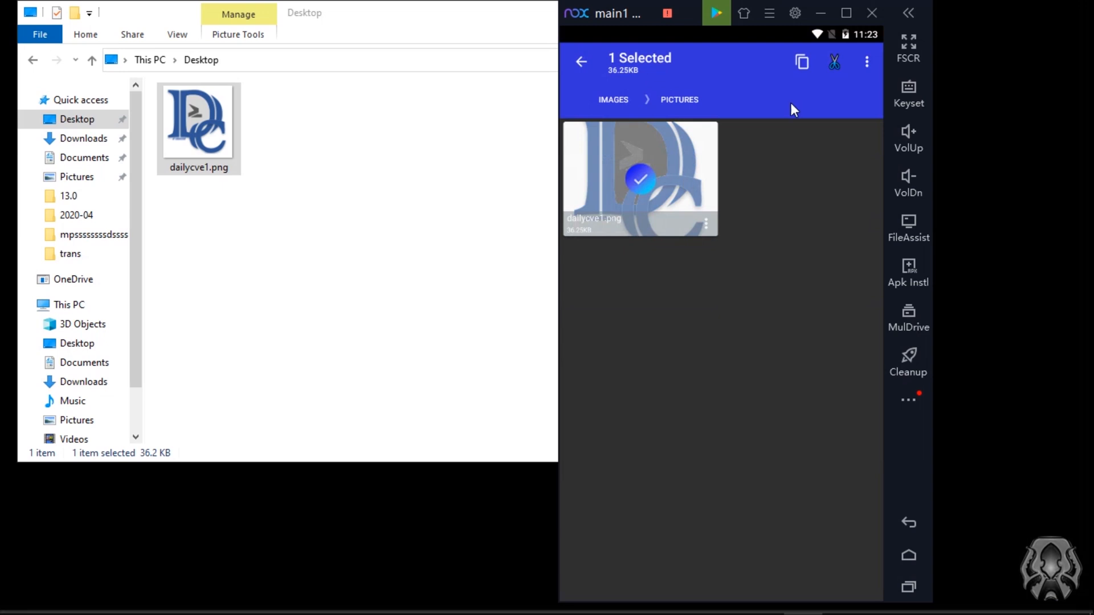
{"action": "left_click", "coordinate": [908, 523]}
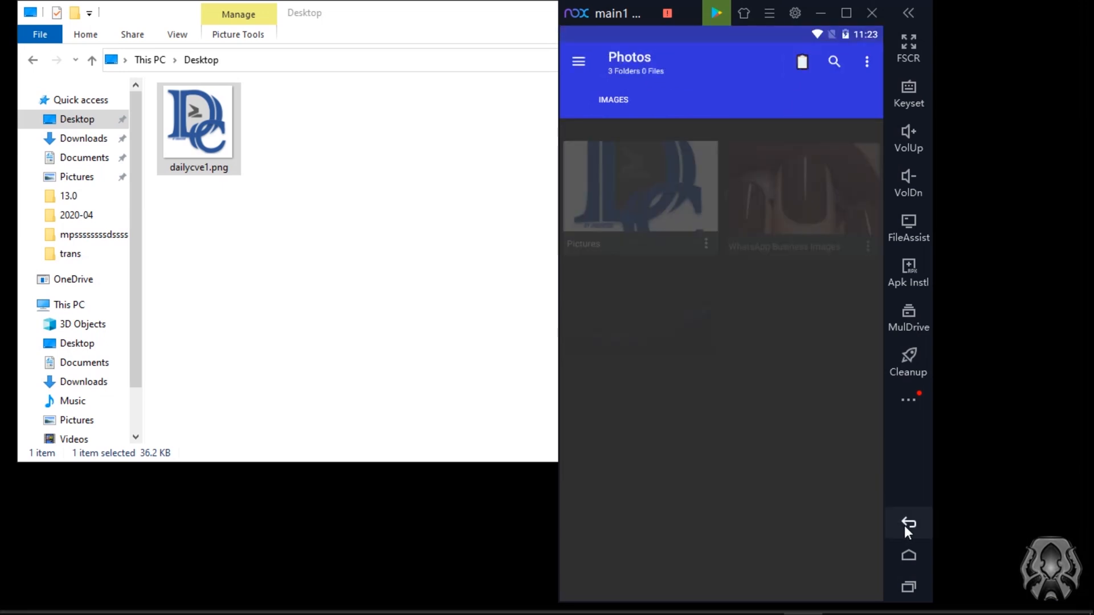
Go back to internal storage and browse to the WhatsApp Business Media folder.
{"action": "left_click", "coordinate": [908, 523]}
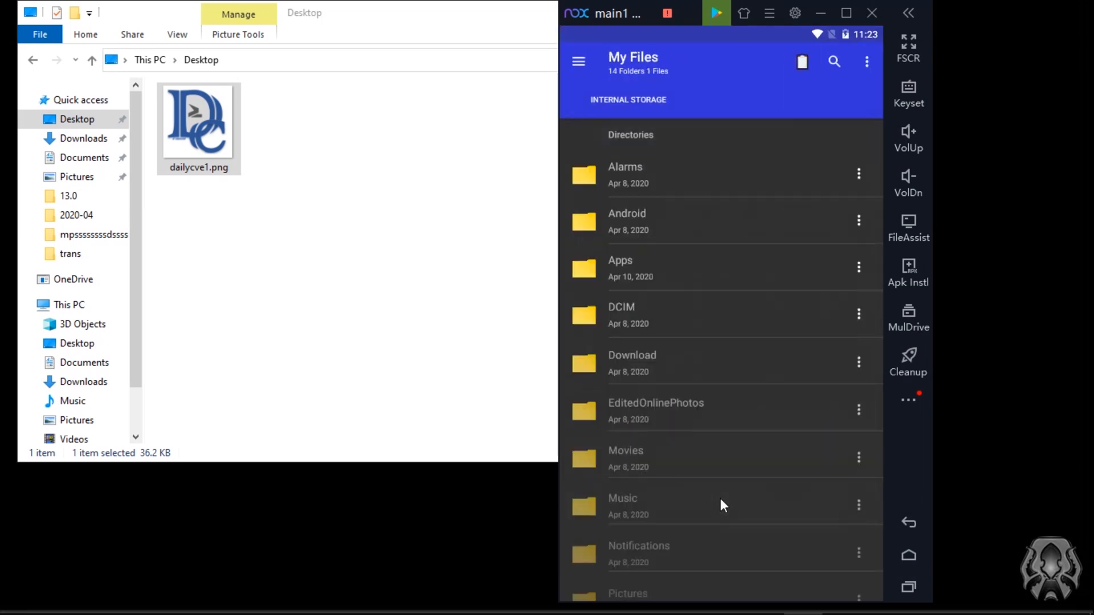
{"action": "scroll", "scroll_direction": "down", "scroll_amount": 3}
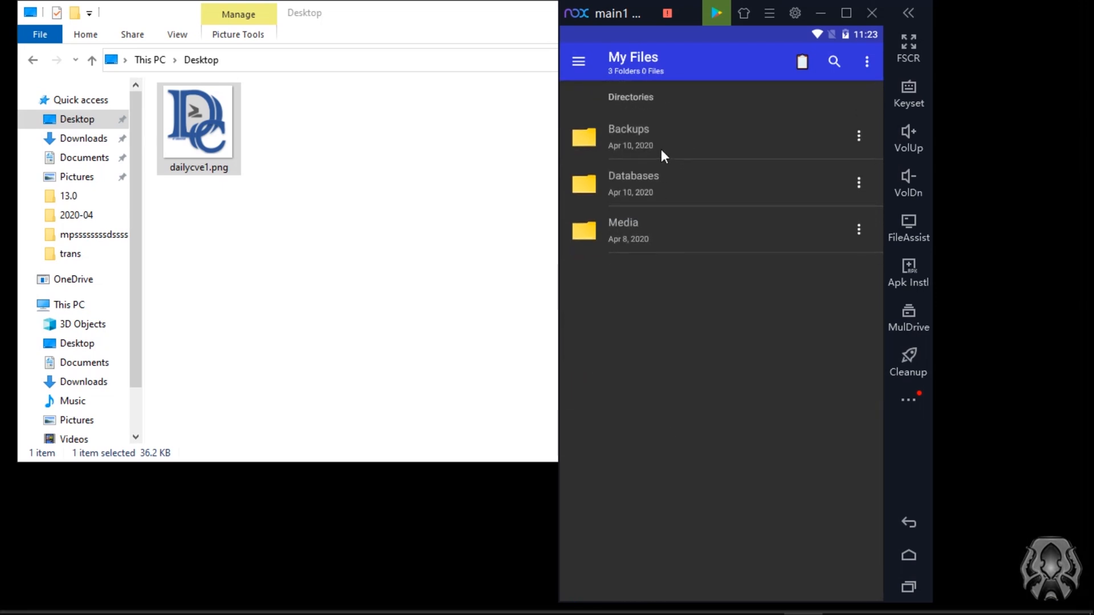
{"action": "scroll", "scroll_direction": "down", "scroll_amount": 3}
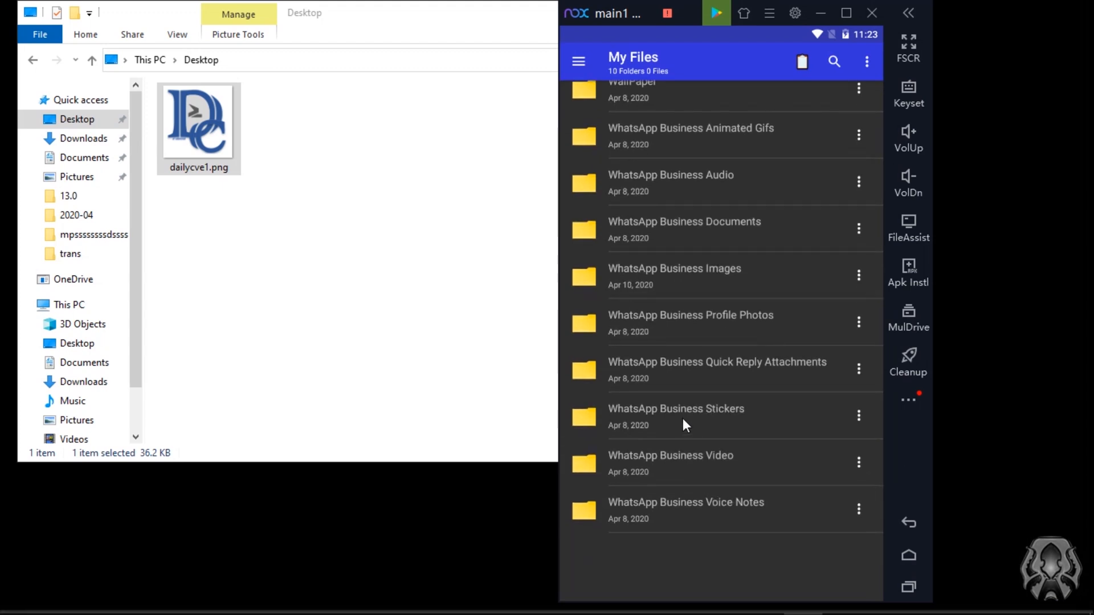
{"action": "scroll", "scroll_direction": "up", "scroll_amount": 3}
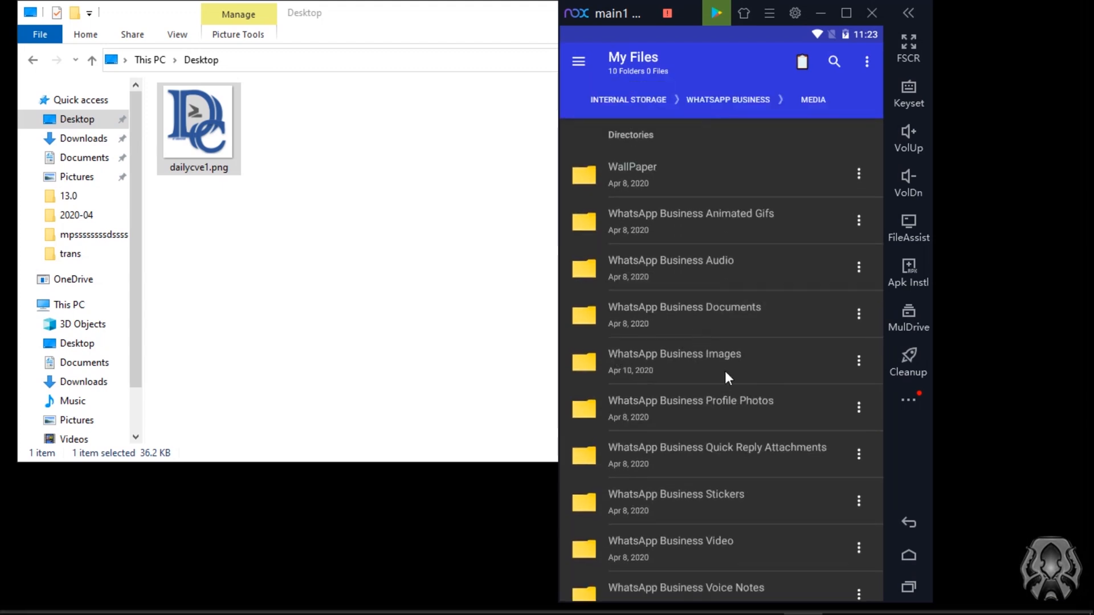
In WhatsApp Business Images, copy the sent image's file name IMG-20200410-WA0015.jpg from its Rename dialog.
{"action": "left_click", "coordinate": [673, 353]}
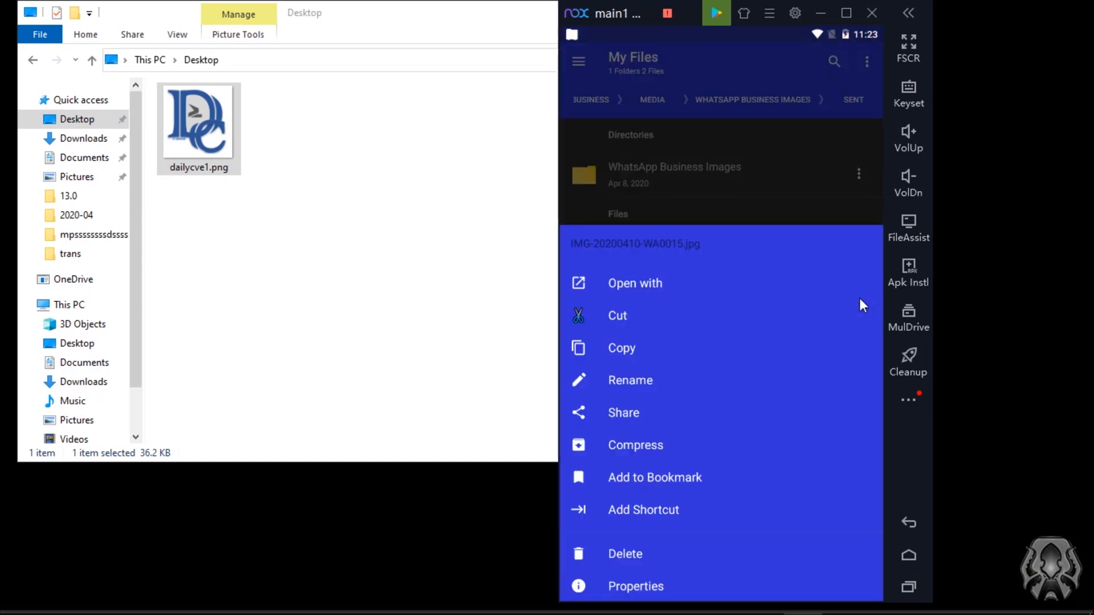
{"action": "left_click", "coordinate": [630, 380]}
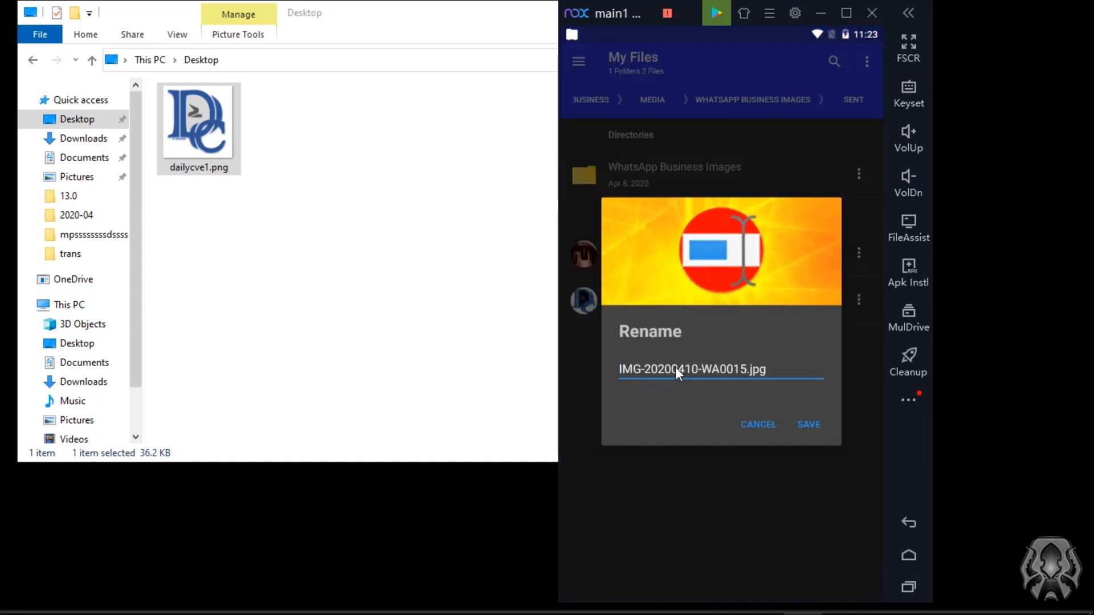
{"action": "double_click", "coordinate": [691, 369]}
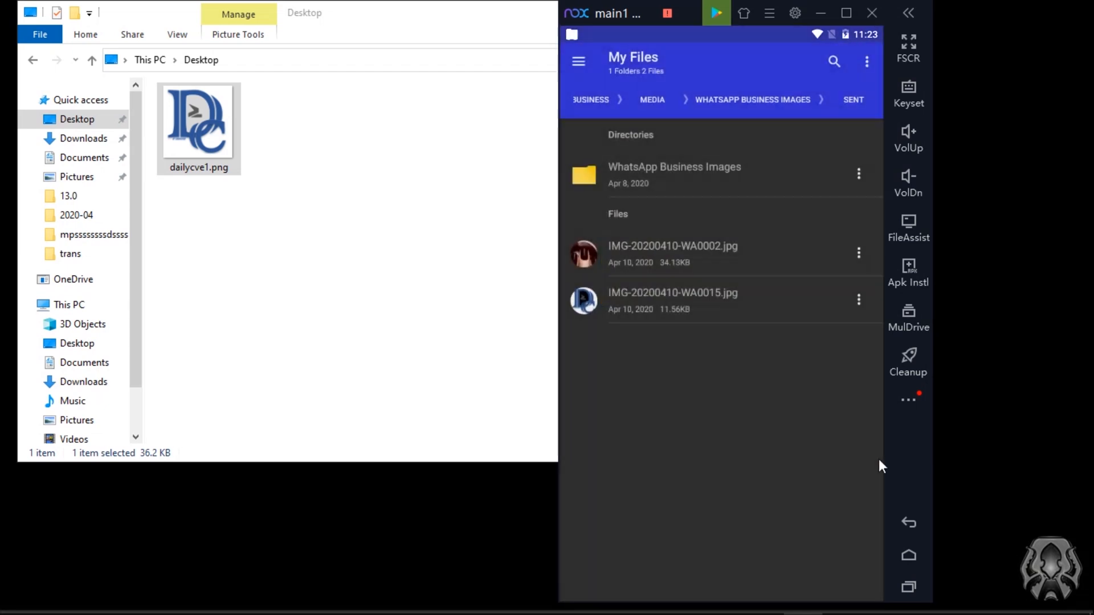
{"action": "left_click", "coordinate": [674, 166]}
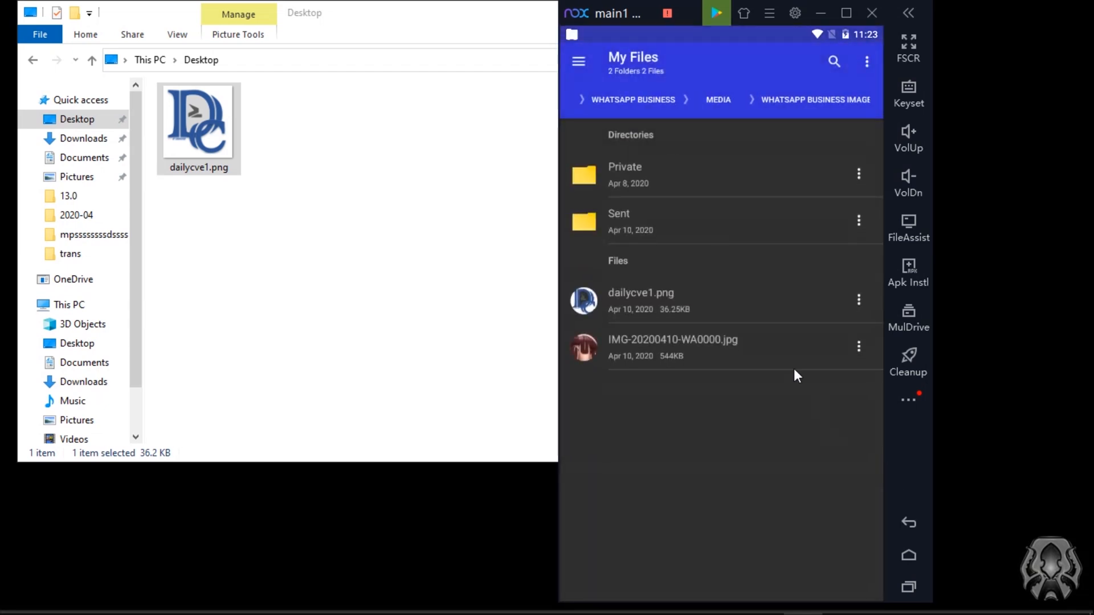
Rename dailycve1.png to IMG-20200410-WA0015.jpg by pasting the copied name and saving.
{"action": "left_click", "coordinate": [858, 300]}
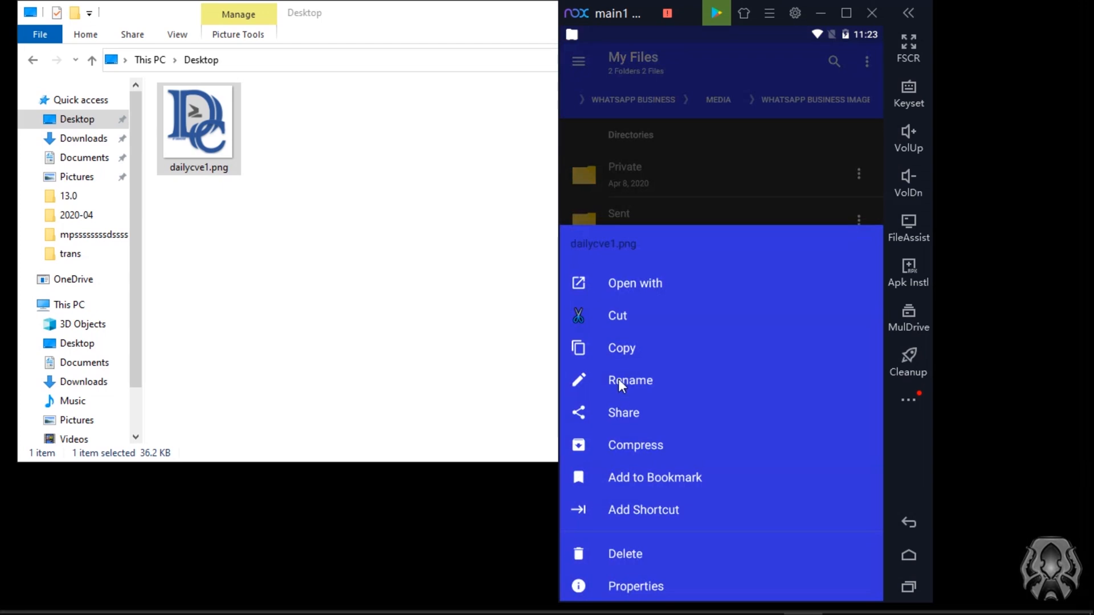
{"action": "left_click", "coordinate": [630, 381]}
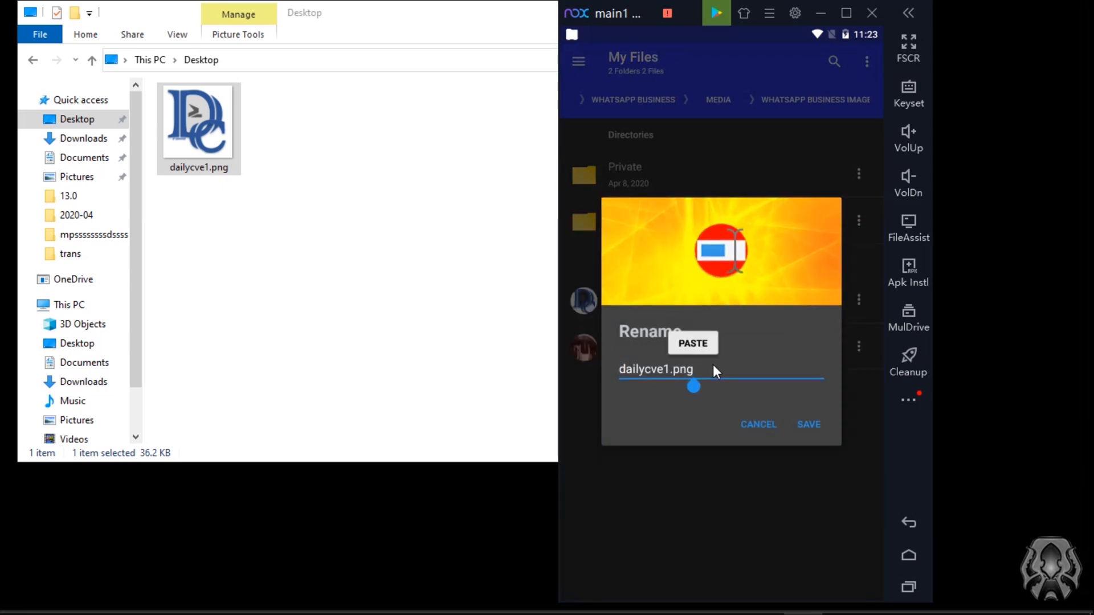
{"action": "left_click", "coordinate": [692, 343]}
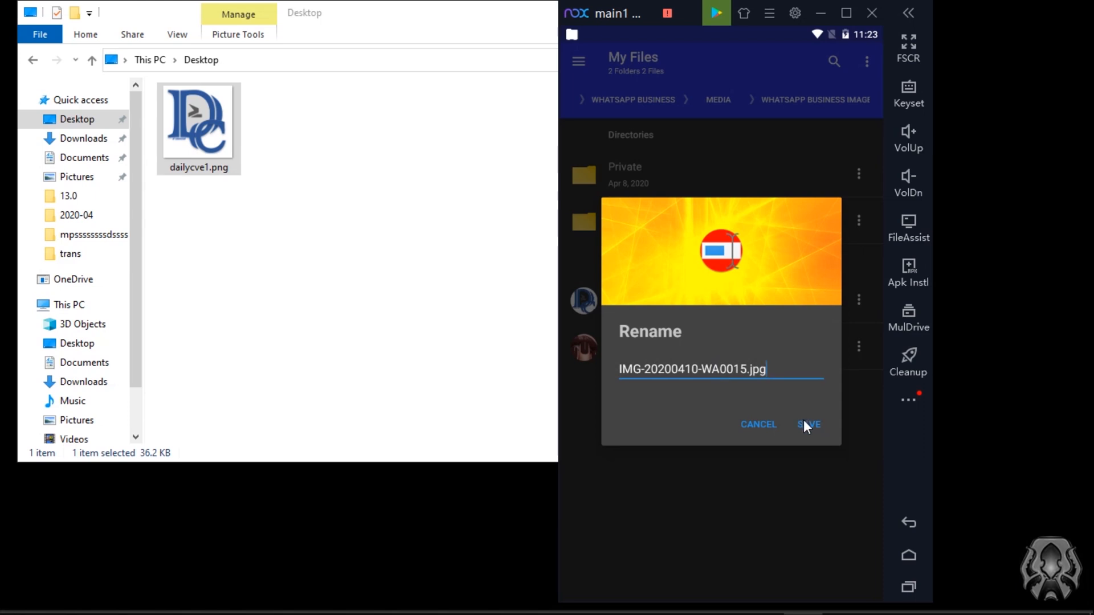
{"action": "left_click", "coordinate": [808, 424]}
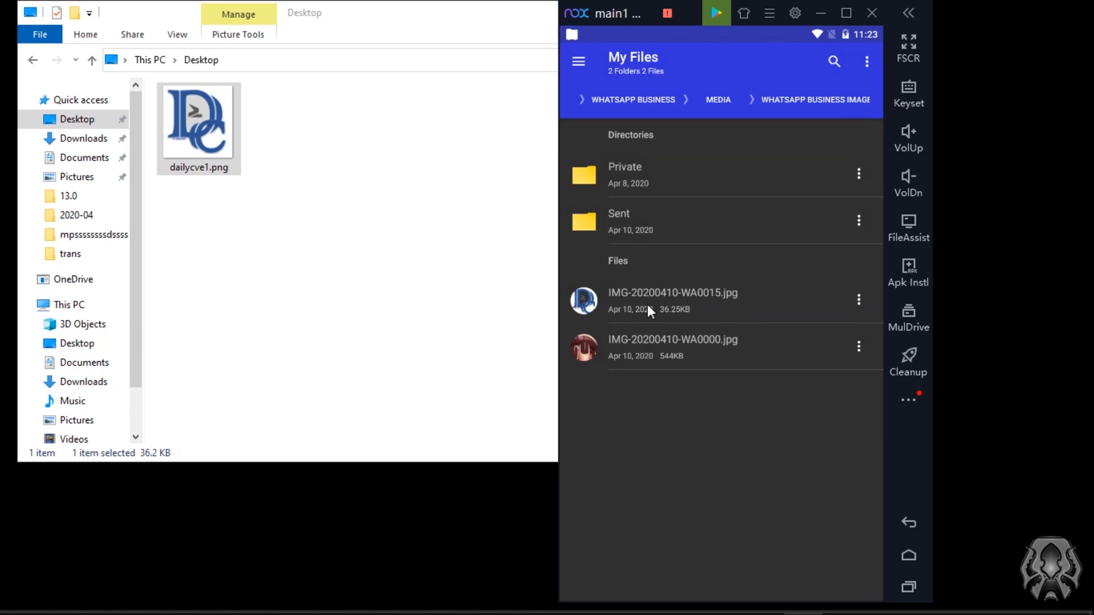
{"action": "mouse_move", "coordinate": [826, 272]}
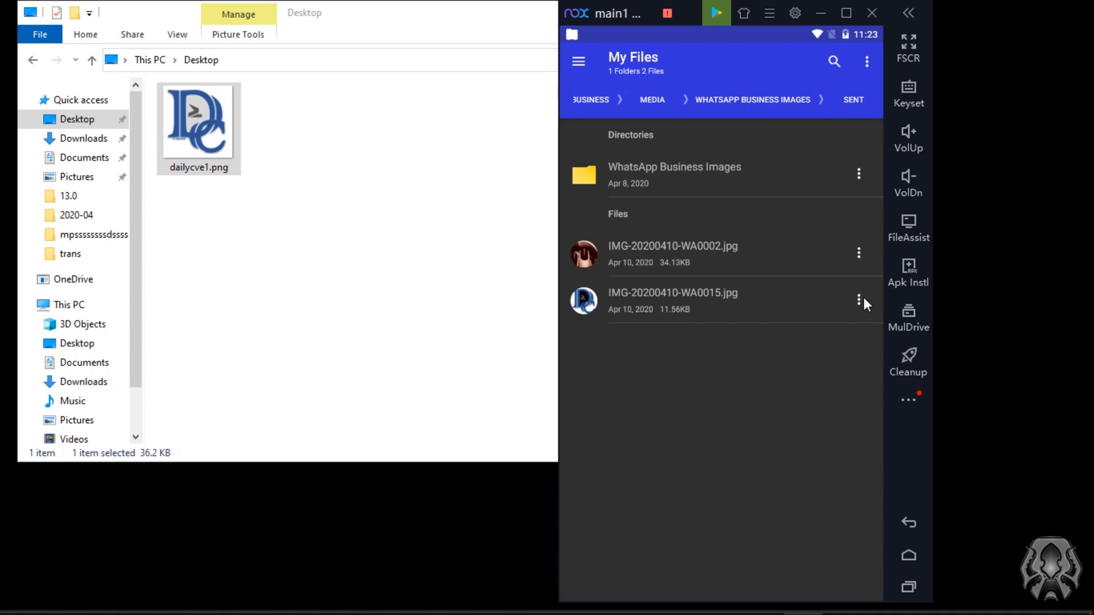
Delete the sent copy of the image from the Sent folder and switch back toward WhatsApp.
{"action": "left_click", "coordinate": [858, 300]}
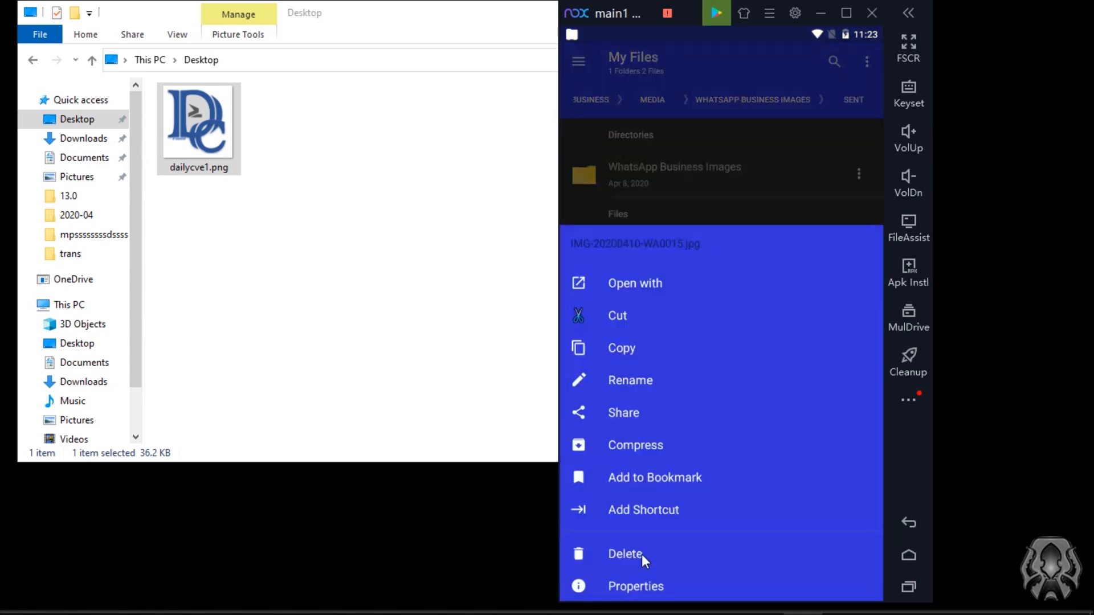
{"action": "left_click", "coordinate": [626, 554]}
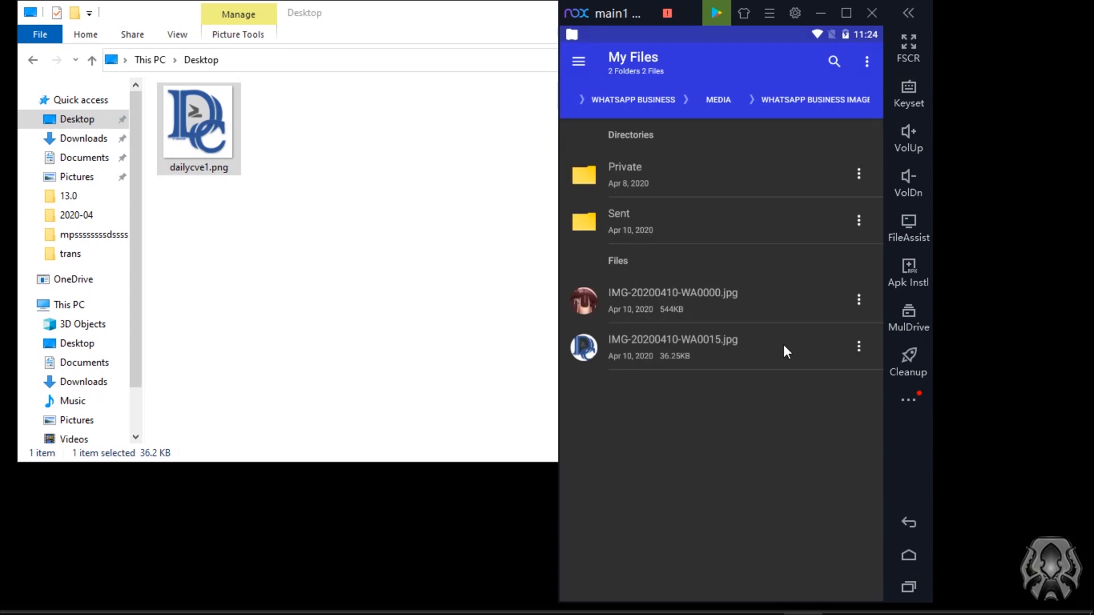
{"action": "left_click", "coordinate": [858, 346]}
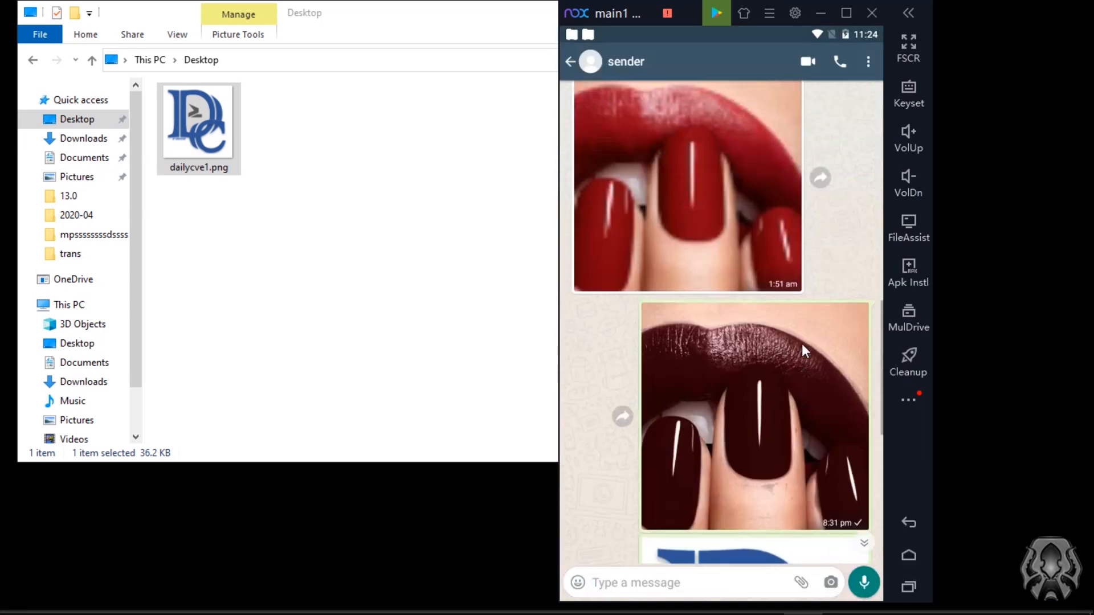
View the latest logo photo and dailycve1.png document in the sender chat, then return home.
{"action": "left_click", "coordinate": [754, 414]}
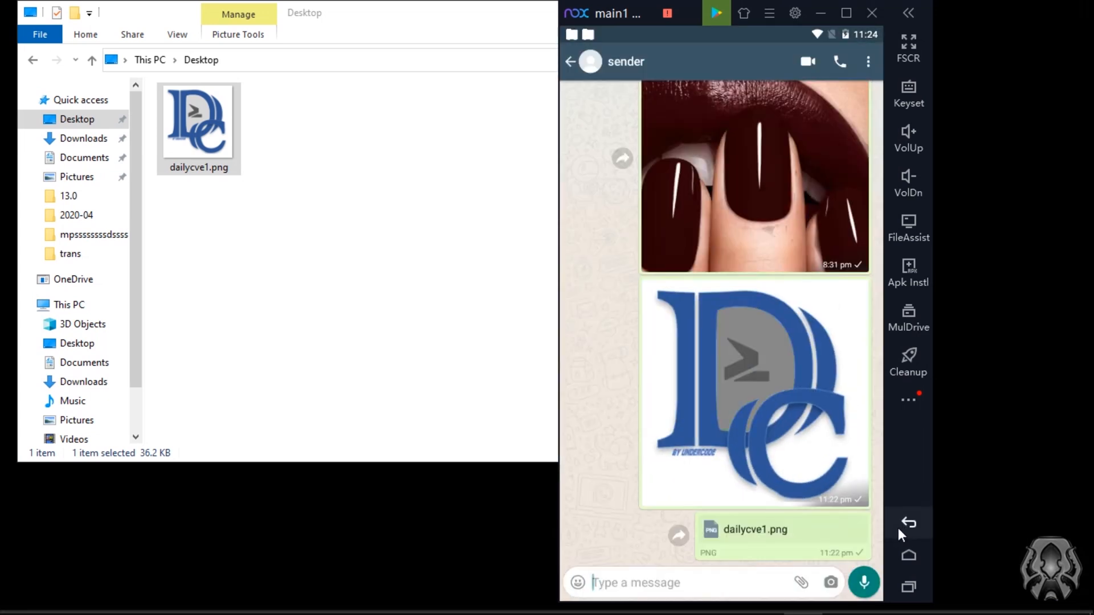
{"action": "scroll", "scroll_direction": "up", "scroll_amount": 3}
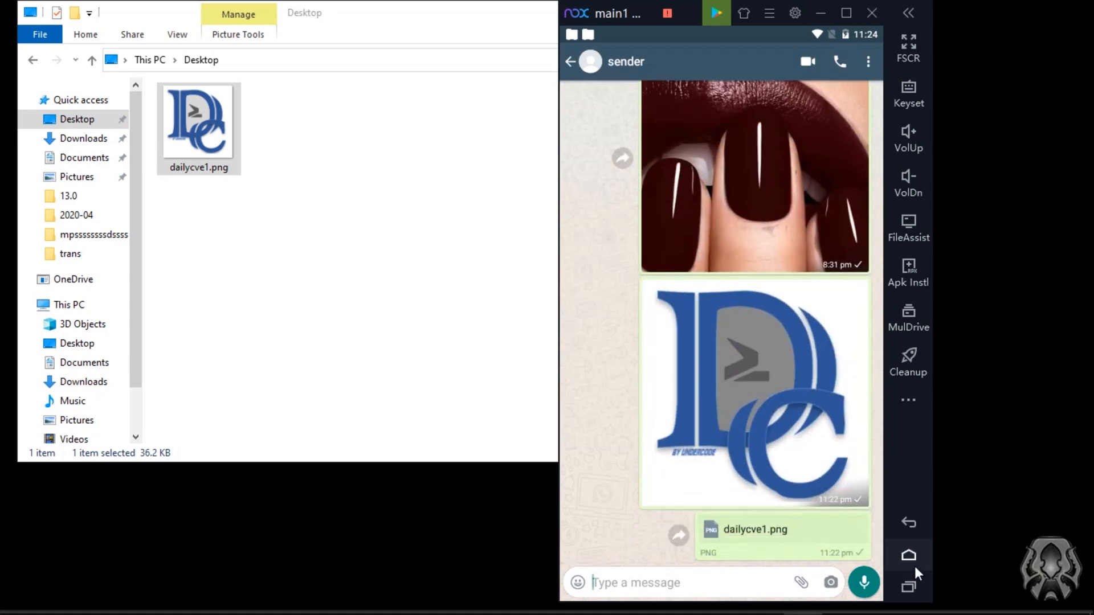
{"action": "left_click", "coordinate": [908, 555]}
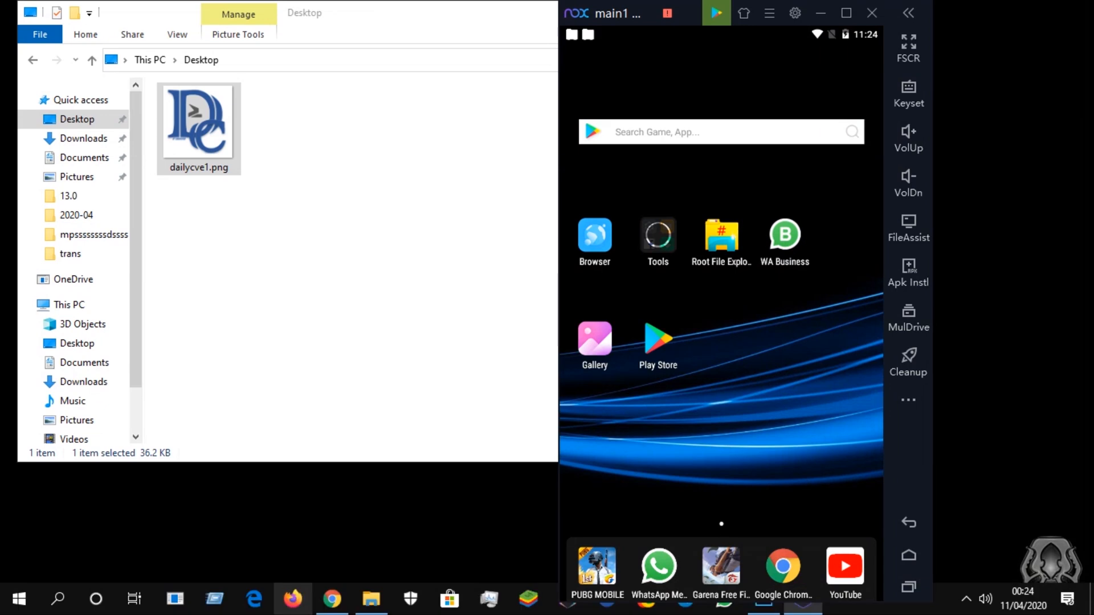
Search Google in Chrome for 'download old whatsapp' versions.
{"action": "left_click", "coordinate": [332, 599]}
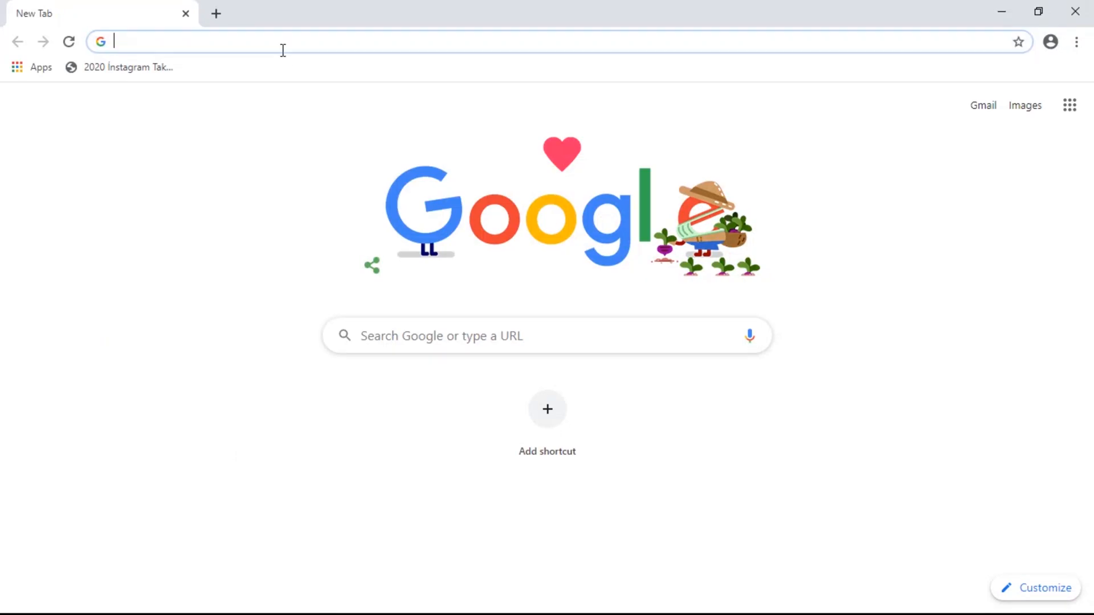
{"action": "type", "text": "dow"}
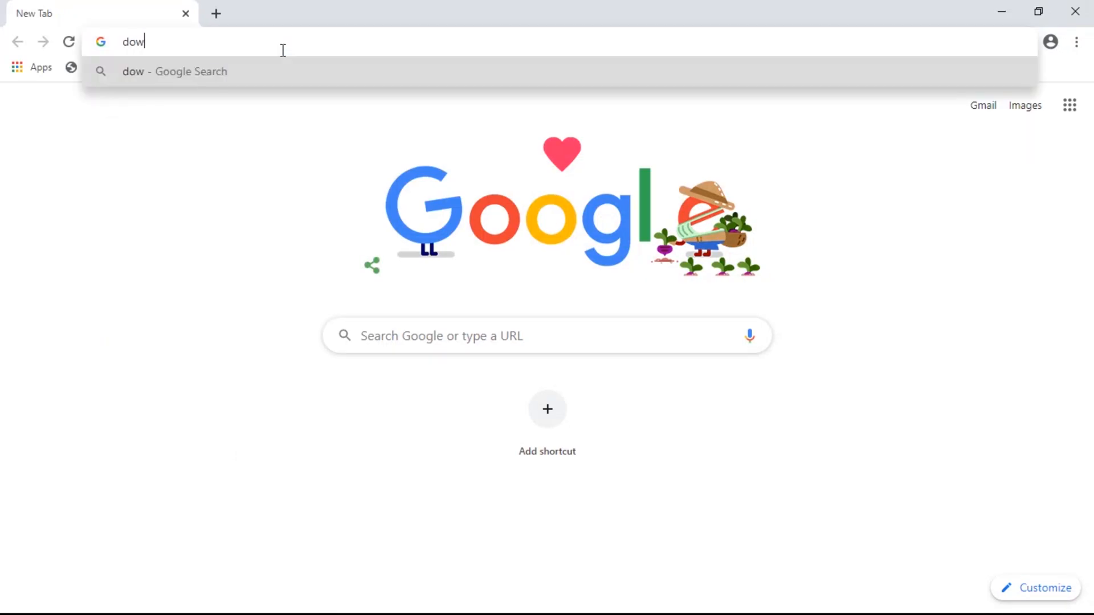
{"action": "type", "text": "nlaod old"}
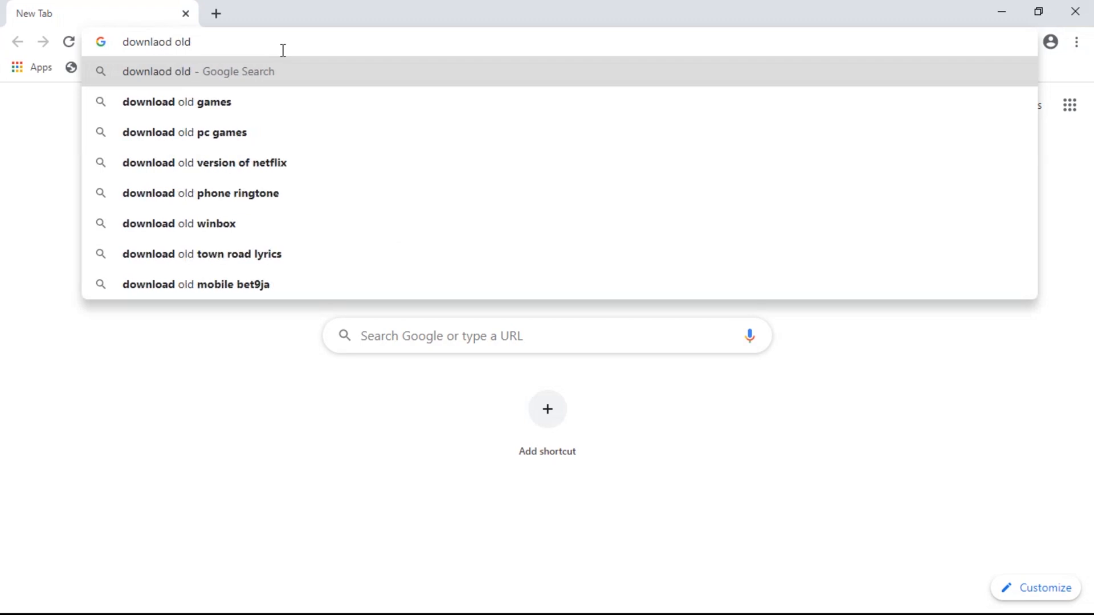
{"action": "type", "text": "whatsapp"}
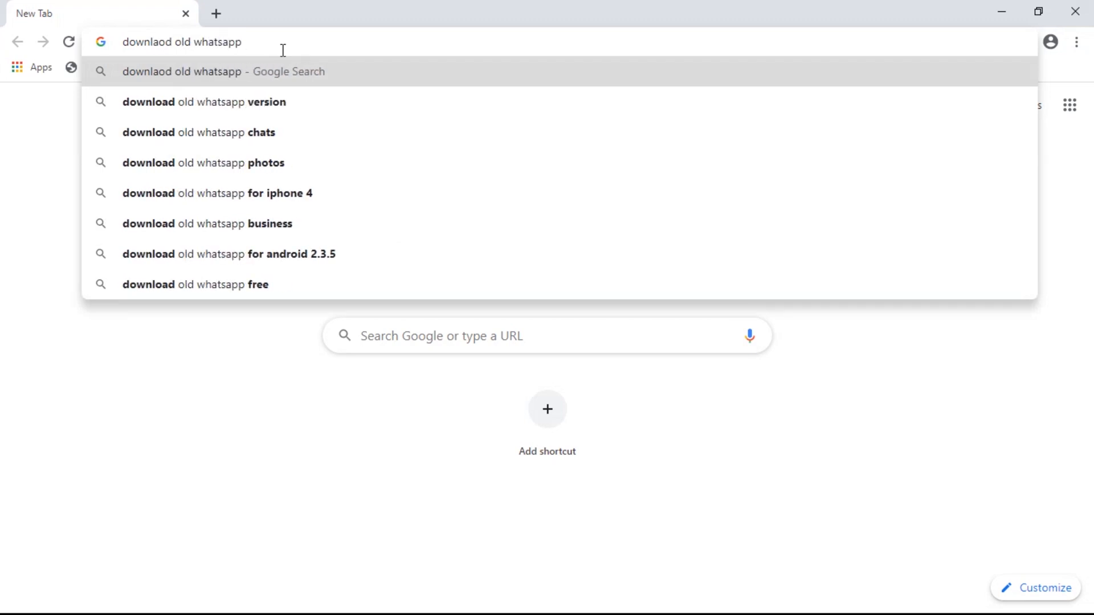
{"action": "left_click", "coordinate": [204, 101]}
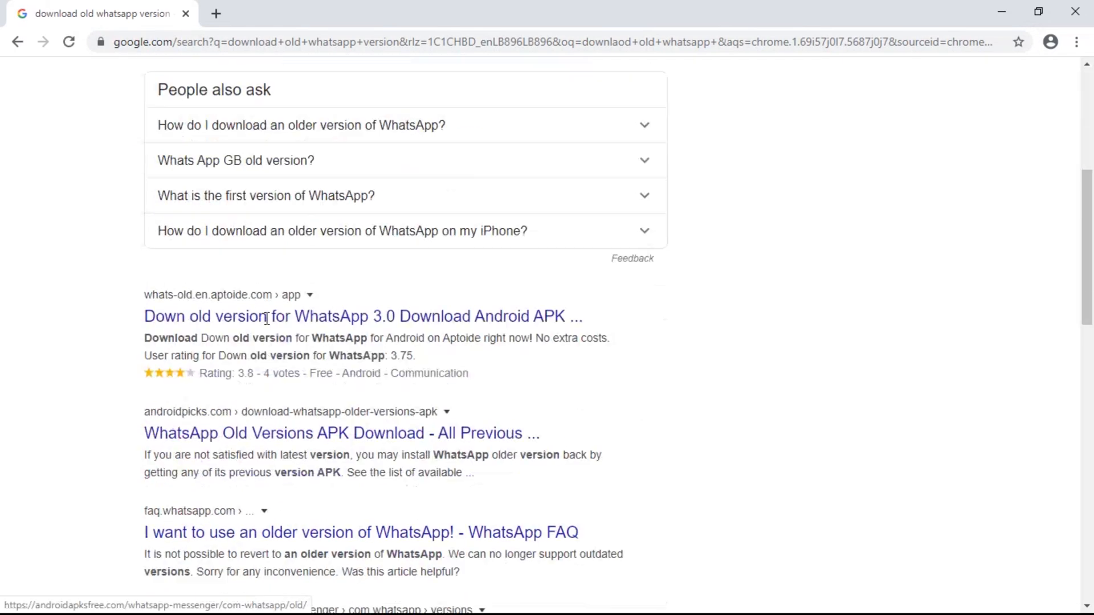
Open the Uptodown result listing previous WhatsApp Messenger versions.
{"action": "scroll", "scroll_direction": "up", "scroll_amount": 3}
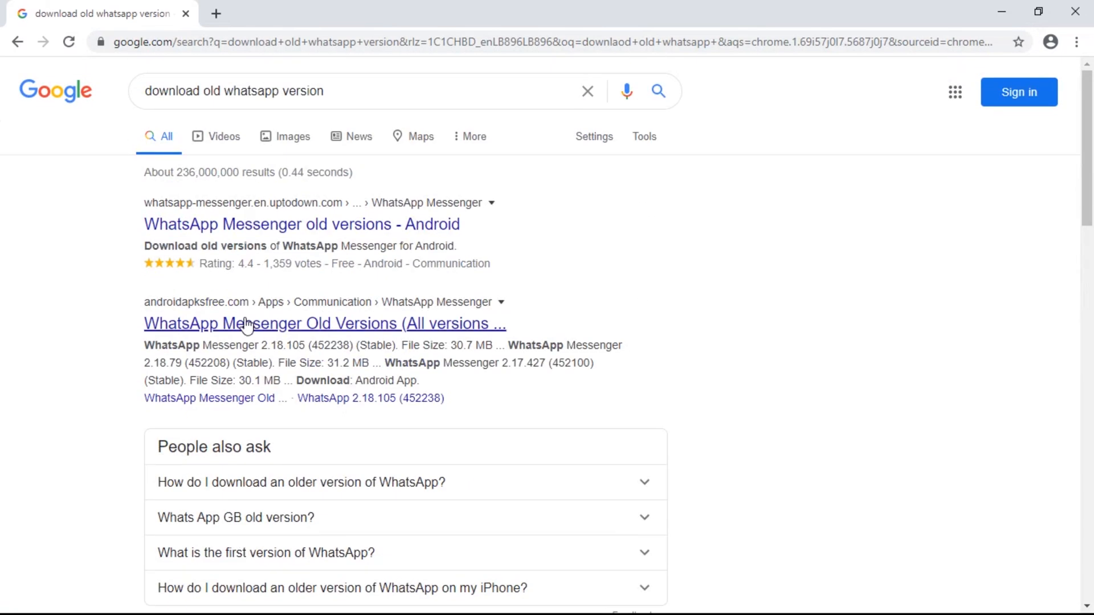
{"action": "left_click", "coordinate": [300, 225]}
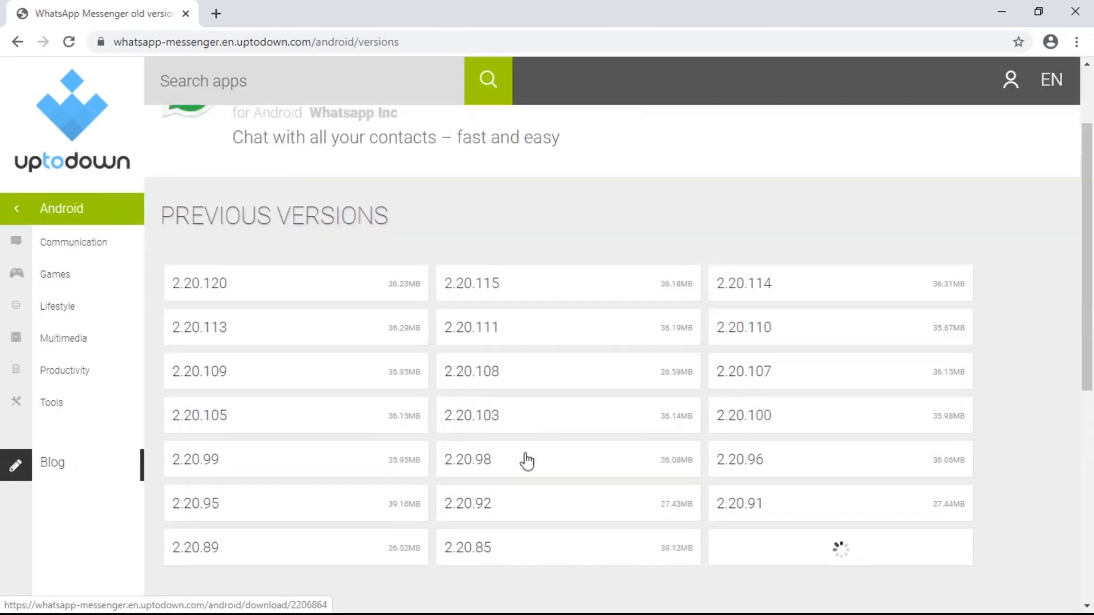
Scroll the versions list to WhatsApp Messenger 2.7.5813 and start downloading its APK.
{"action": "scroll", "scroll_direction": "down", "scroll_amount": 3}
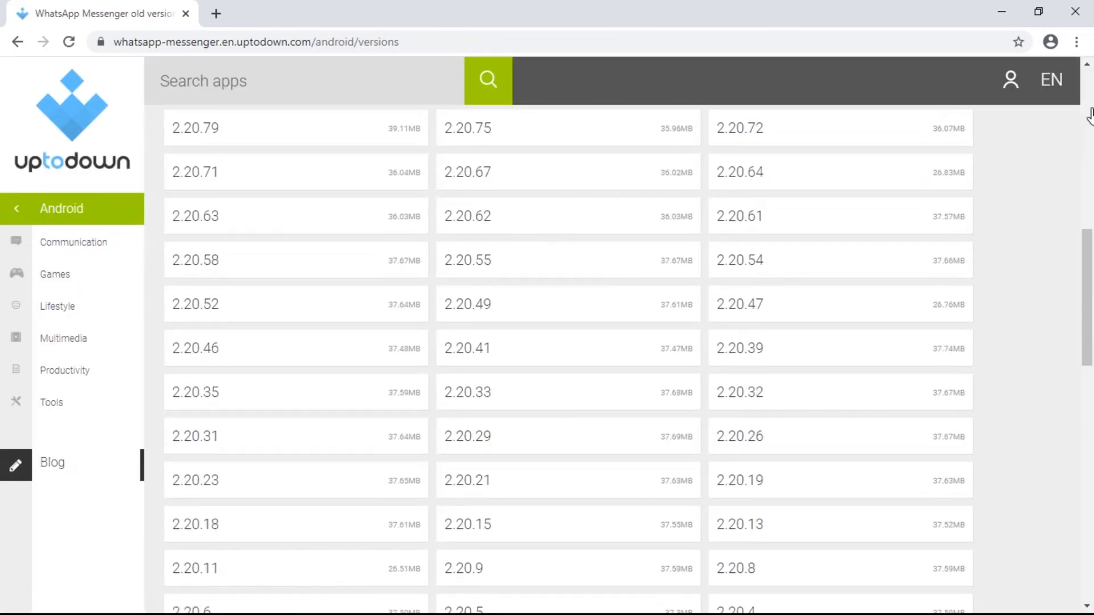
{"action": "scroll", "scroll_direction": "down", "scroll_amount": 3}
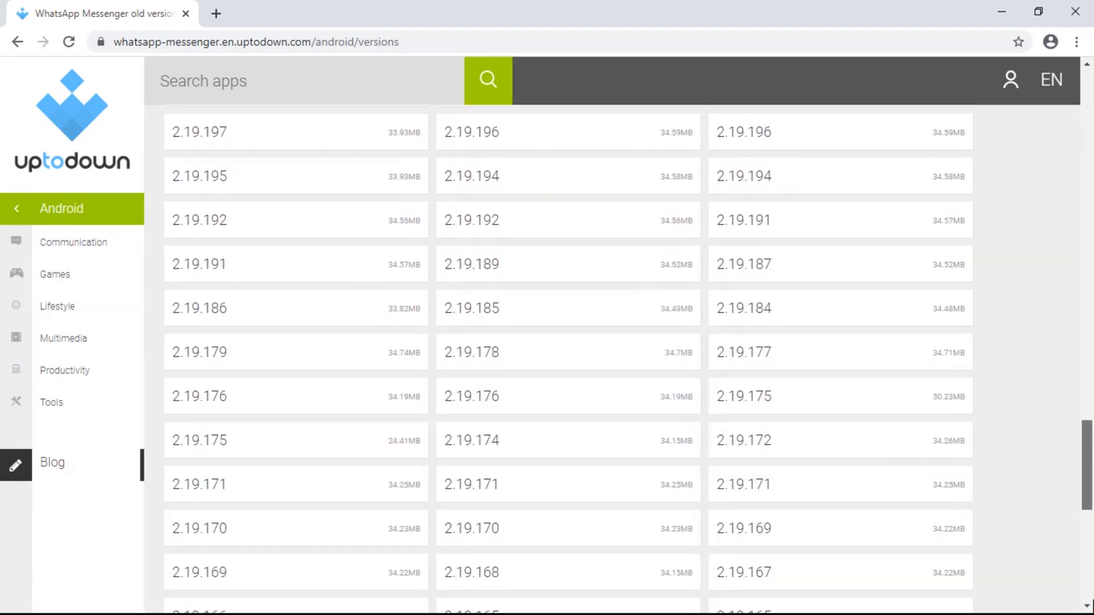
{"action": "scroll", "scroll_direction": "down", "scroll_amount": 3}
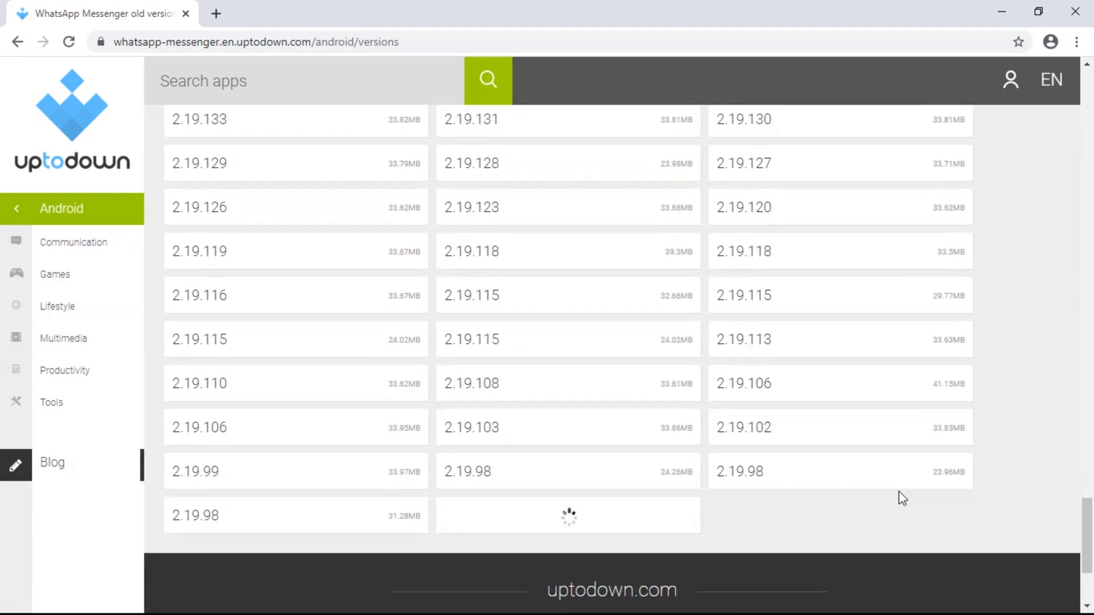
{"action": "scroll", "scroll_direction": "down", "scroll_amount": 3}
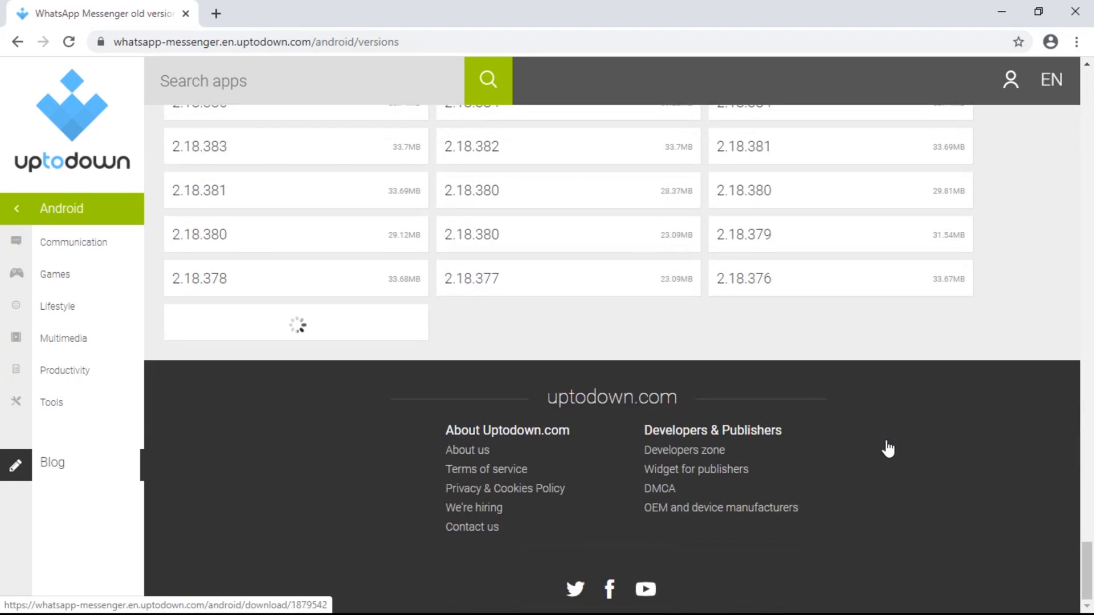
{"action": "scroll", "scroll_direction": "down", "scroll_amount": 3}
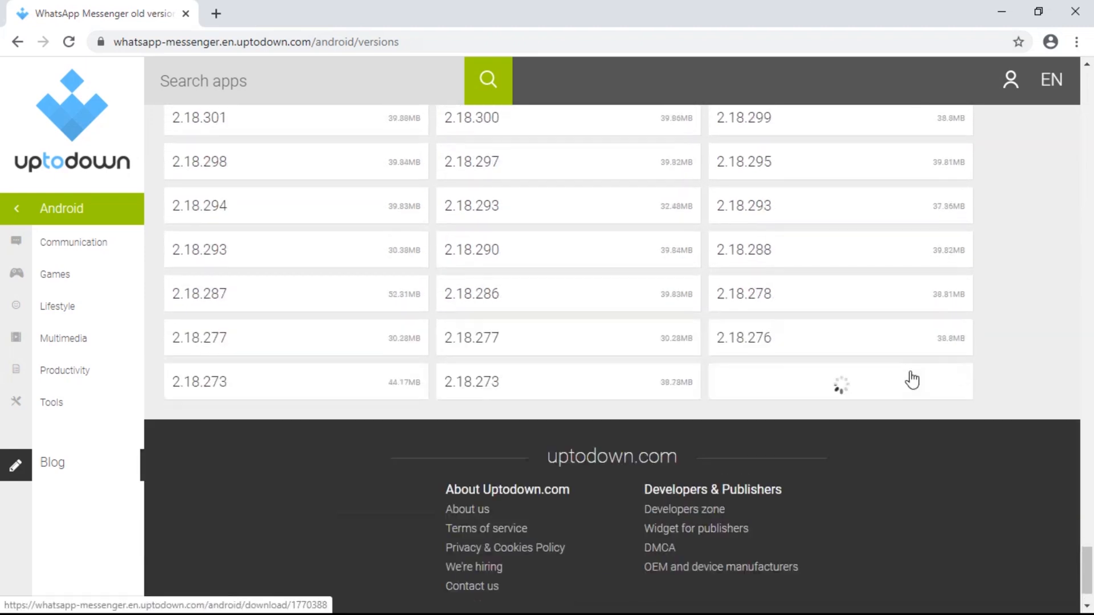
{"action": "scroll", "scroll_direction": "down", "scroll_amount": 3}
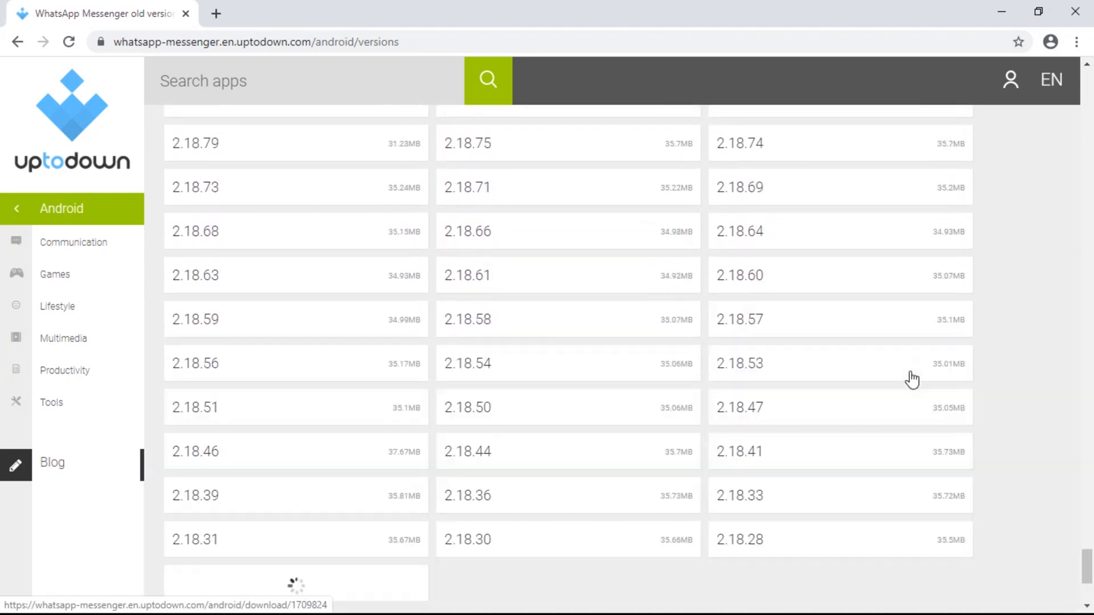
{"action": "scroll", "scroll_direction": "down", "scroll_amount": 3}
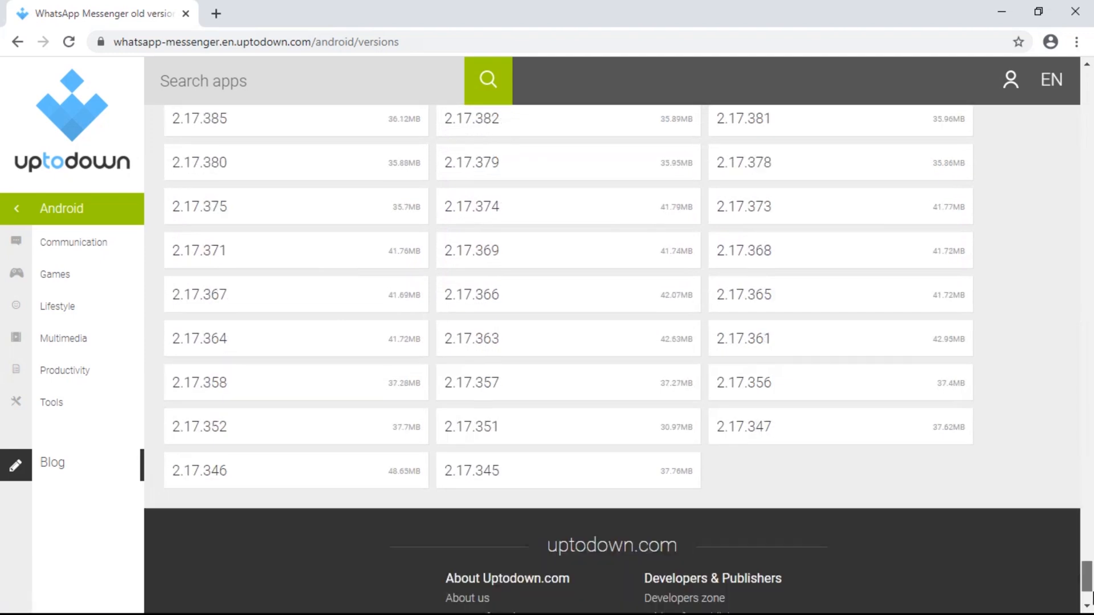
{"action": "scroll", "scroll_direction": "down", "scroll_amount": 3}
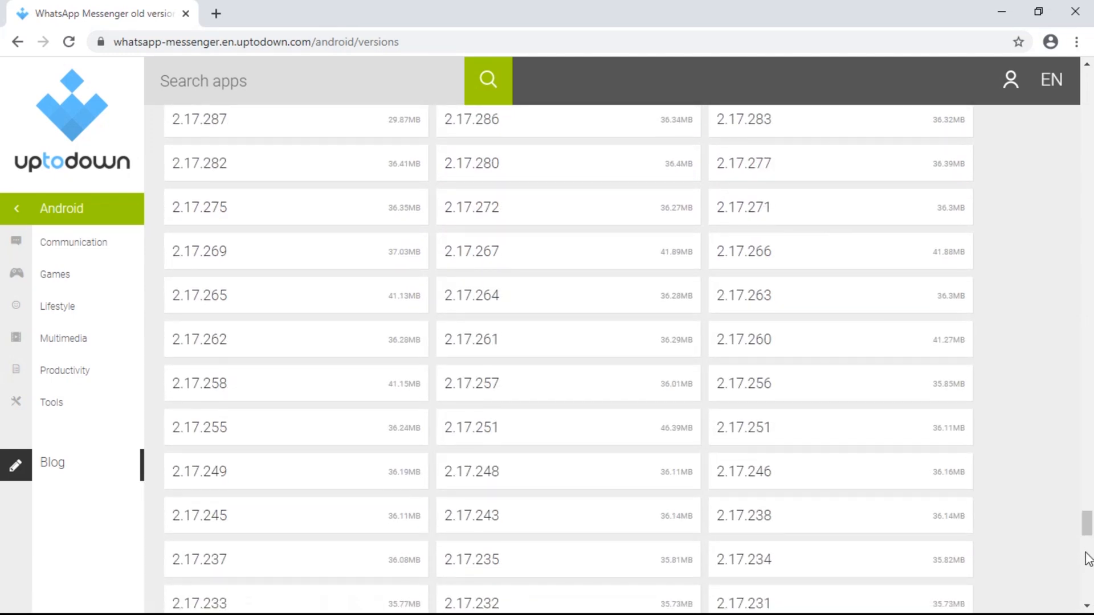
{"action": "scroll", "scroll_direction": "down", "scroll_amount": 3}
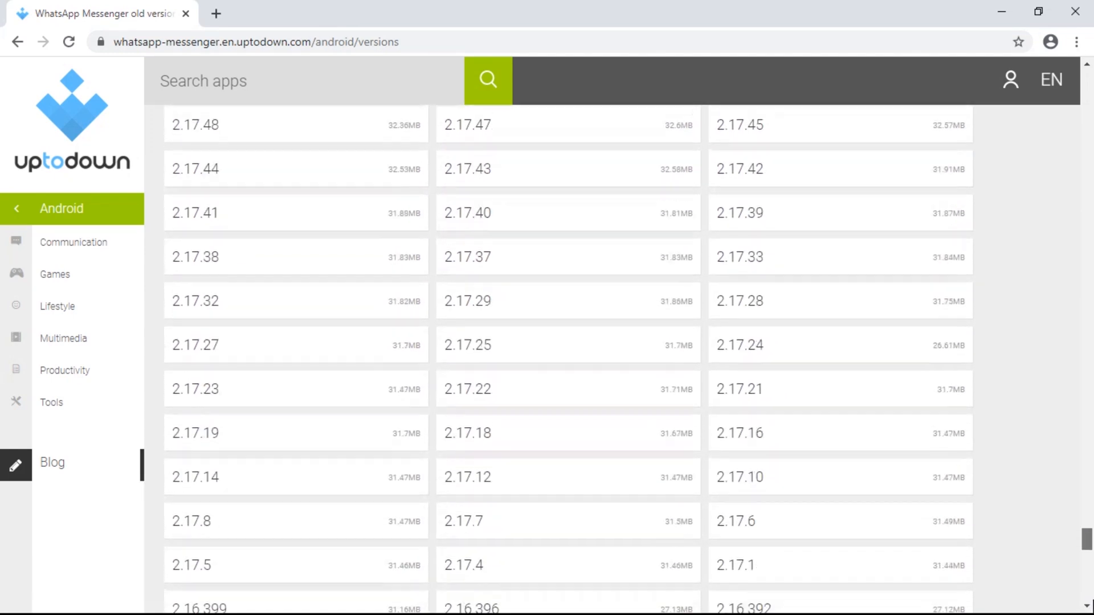
{"action": "scroll", "scroll_direction": "down", "scroll_amount": 3}
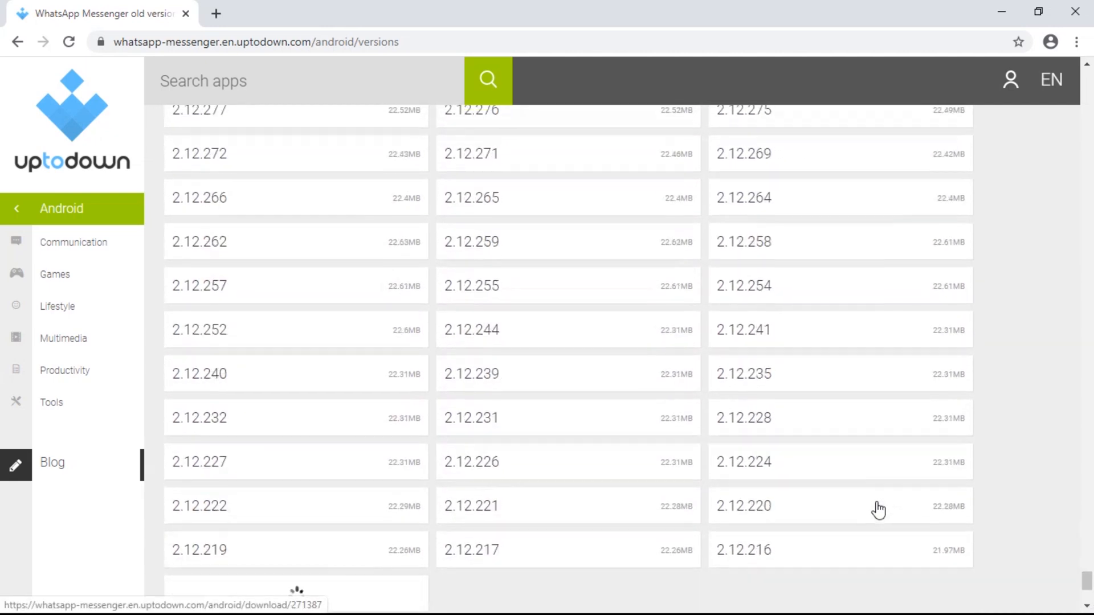
{"action": "scroll", "scroll_direction": "down", "scroll_amount": 3}
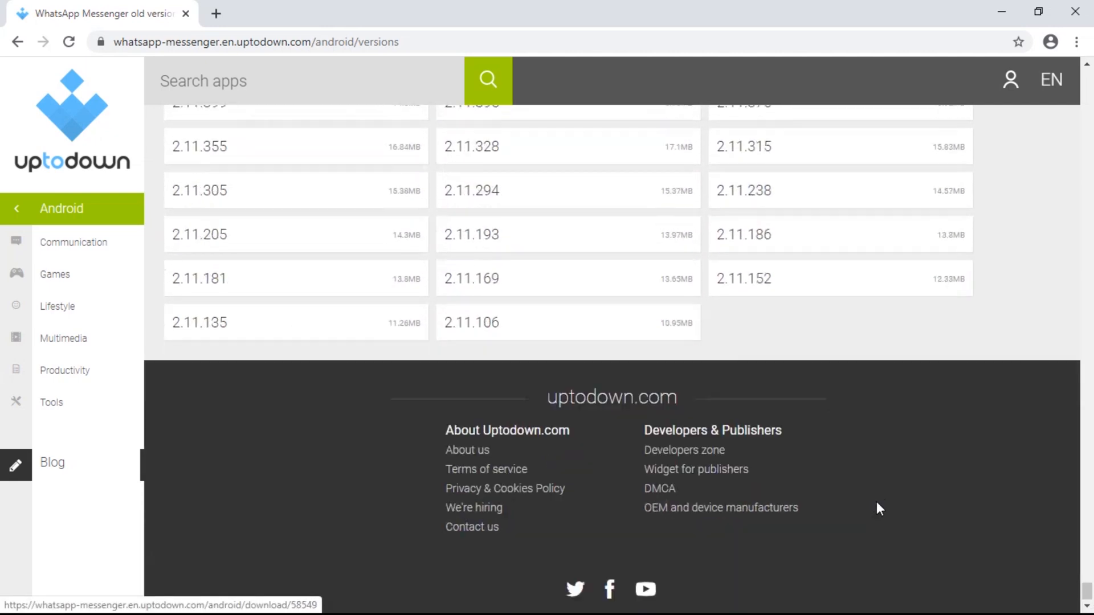
{"action": "scroll", "scroll_direction": "down", "scroll_amount": 3}
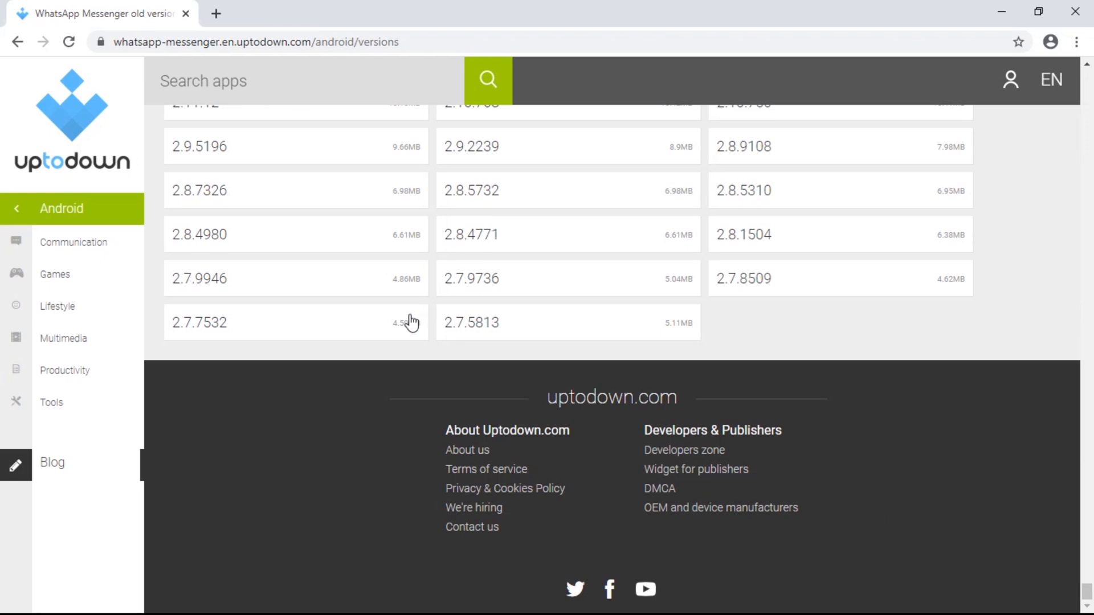
{"action": "scroll", "scroll_direction": "up", "scroll_amount": 3}
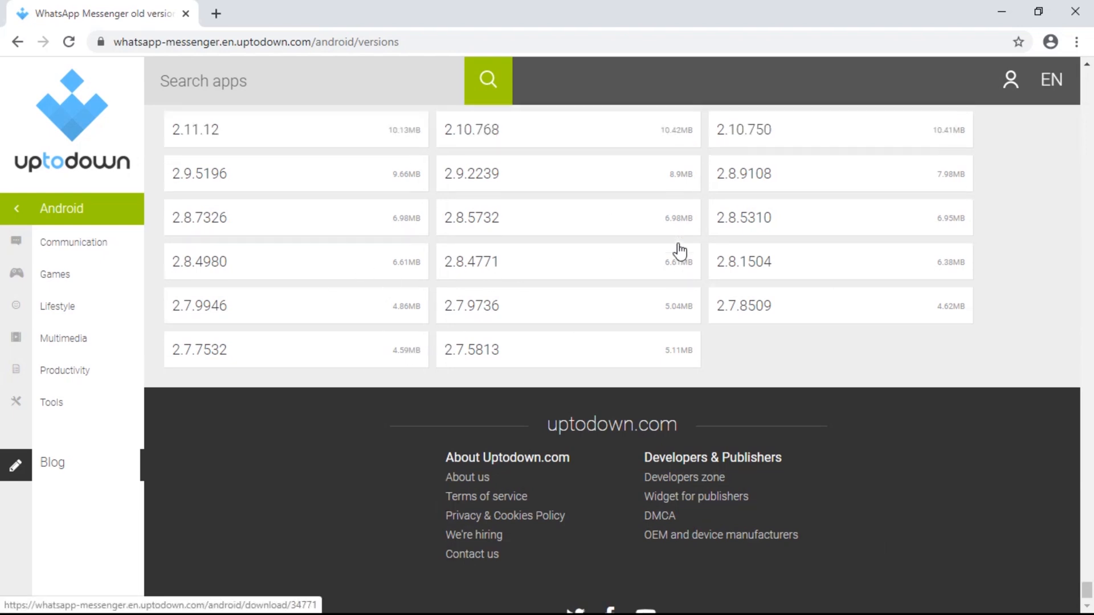
{"action": "scroll", "scroll_direction": "up", "scroll_amount": 3}
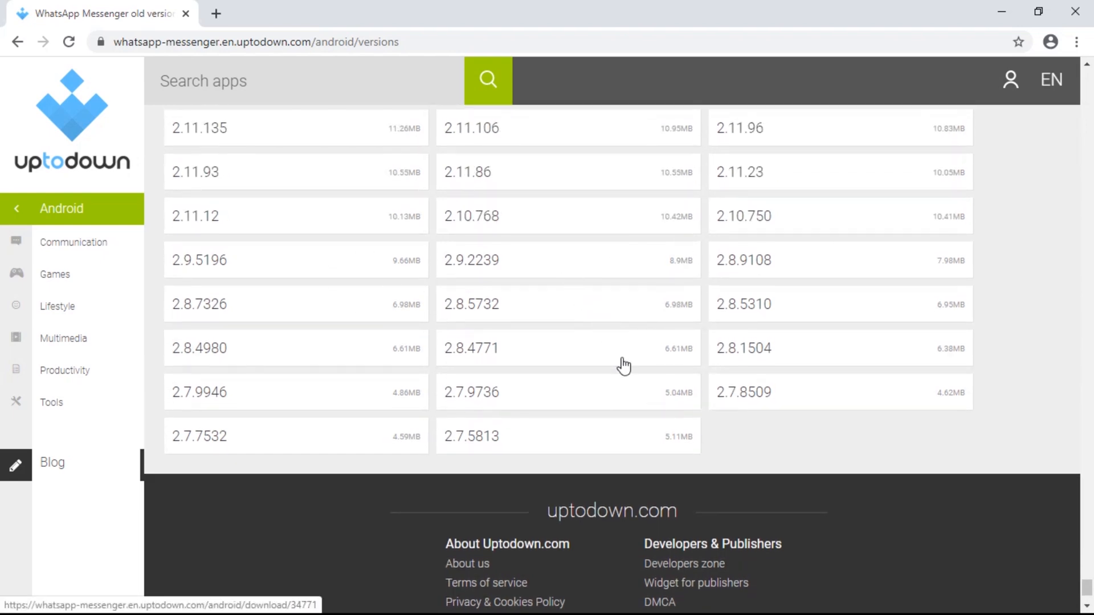
{"action": "mouse_move", "coordinate": [643, 440]}
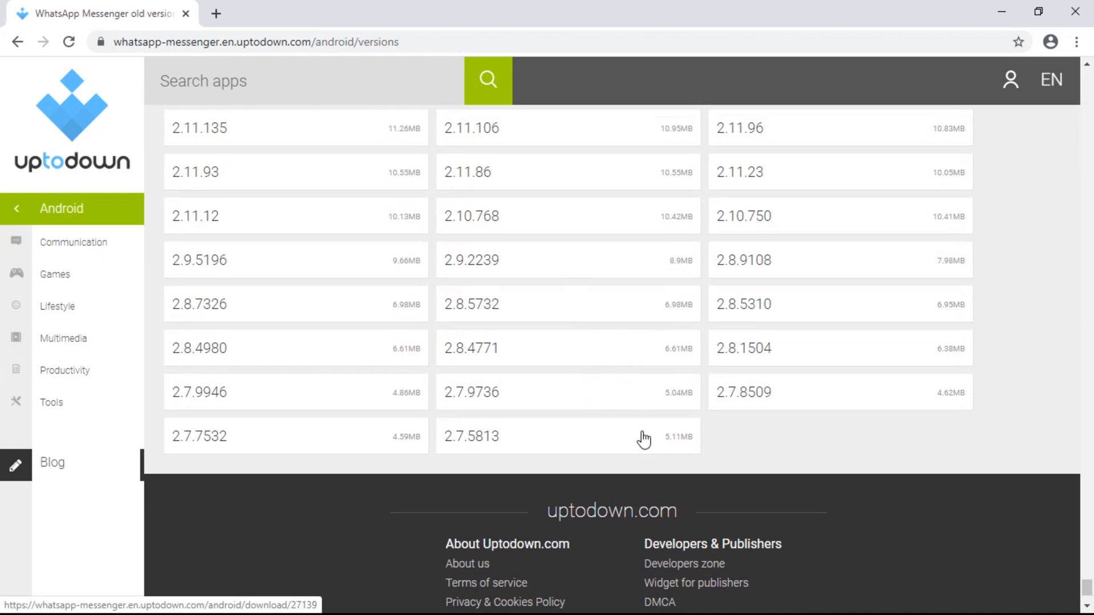
{"action": "left_click", "coordinate": [470, 436]}
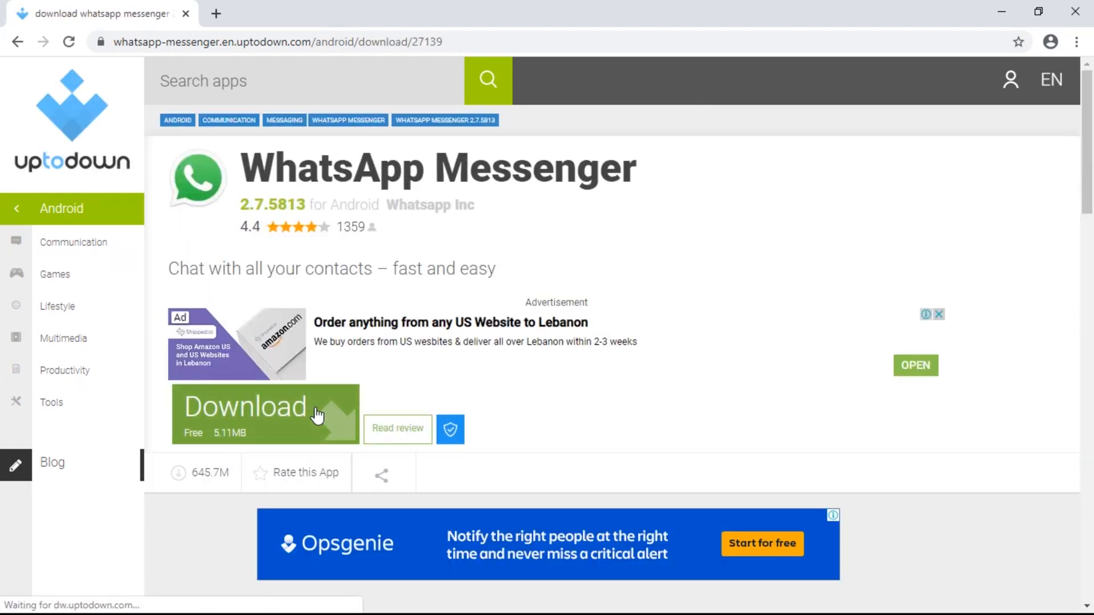
{"action": "left_click", "coordinate": [243, 407]}
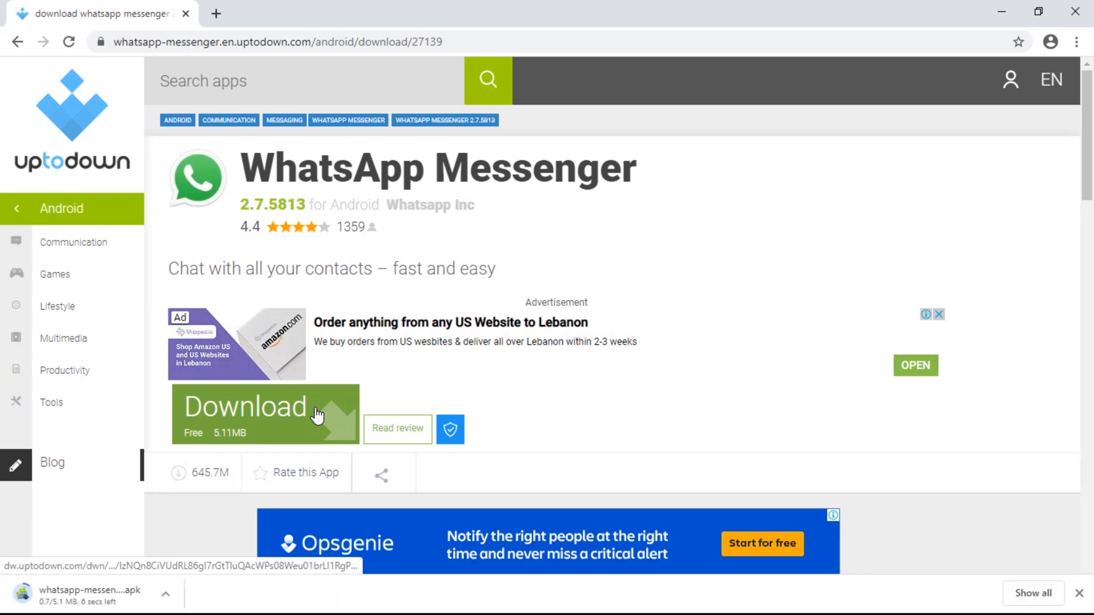
{"action": "mouse_move", "coordinate": [433, 412]}
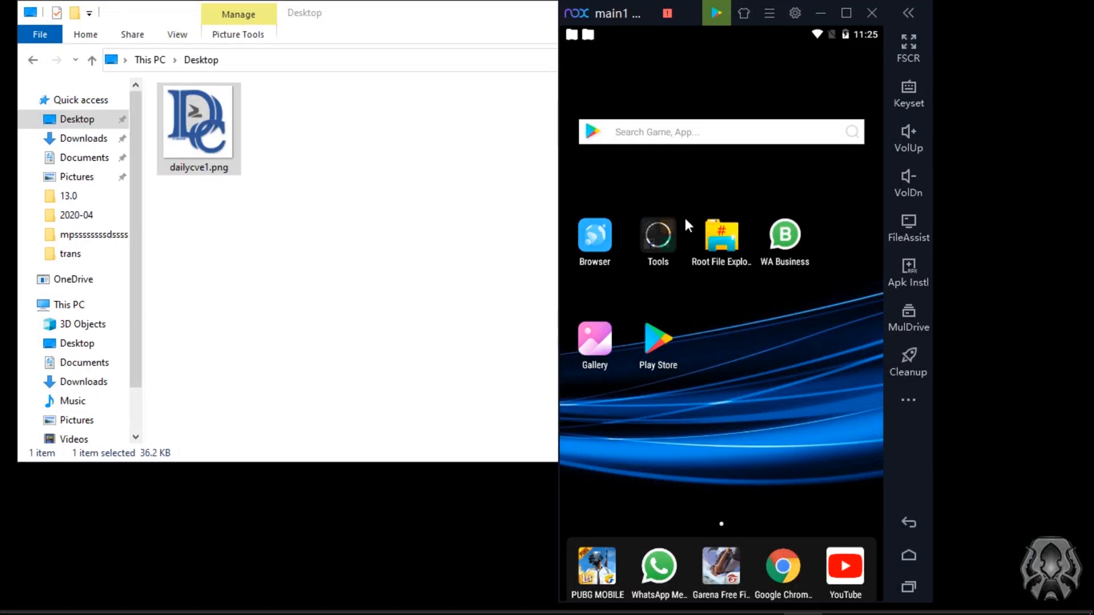
Install the downloaded WhatsApp APK into Nox and dismiss the Install completed notice.
{"action": "left_click", "coordinate": [83, 138]}
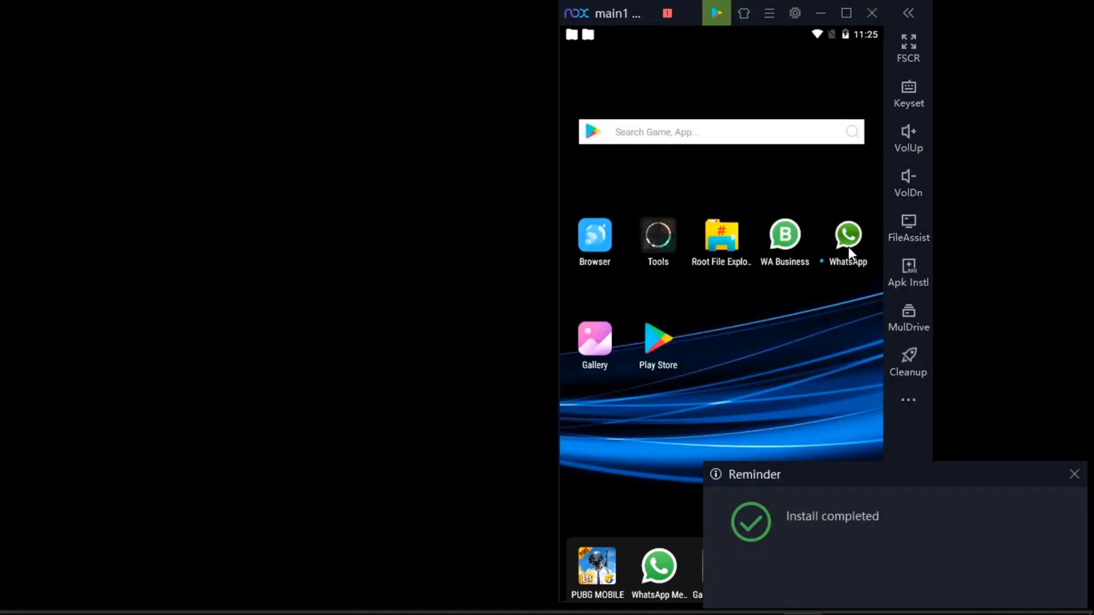
{"action": "mouse_move", "coordinate": [664, 236]}
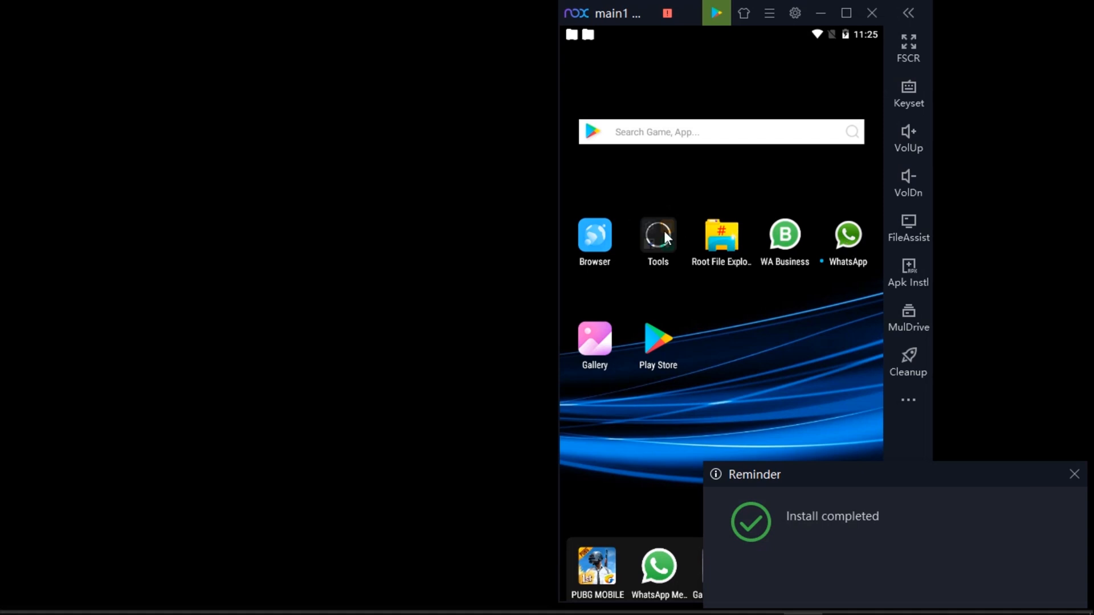
{"action": "left_click", "coordinate": [1074, 474]}
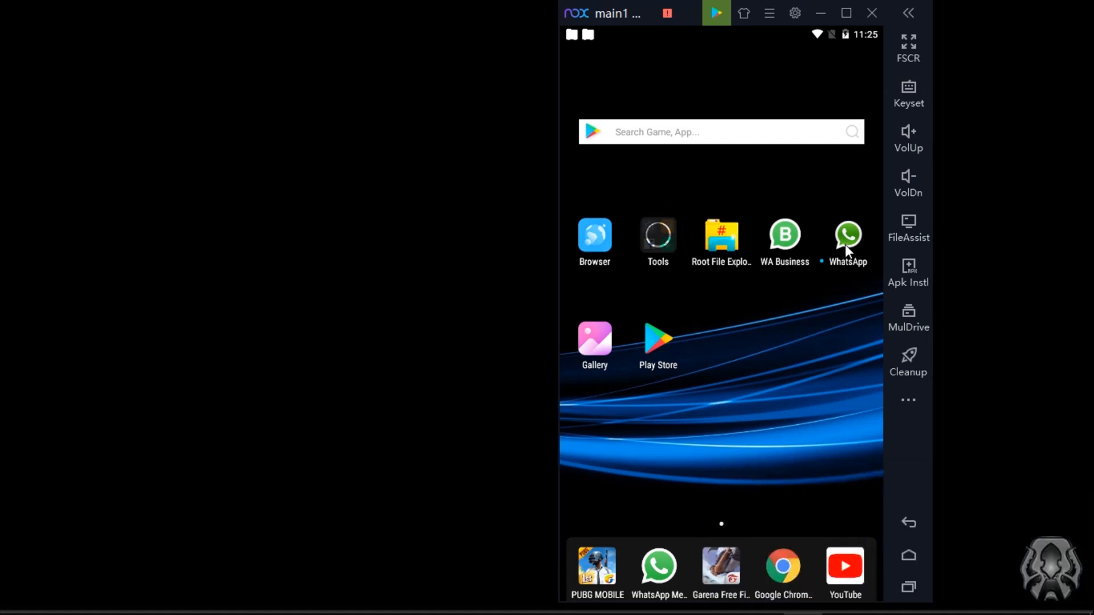
Scroll to About This Version and highlight the 28.03.12 release date.
{"action": "left_click", "coordinate": [656, 234]}
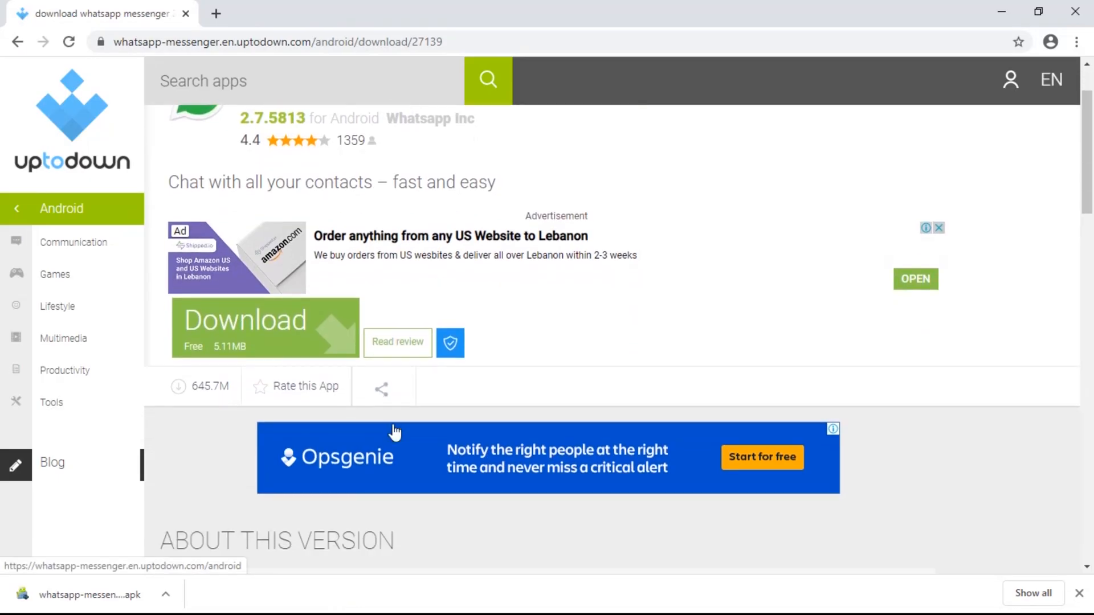
{"action": "scroll", "scroll_direction": "down", "scroll_amount": 3}
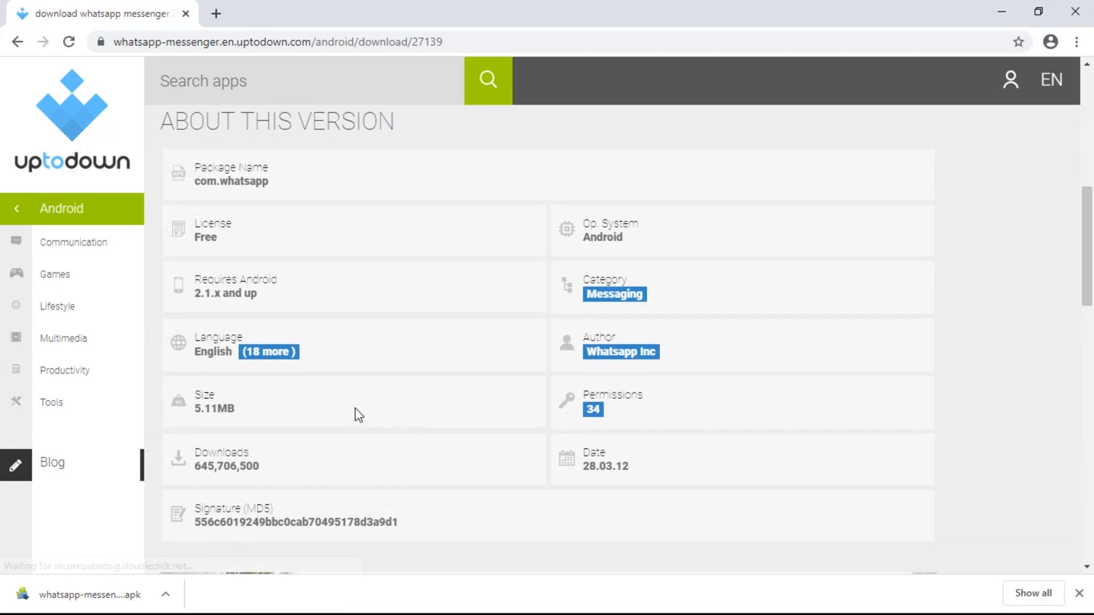
{"action": "scroll", "scroll_direction": "down", "scroll_amount": 3}
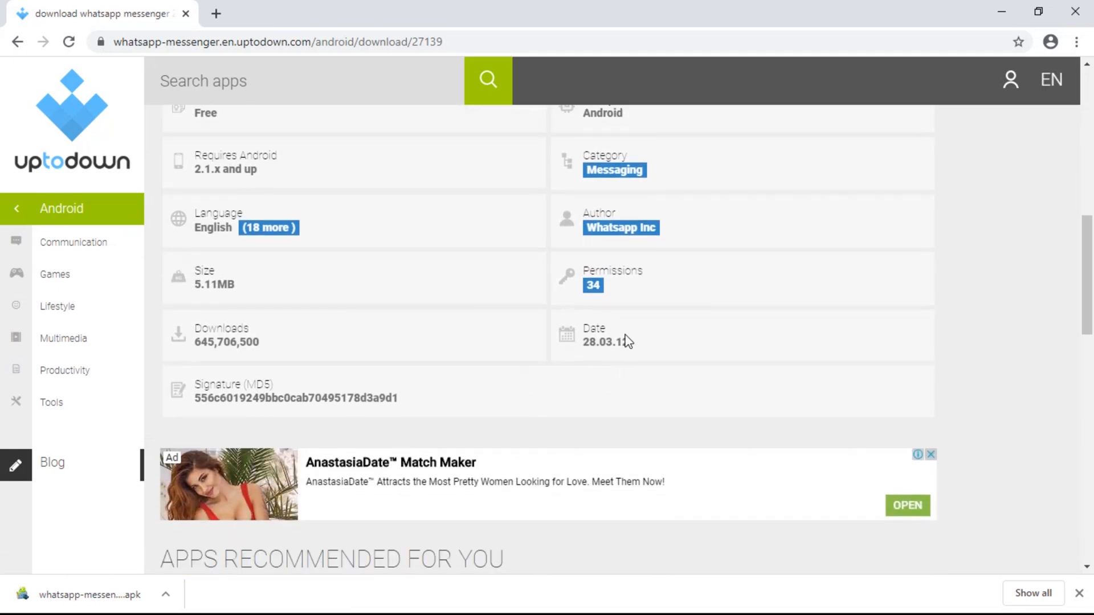
{"action": "double_click", "coordinate": [604, 343]}
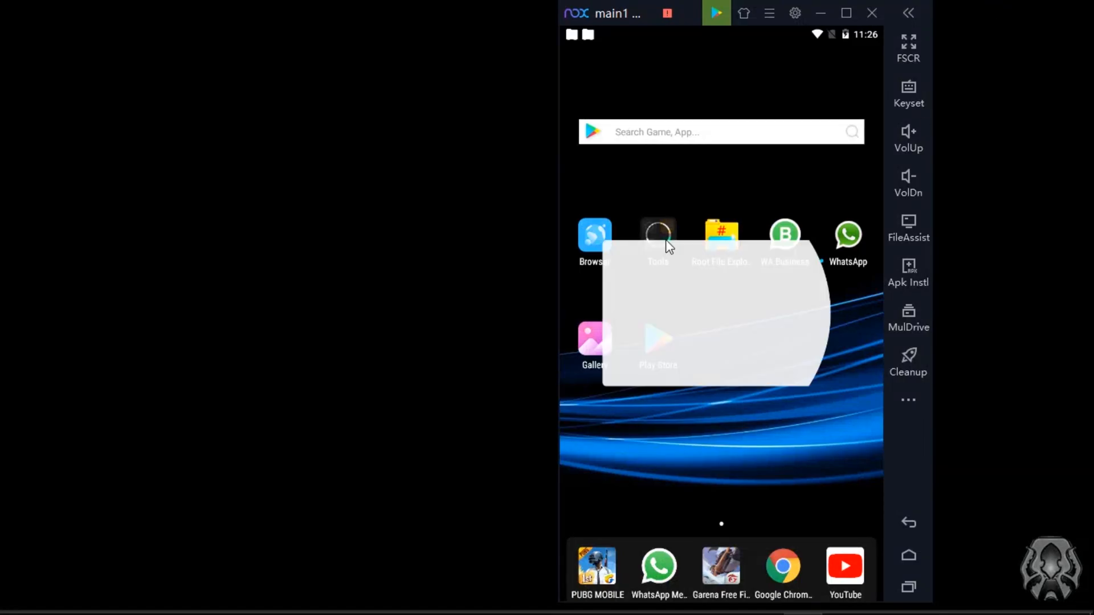
In Android Settings, check Wi-Fi is off, then open Date & time under System.
{"action": "left_click", "coordinate": [657, 235]}
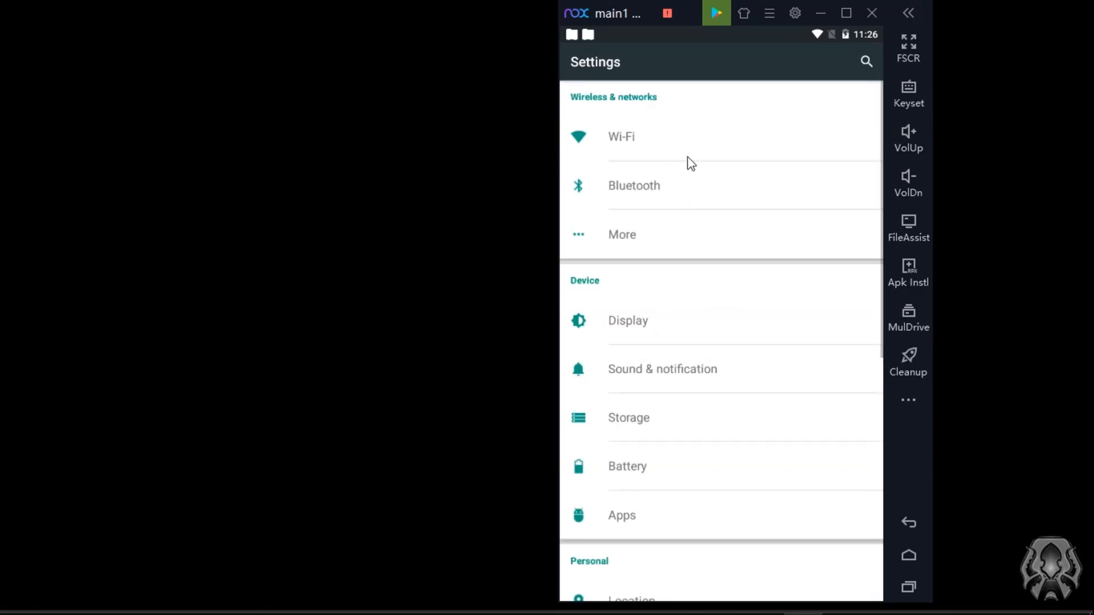
{"action": "left_click", "coordinate": [621, 135]}
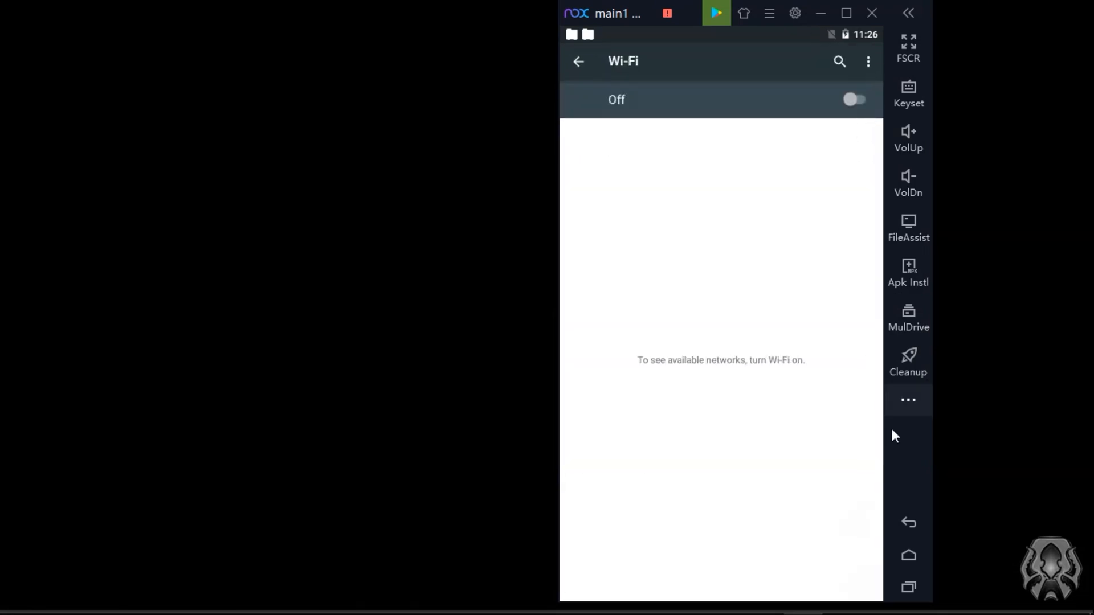
{"action": "left_click", "coordinate": [579, 62]}
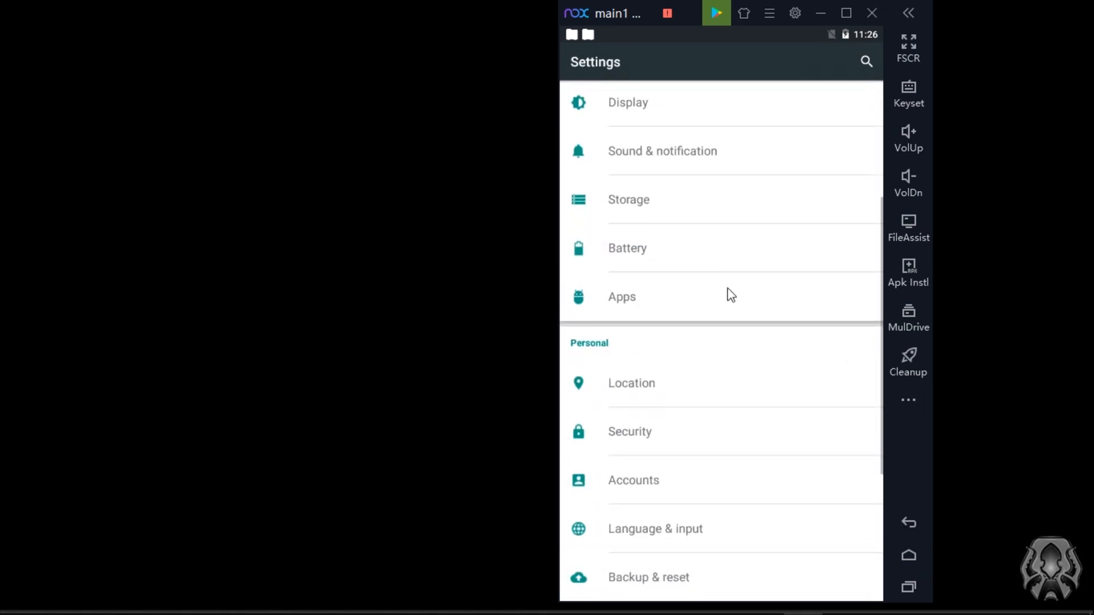
{"action": "scroll", "scroll_direction": "down", "scroll_amount": 3}
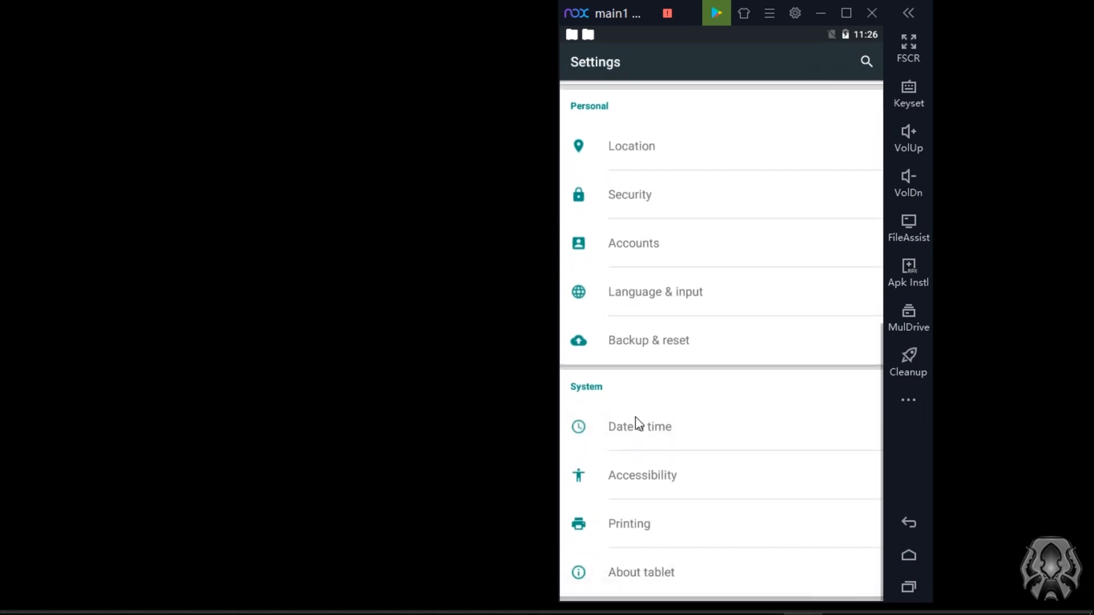
{"action": "left_click", "coordinate": [640, 426]}
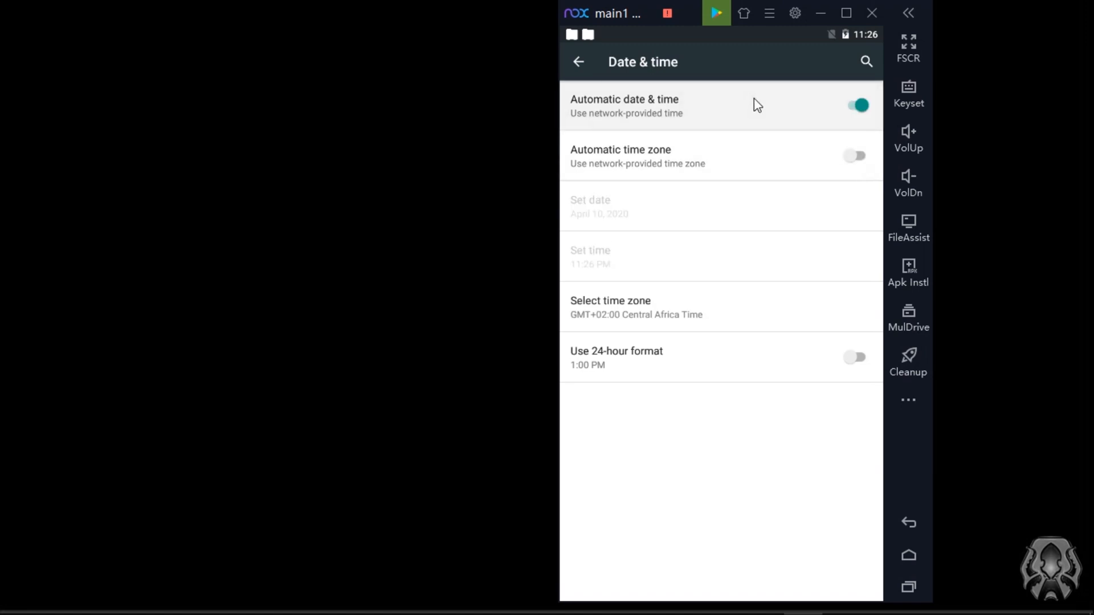
Turn off Automatic date & time so the date can be set manually.
{"action": "left_click", "coordinate": [857, 105]}
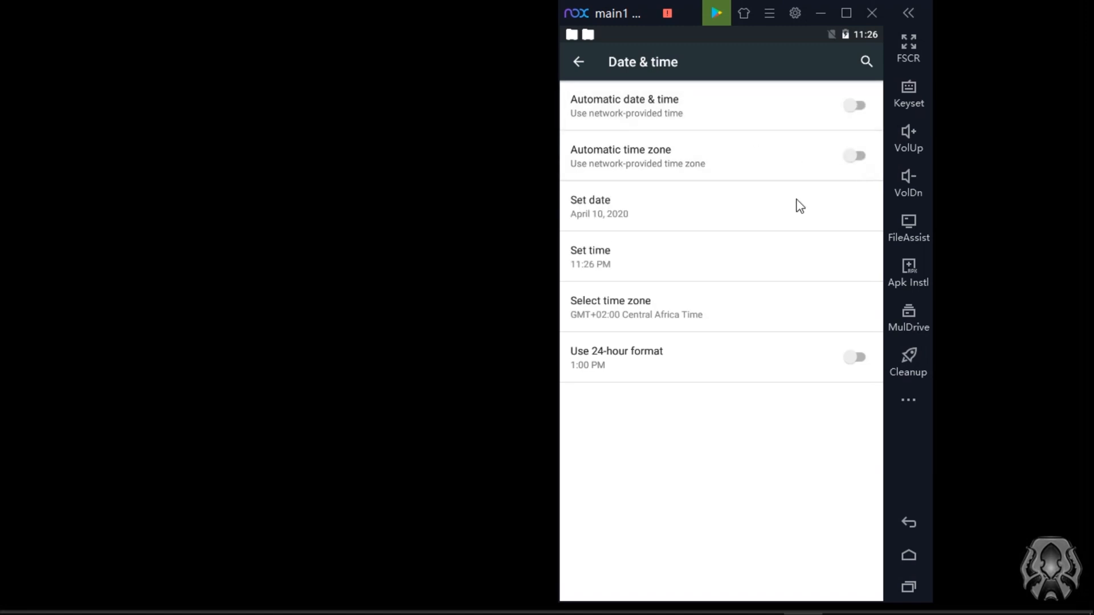
{"action": "mouse_move", "coordinate": [685, 222]}
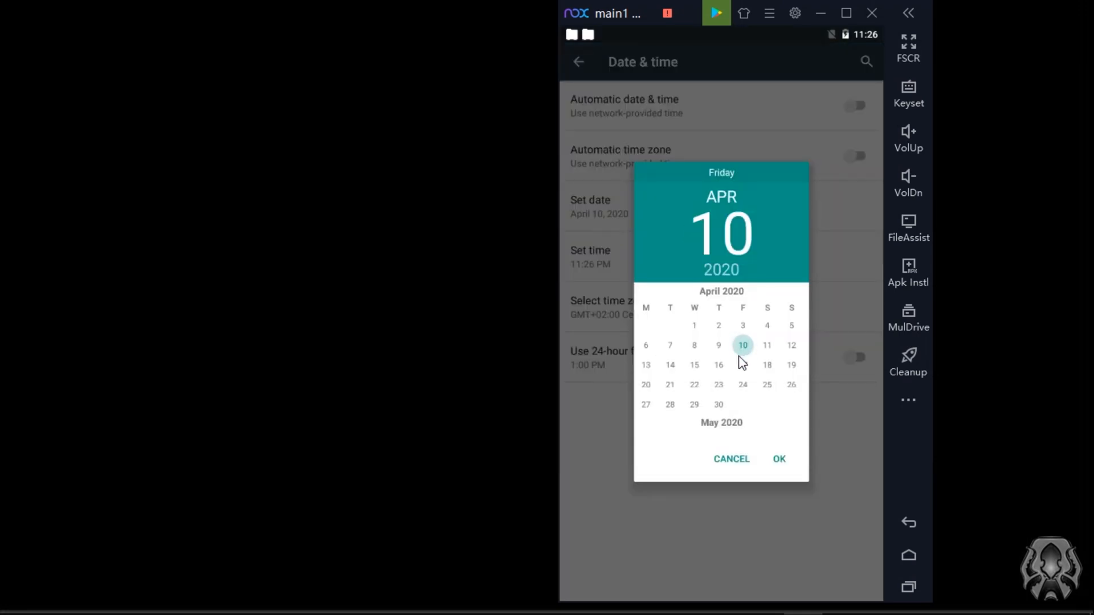
Scroll the calendar back from the current month to March 2012.
{"action": "scroll", "scroll_direction": "down", "scroll_amount": 3}
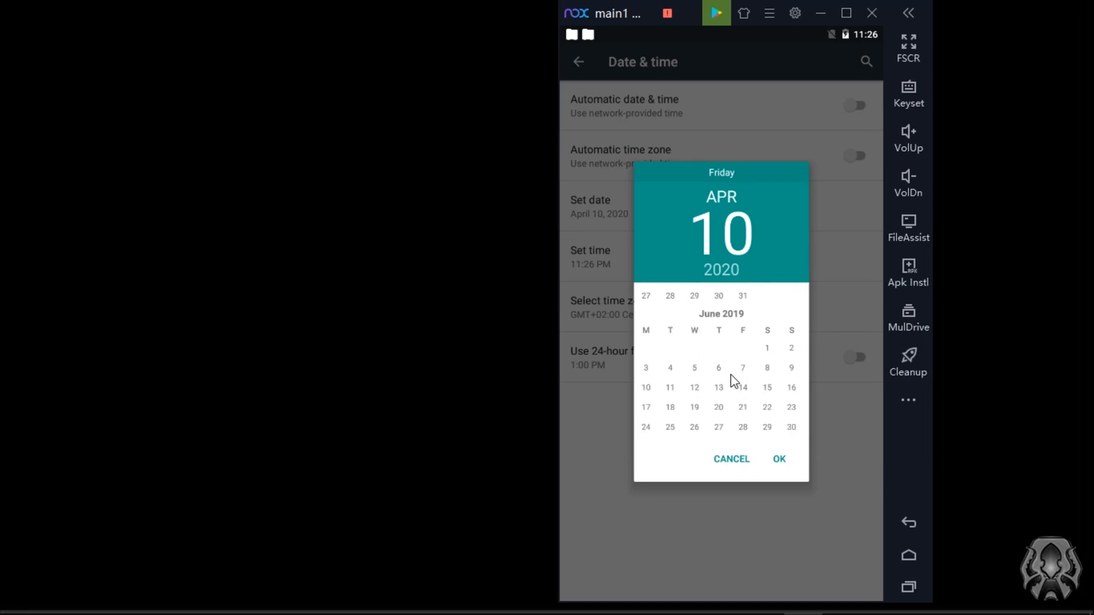
{"action": "scroll", "scroll_direction": "down", "scroll_amount": 3}
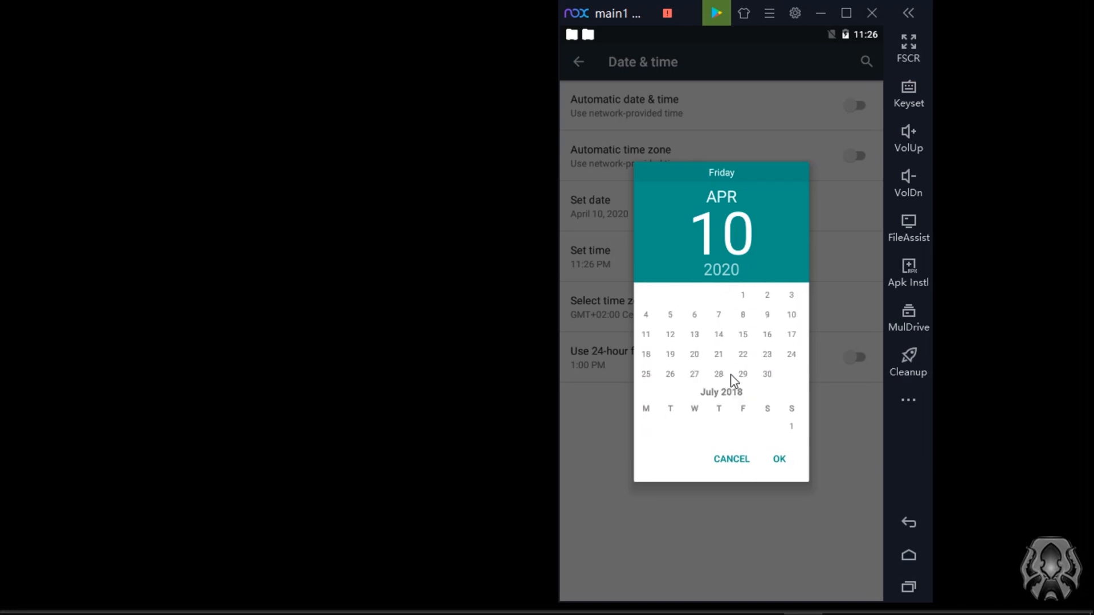
{"action": "scroll", "scroll_direction": "down", "scroll_amount": 3}
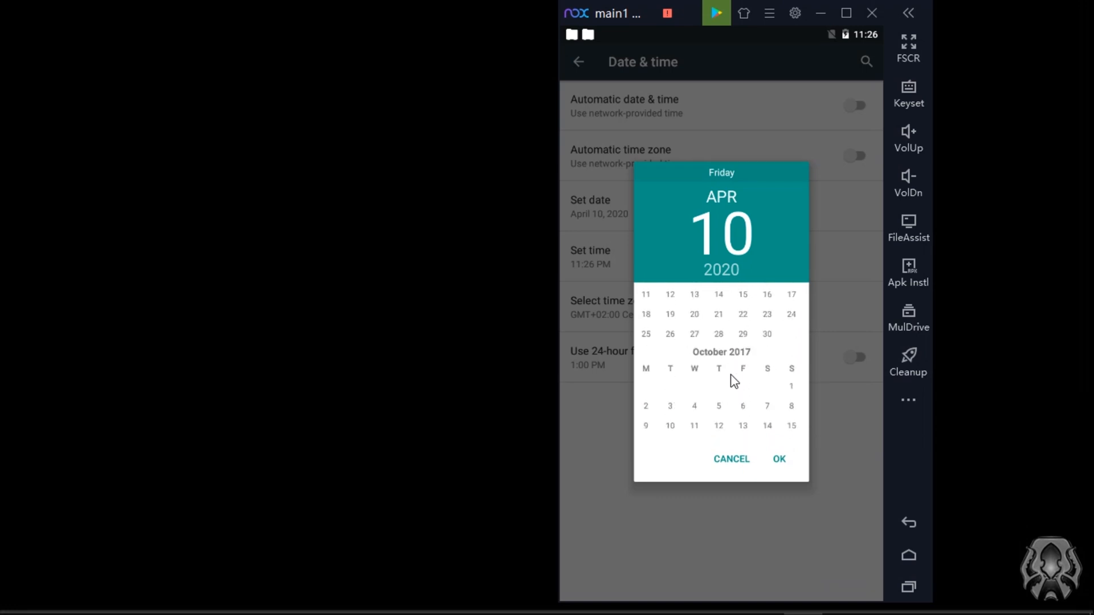
{"action": "scroll", "scroll_direction": "down", "scroll_amount": 3}
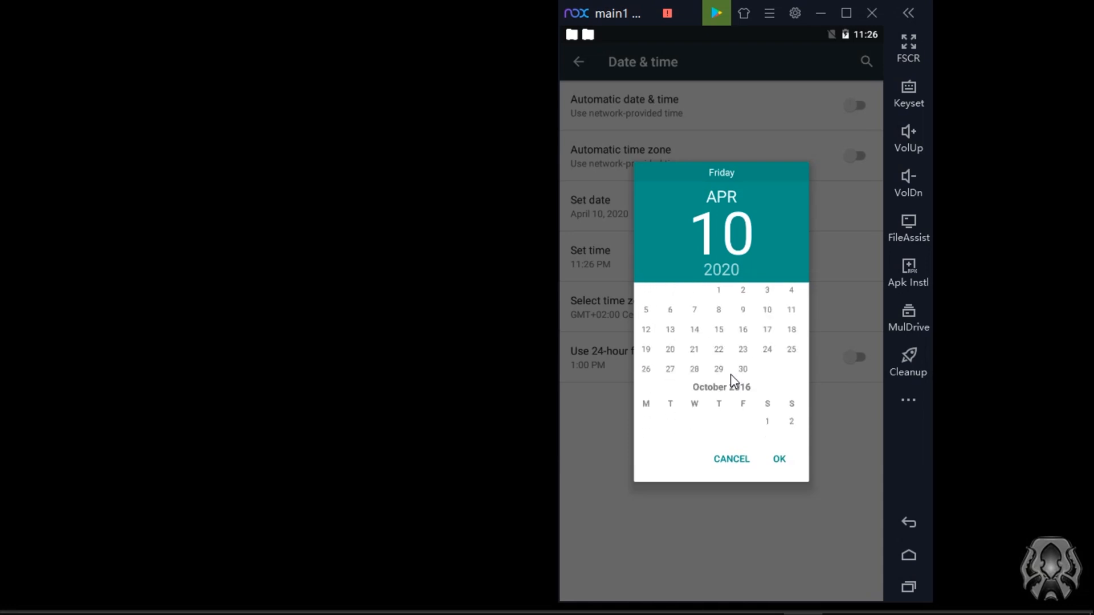
{"action": "scroll", "scroll_direction": "down", "scroll_amount": 3}
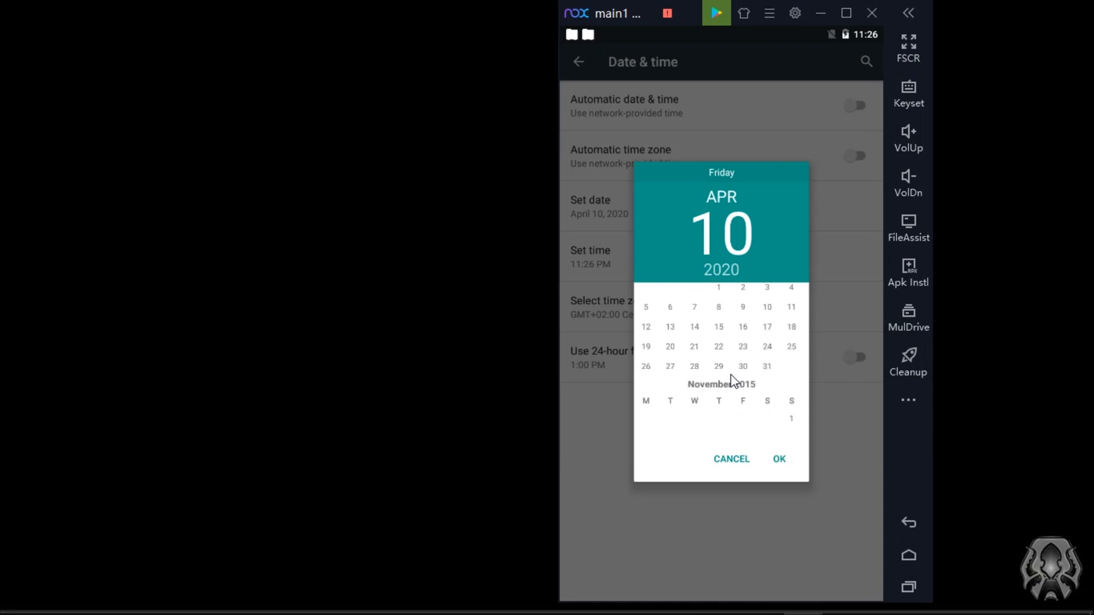
{"action": "scroll", "scroll_direction": "down", "scroll_amount": 3}
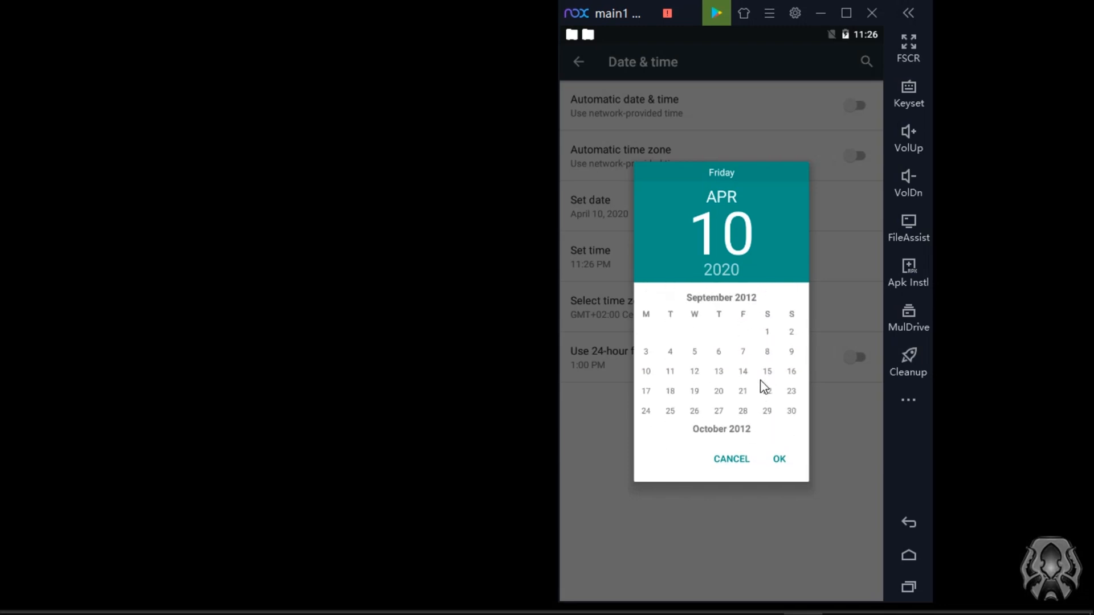
{"action": "scroll", "scroll_direction": "up", "scroll_amount": 3}
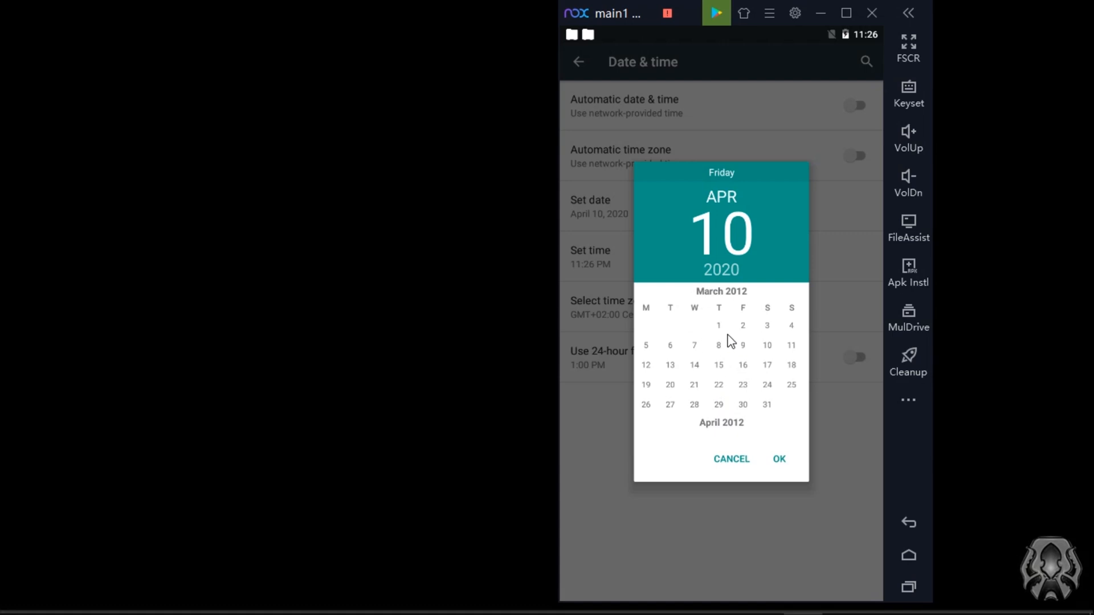
{"action": "mouse_move", "coordinate": [740, 378]}
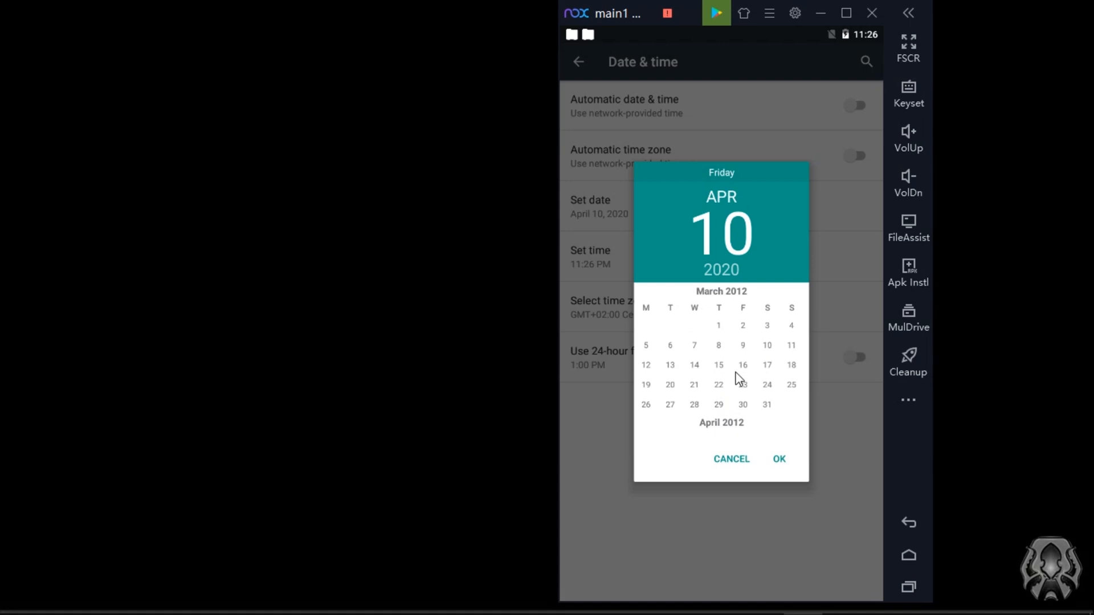
{"action": "mouse_move", "coordinate": [769, 338]}
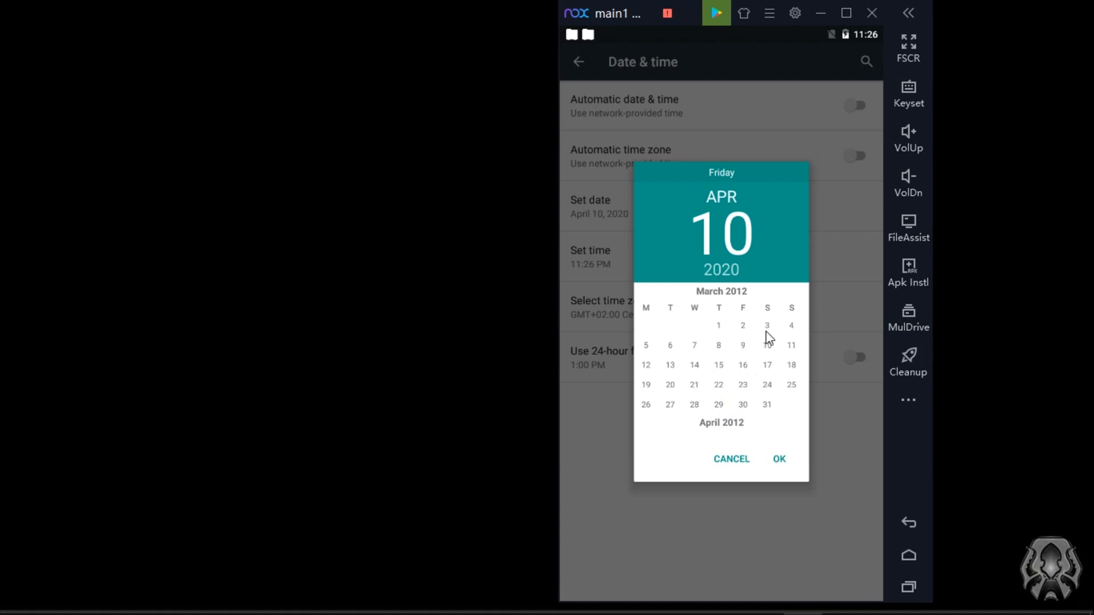
Pick March 31, 2012 in the calendar and confirm it as the emulator date.
{"action": "left_click", "coordinate": [719, 365]}
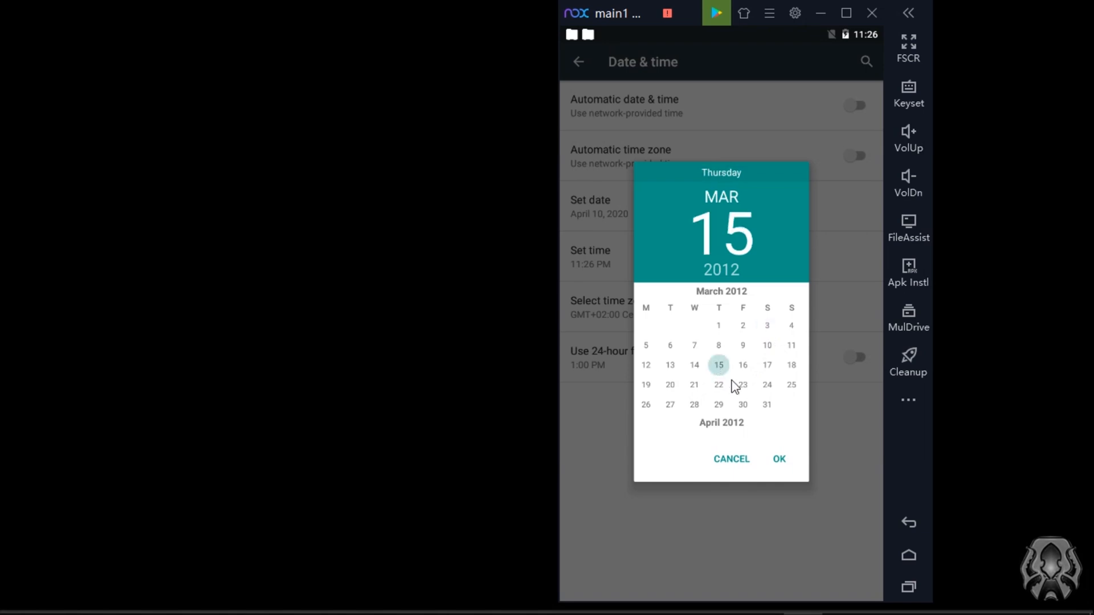
{"action": "left_click", "coordinate": [767, 404]}
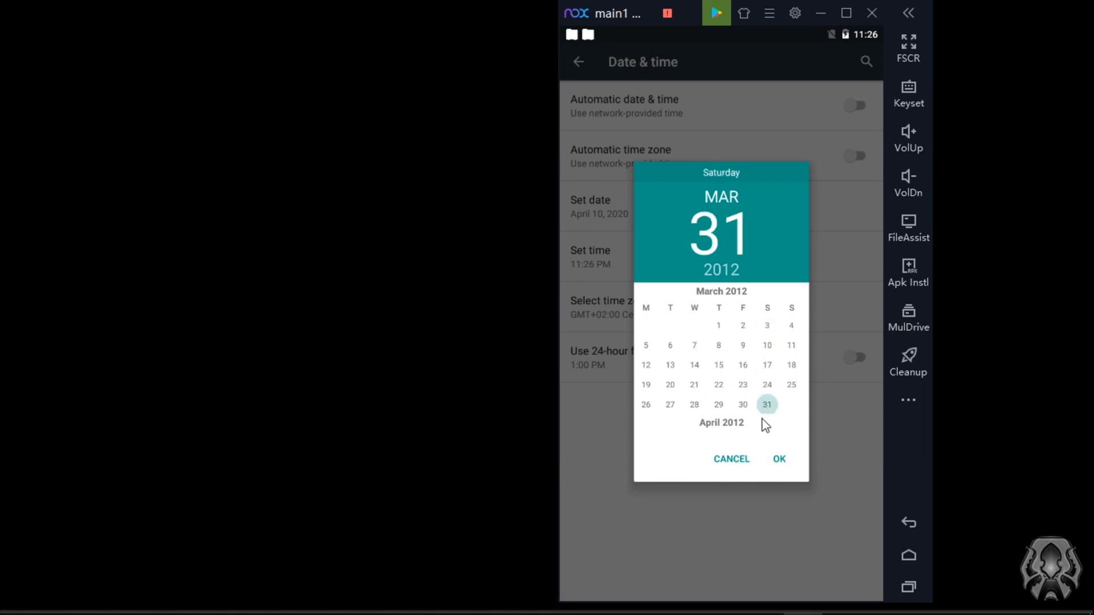
{"action": "mouse_move", "coordinate": [745, 297]}
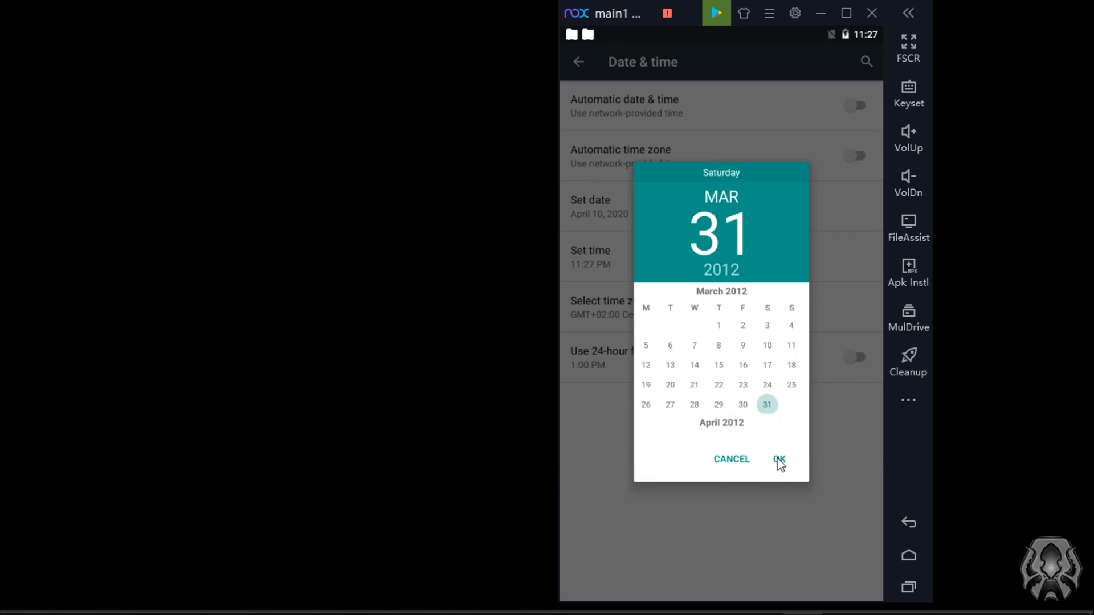
{"action": "left_click", "coordinate": [778, 459]}
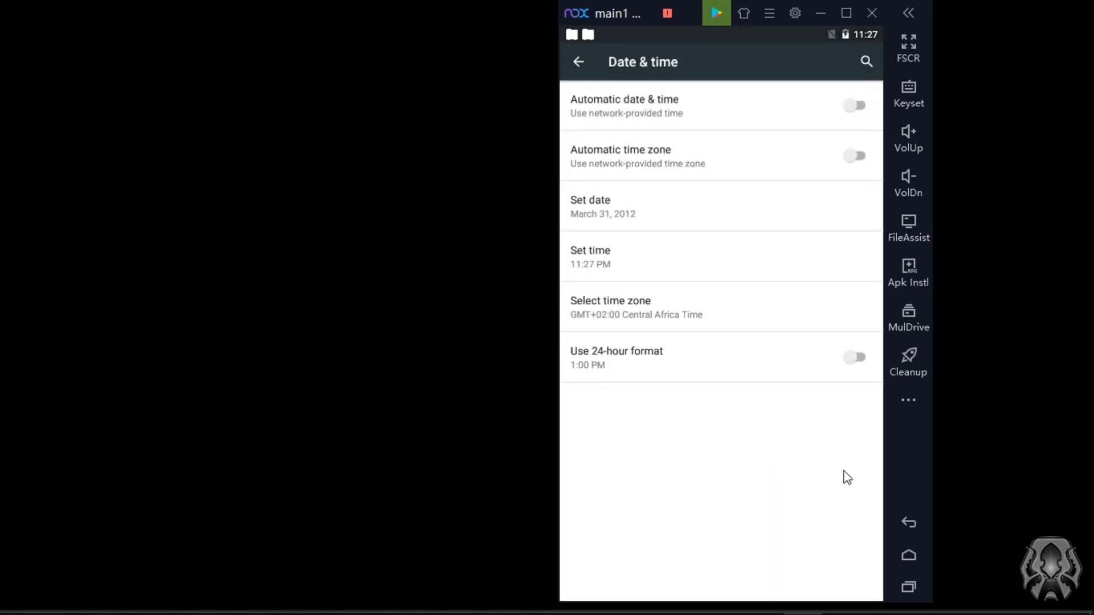
{"action": "mouse_move", "coordinate": [908, 554]}
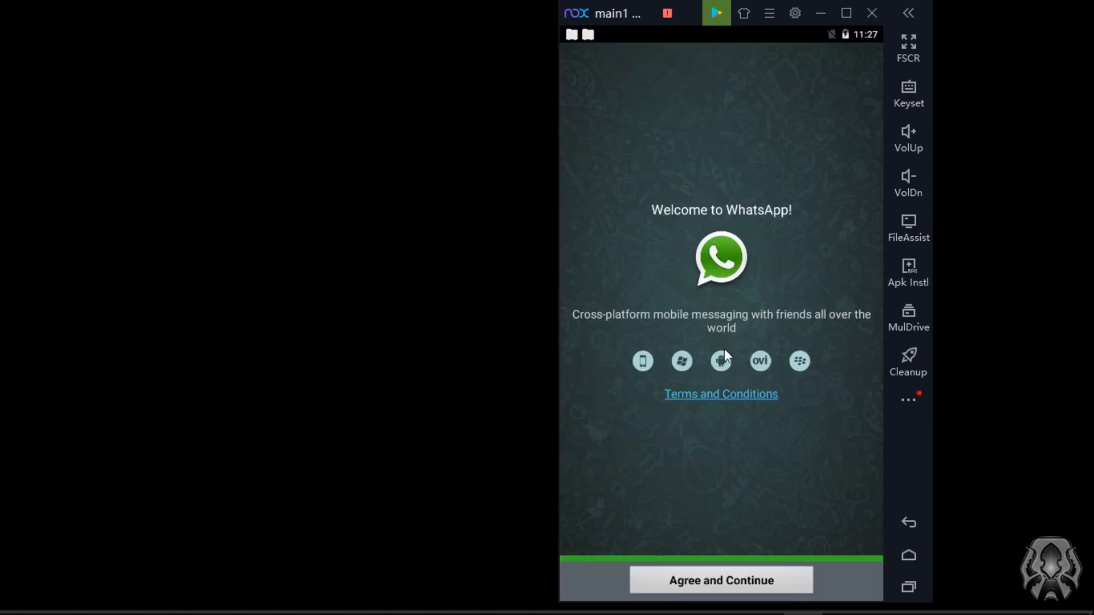
{"action": "mouse_move", "coordinate": [825, 562]}
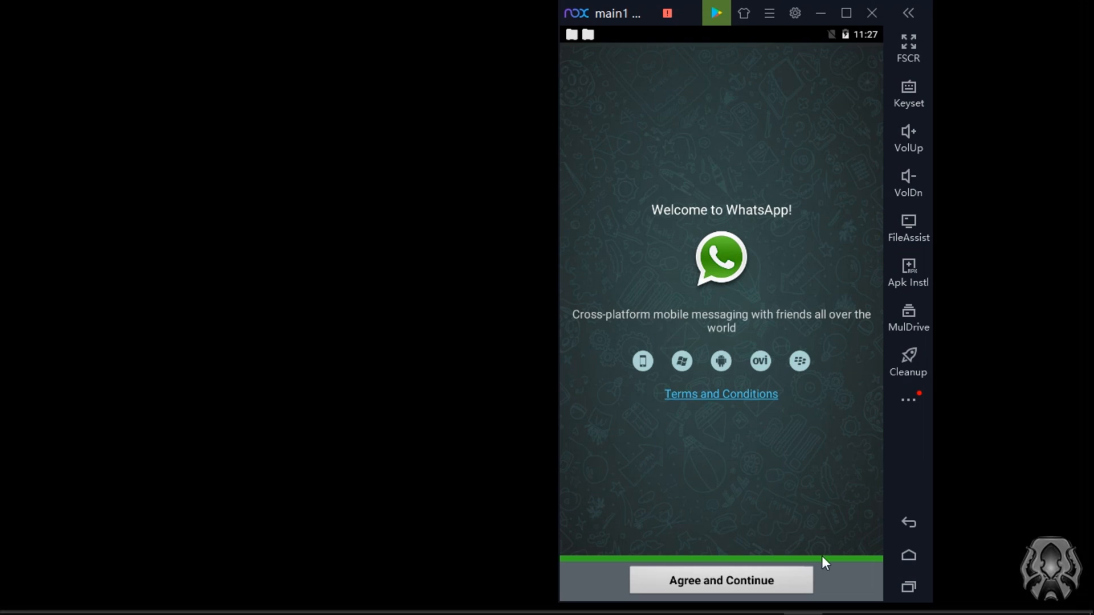
{"action": "mouse_move", "coordinate": [908, 555]}
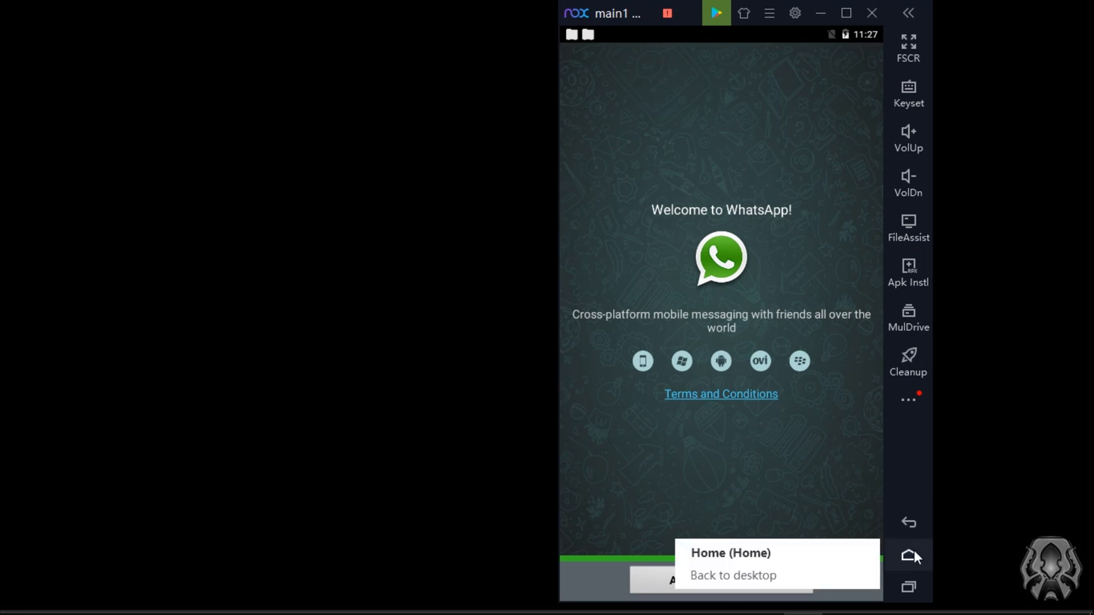
Return to the Android desktop after the old WhatsApp welcome screen appears.
{"action": "left_click", "coordinate": [908, 555]}
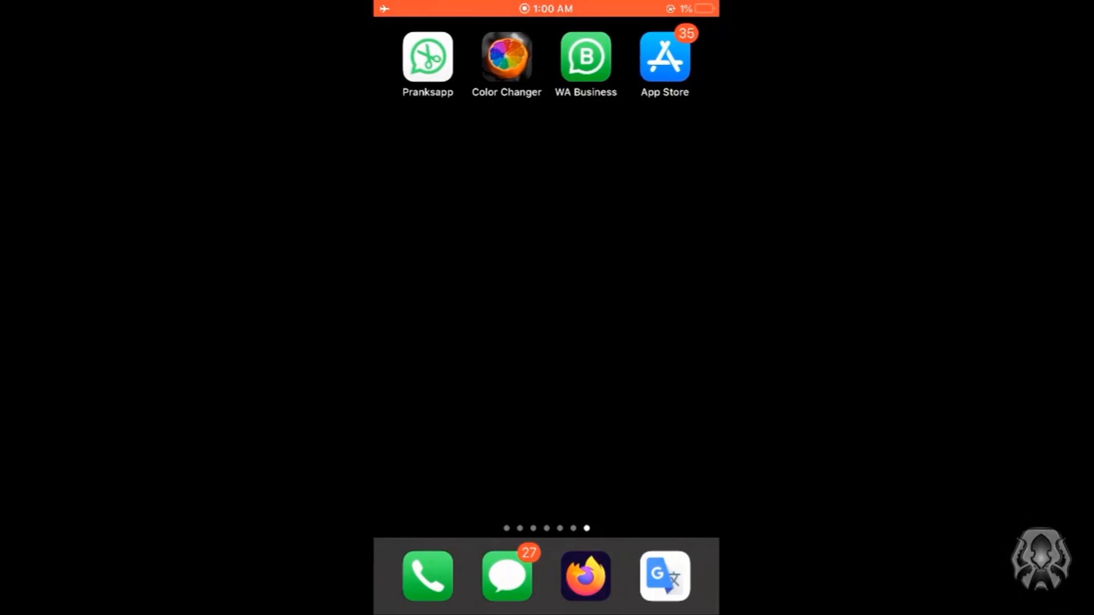
In Pranksapp, choose the DC logo from all photos as the preview image.
{"action": "left_click", "coordinate": [427, 57]}
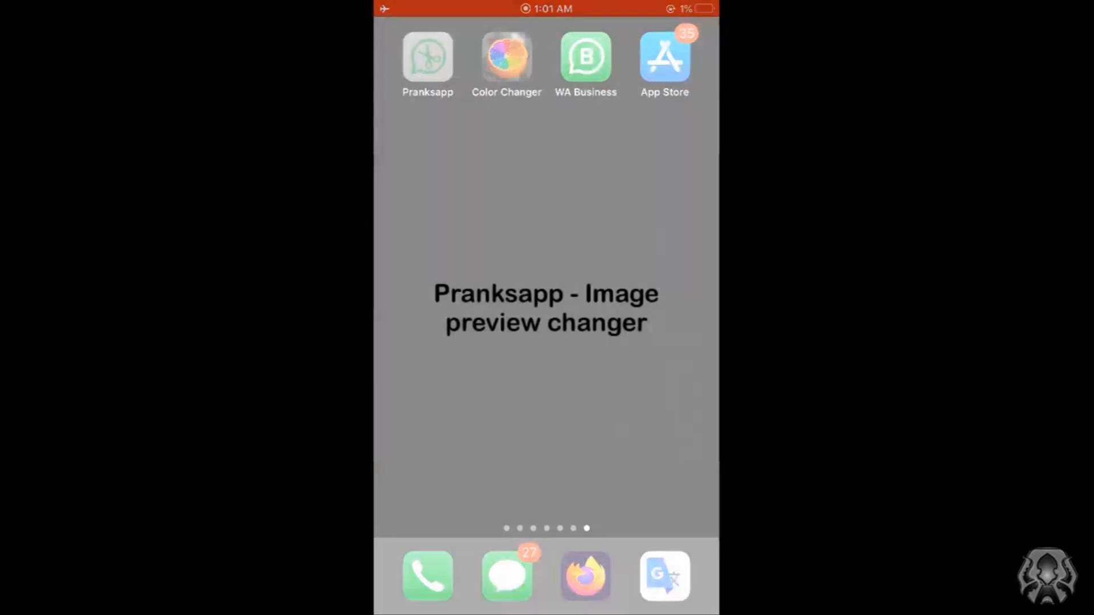
{"action": "left_click", "coordinate": [428, 56]}
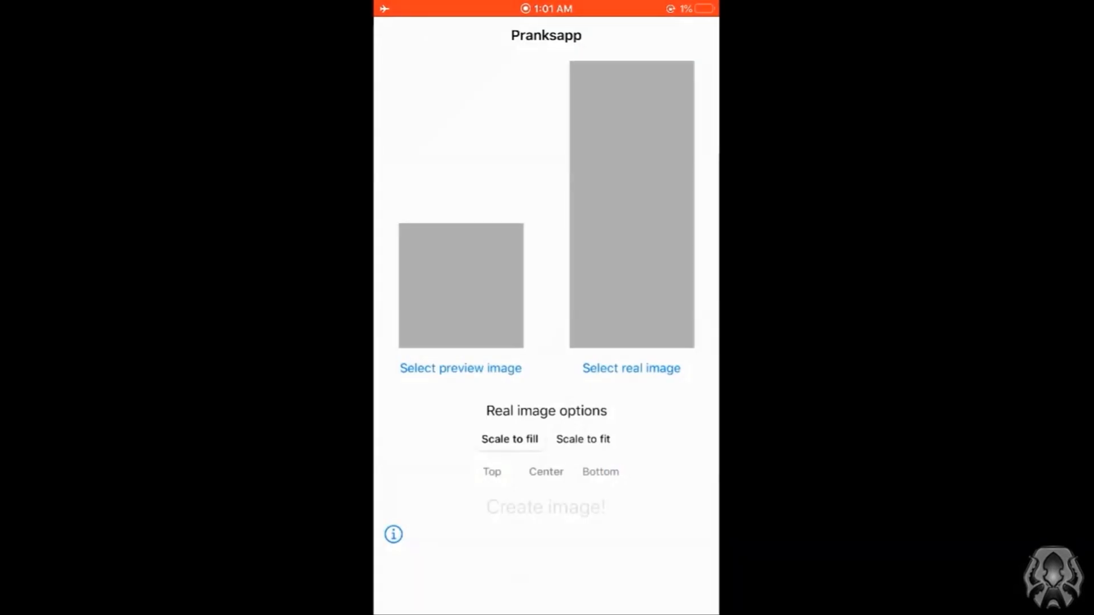
{"action": "left_click", "coordinate": [630, 368]}
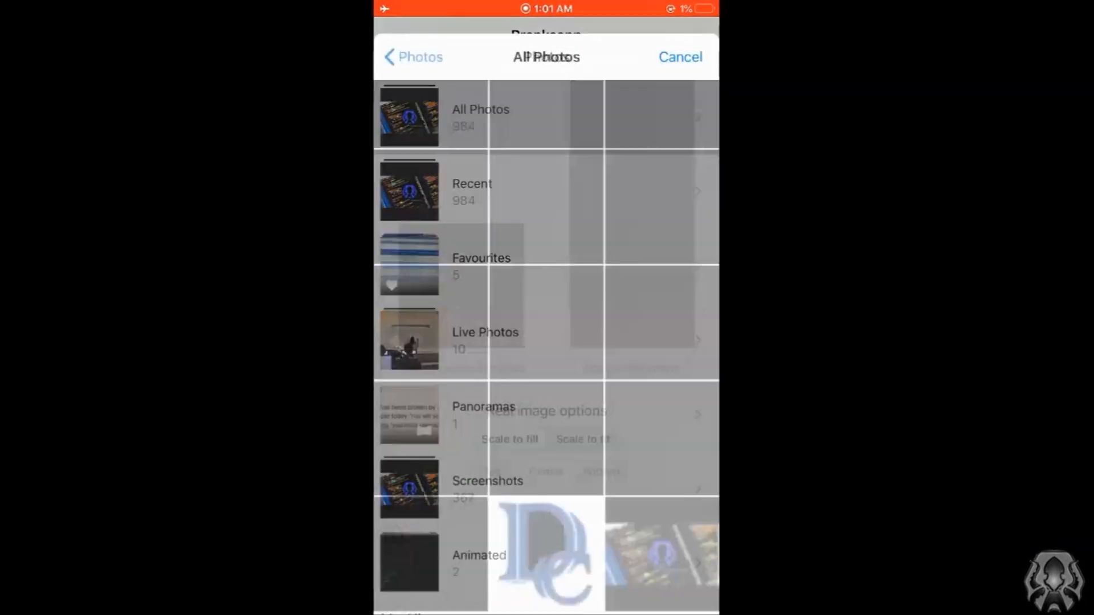
{"action": "left_click", "coordinate": [480, 110]}
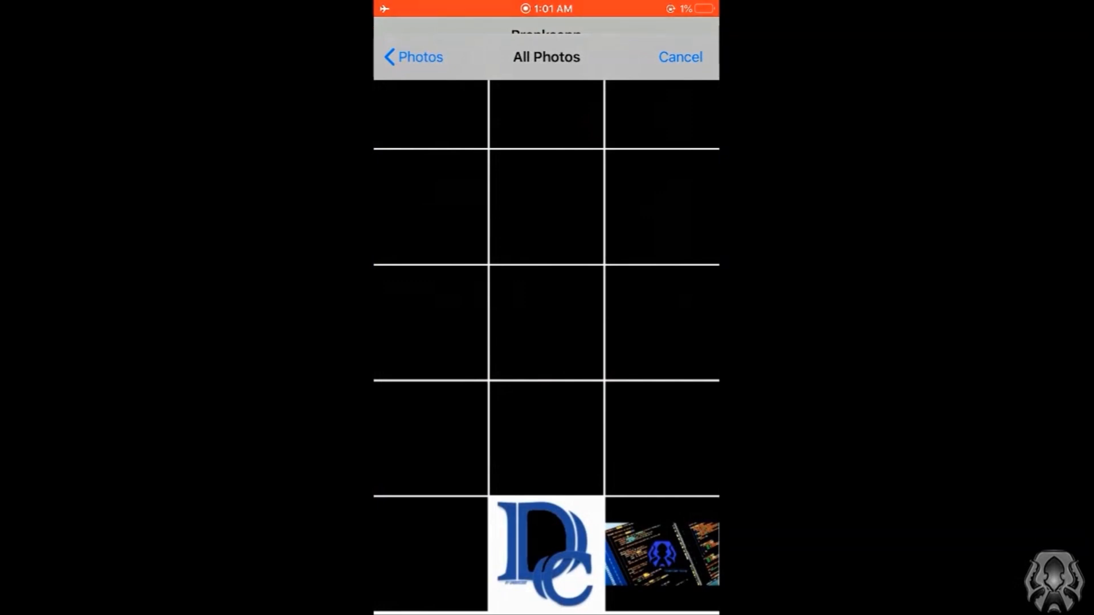
{"action": "left_click", "coordinate": [412, 57]}
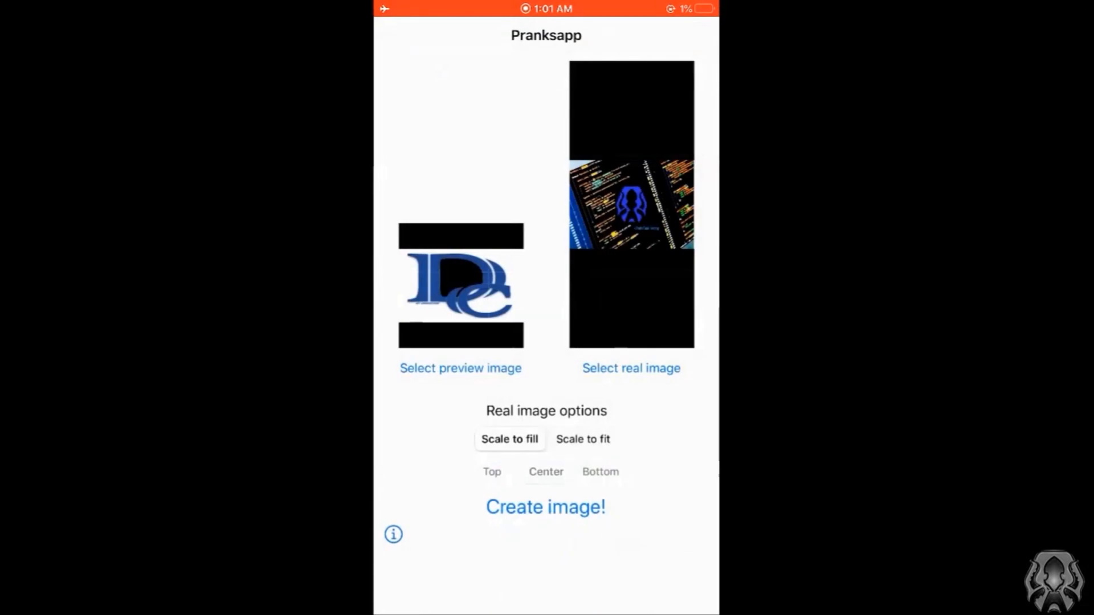
Use the code screenshot as the real image and create the combined prank image.
{"action": "left_click", "coordinate": [582, 438]}
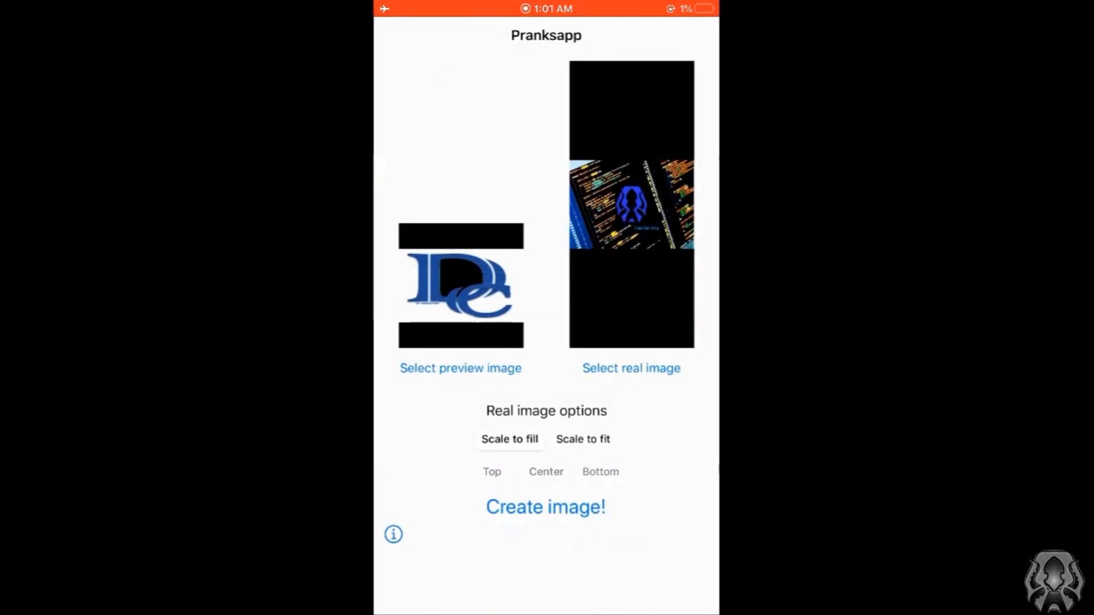
{"action": "left_click", "coordinate": [545, 506]}
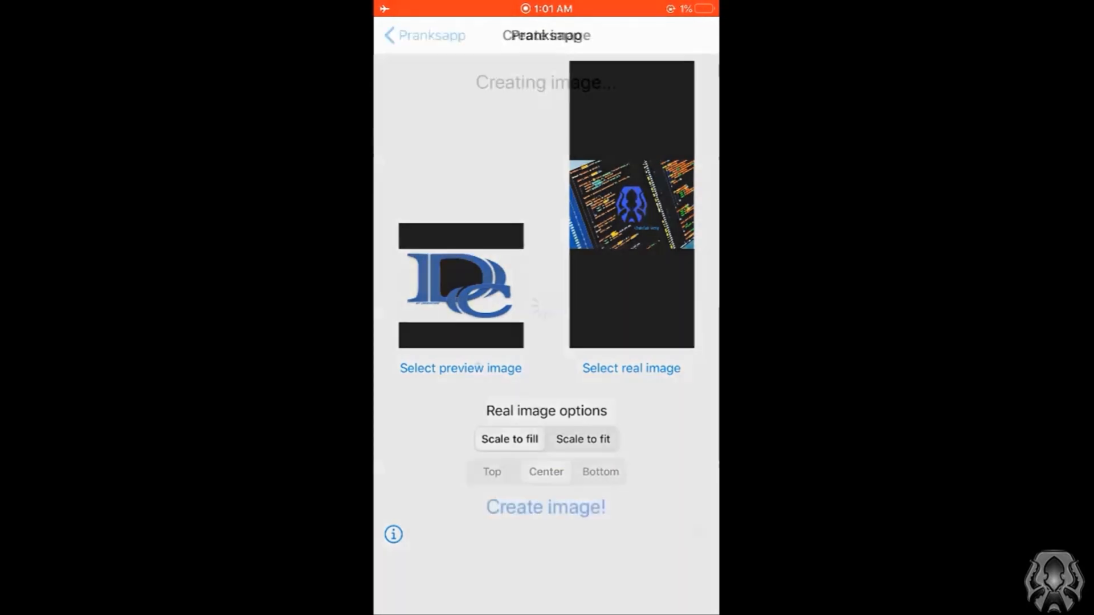
Share the created image to a recent WhatsApp Business chat and send it.
{"action": "left_click", "coordinate": [546, 506]}
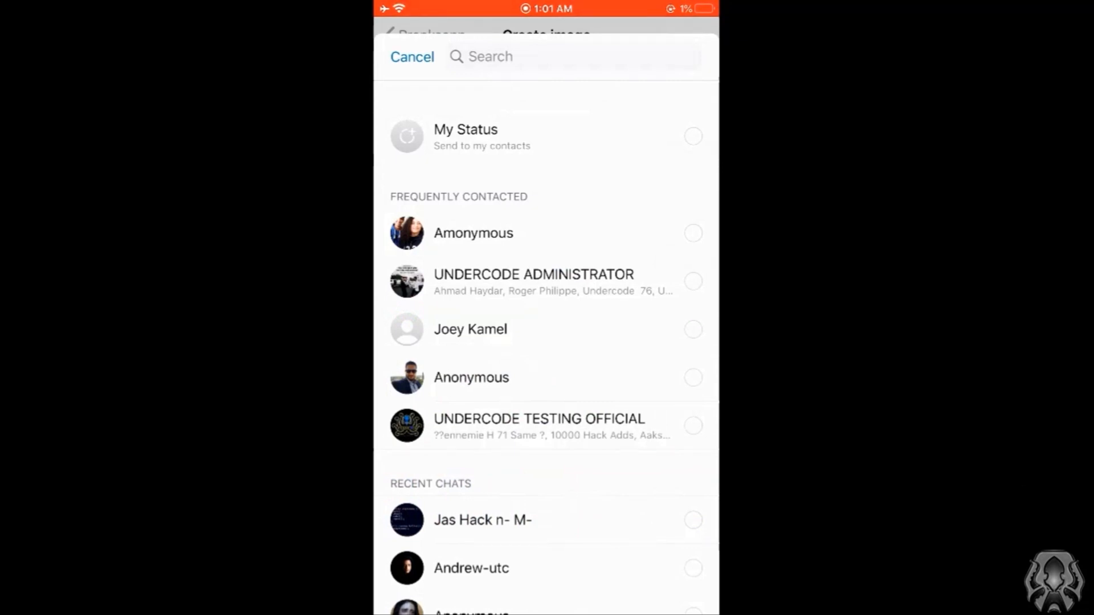
{"action": "left_click", "coordinate": [692, 363]}
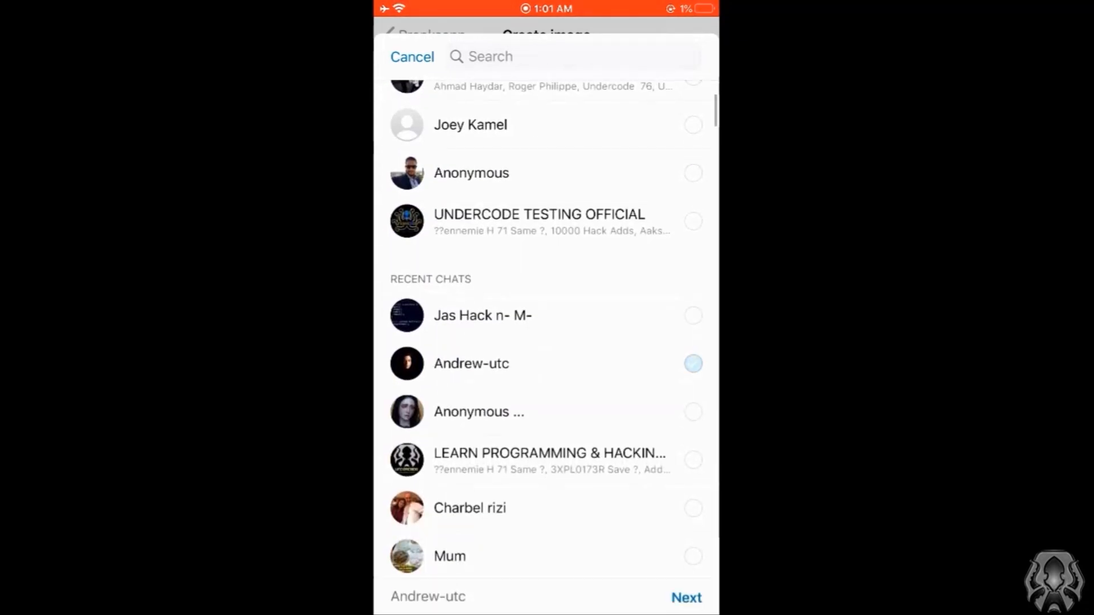
{"action": "left_click", "coordinate": [686, 598]}
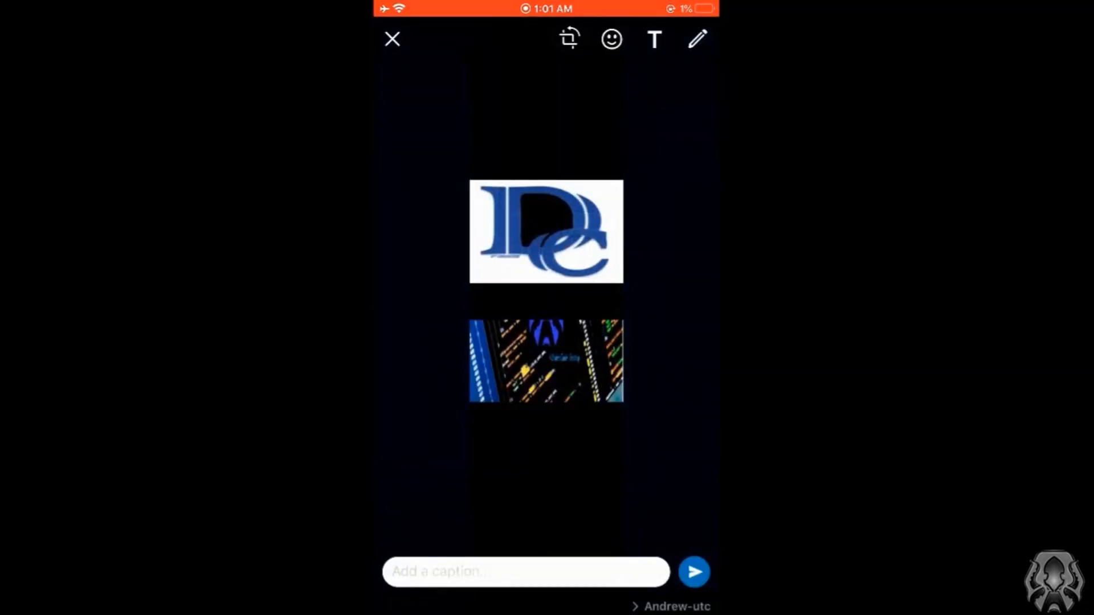
{"action": "left_click", "coordinate": [693, 571]}
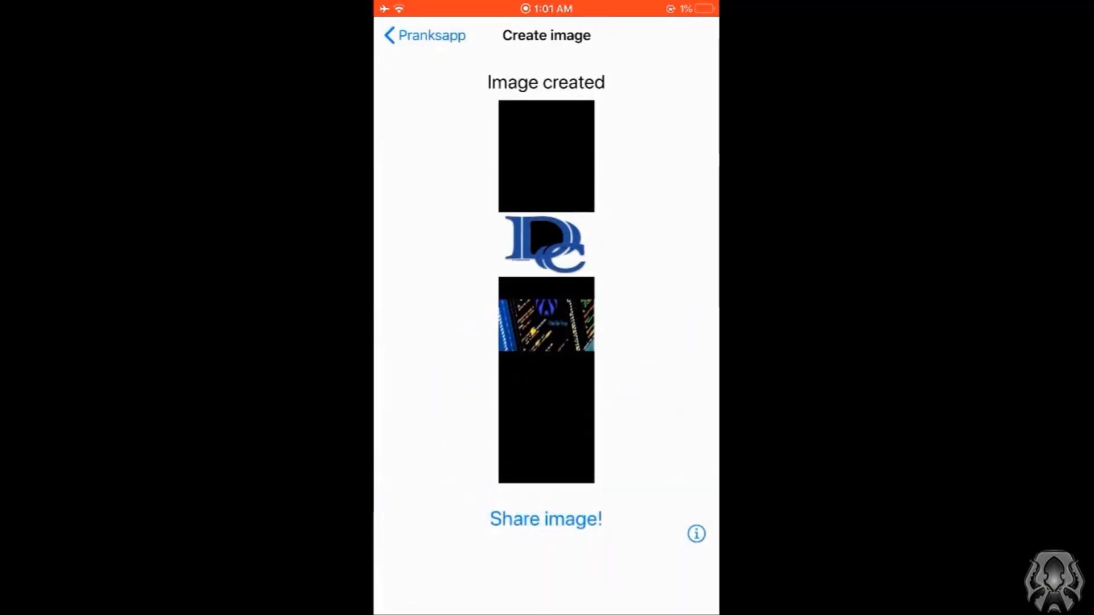
{"action": "left_click", "coordinate": [546, 520]}
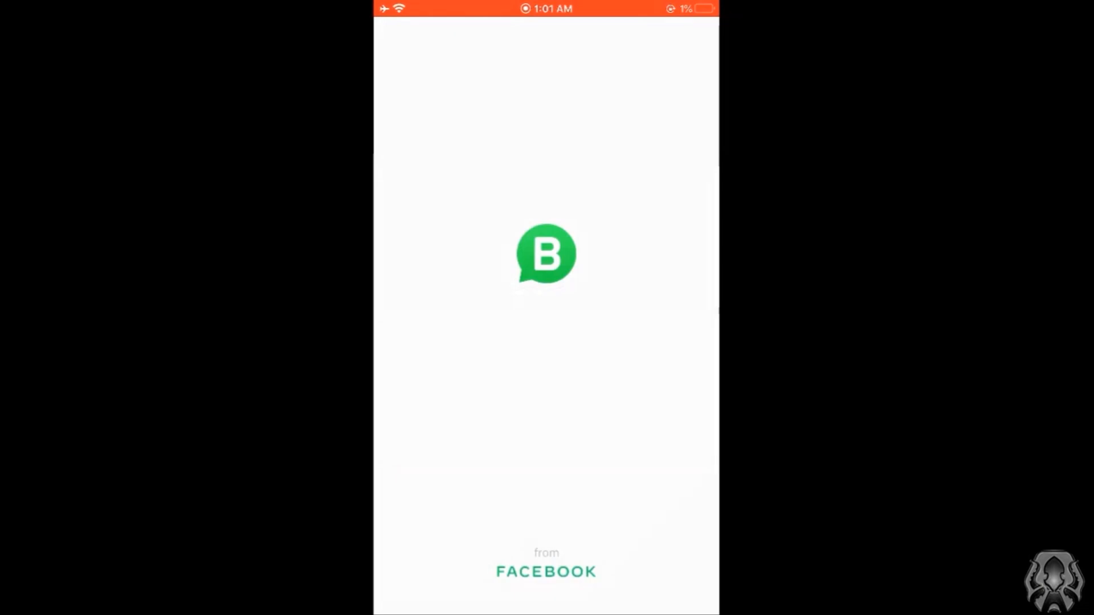